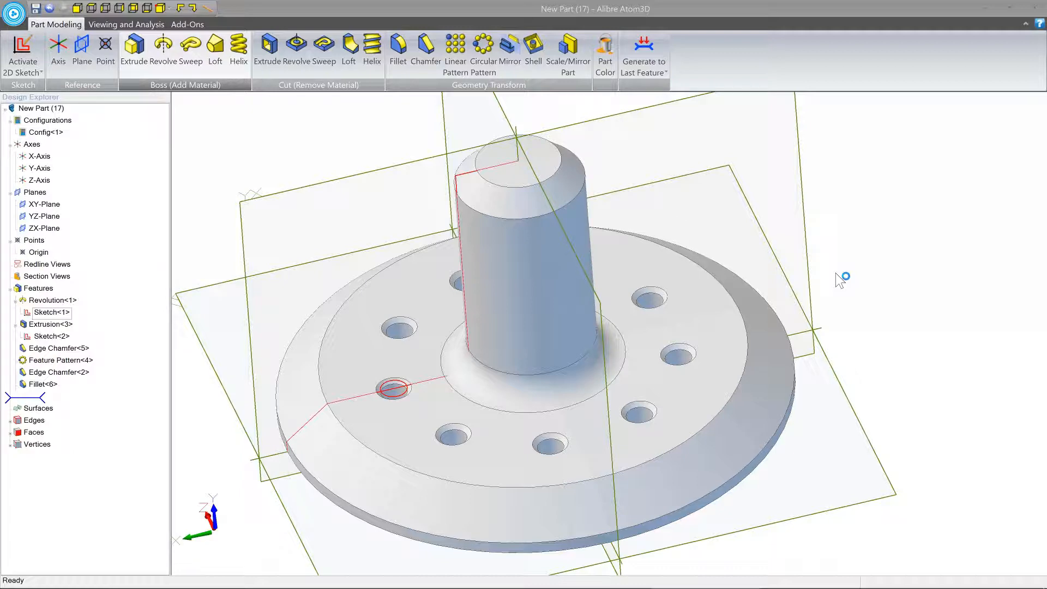
# Roll the existing flange model back to the revolved body only
pyautogui.click(621, 421)
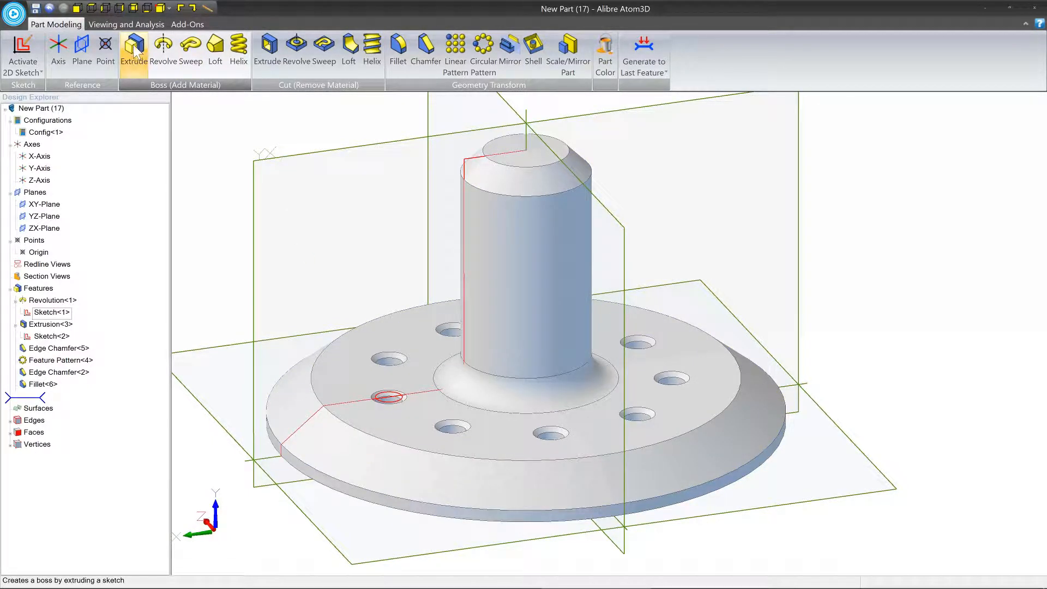
pyautogui.moveTo(134, 50)
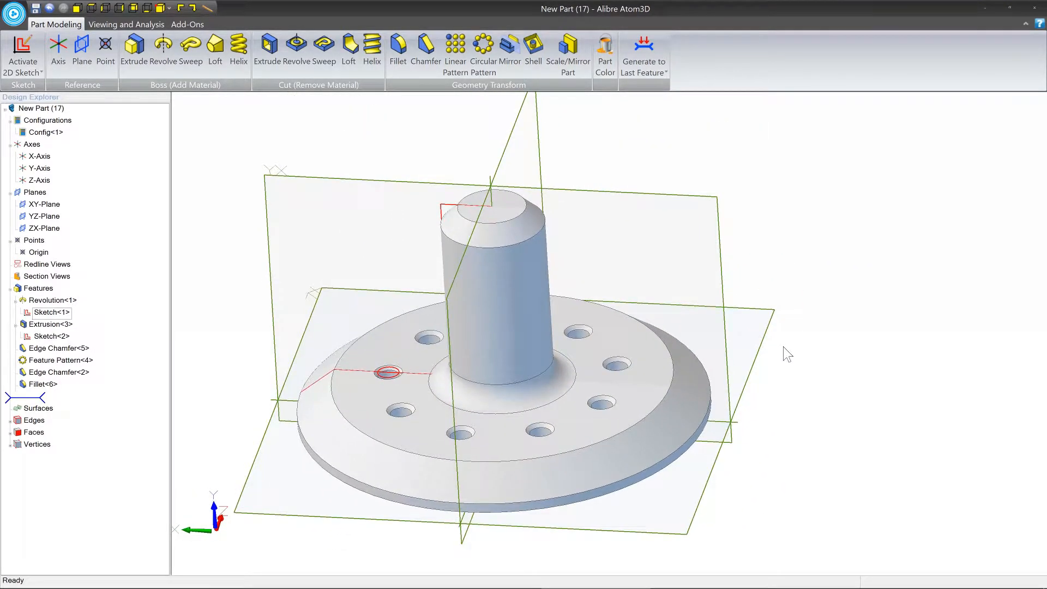
pyautogui.click(491, 224)
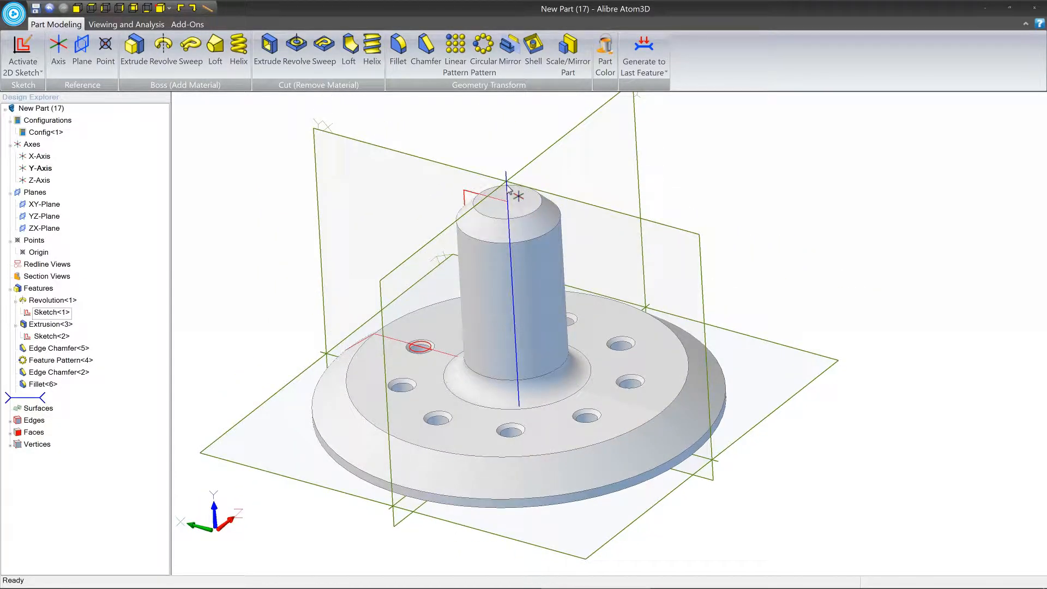
pyautogui.click(39, 168)
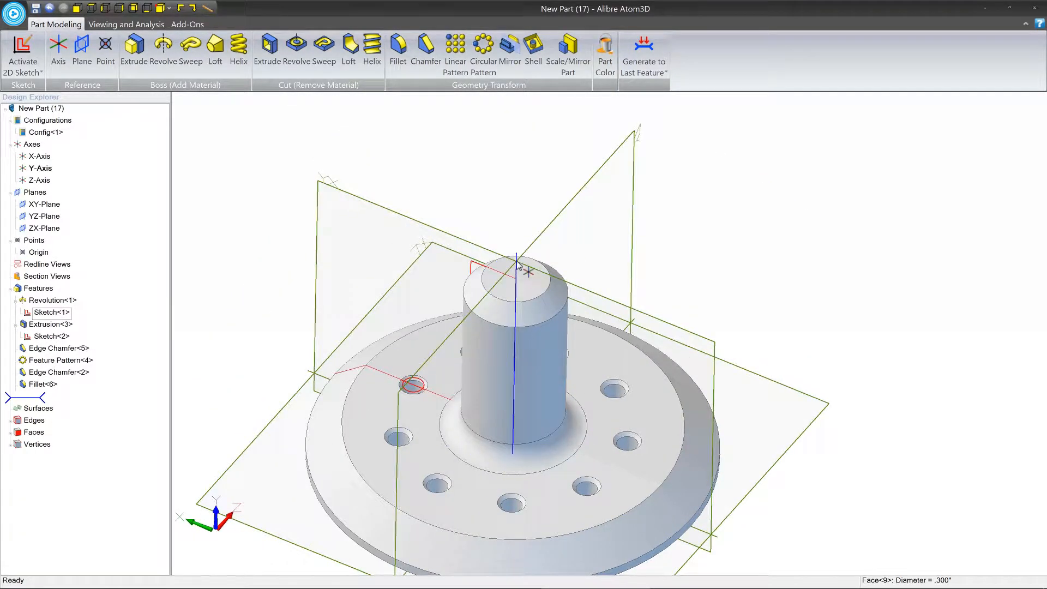
pyautogui.click(40, 167)
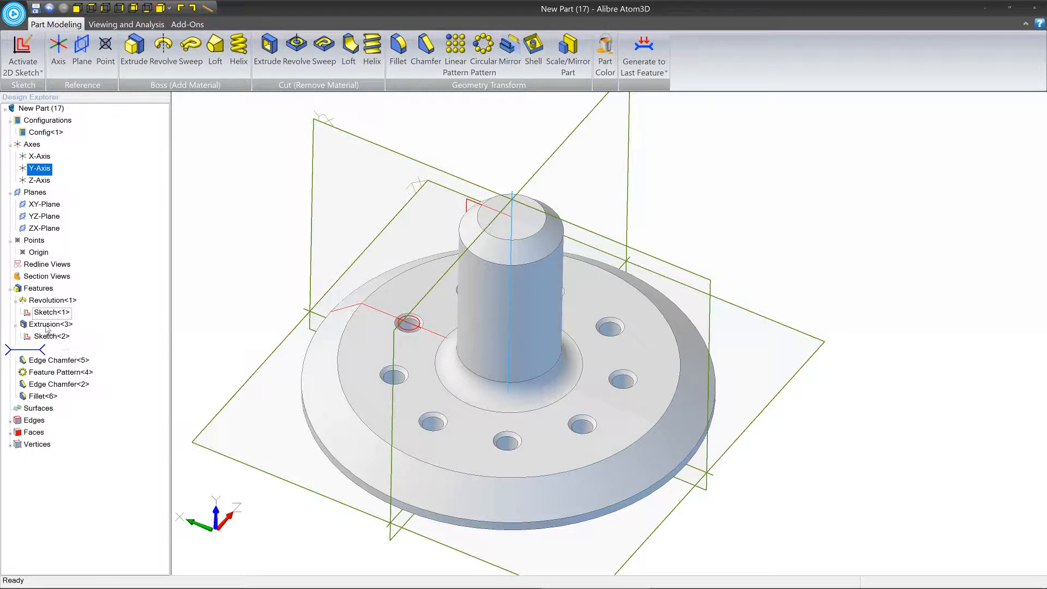
pyautogui.click(51, 312)
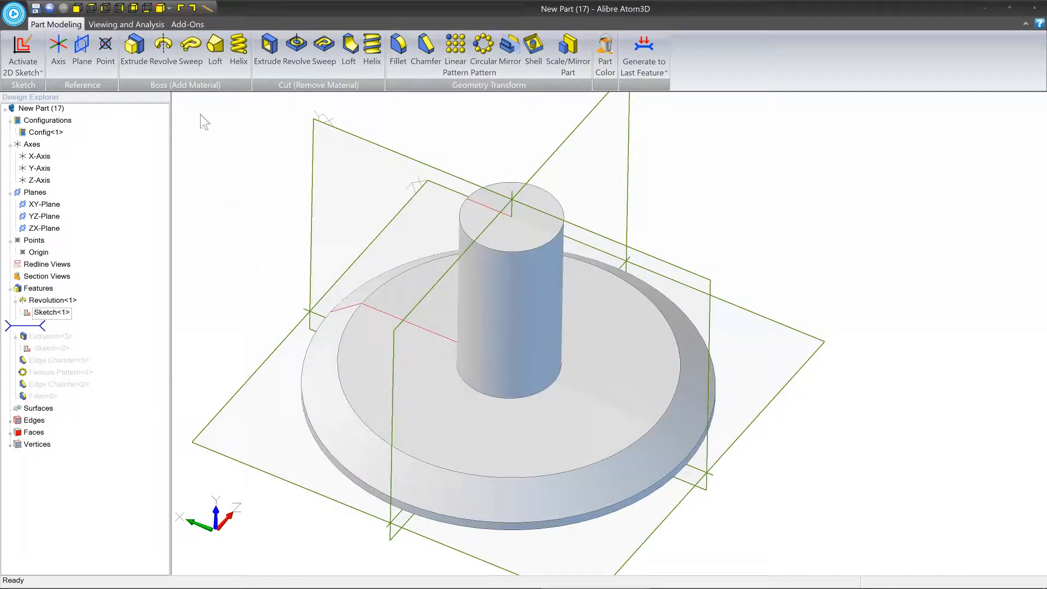
pyautogui.moveTo(163, 45)
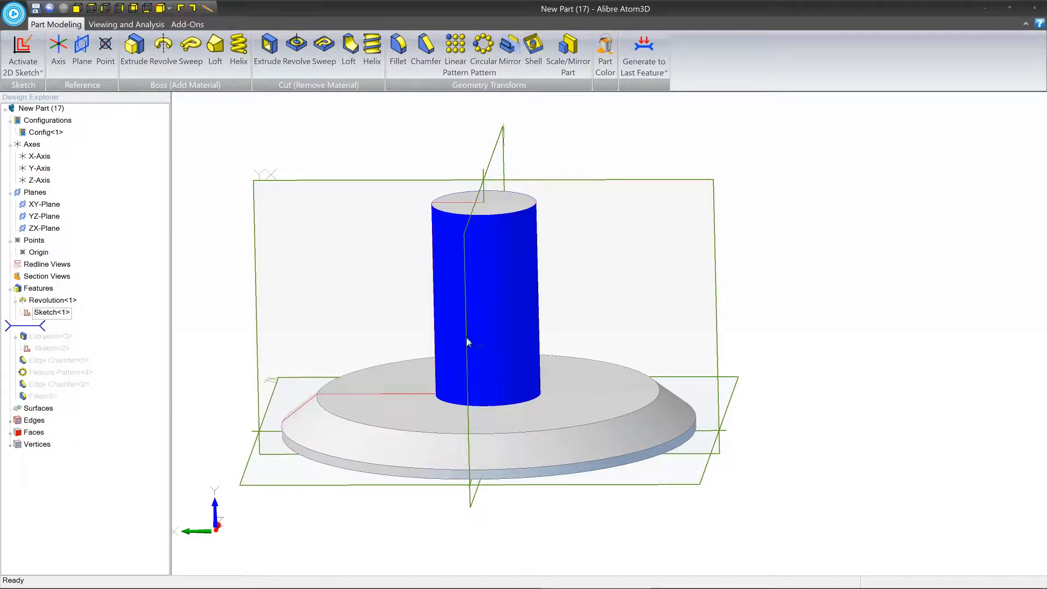
# Roll forward through the hole cut, chamfer and pattern, restoring all flange features
pyautogui.click(40, 167)
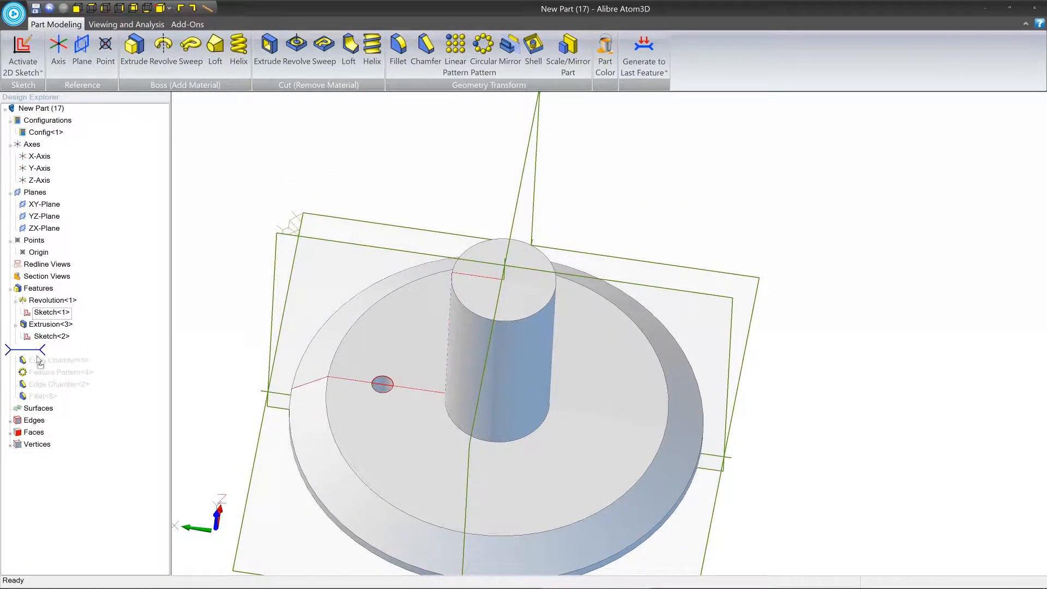
pyautogui.click(58, 348)
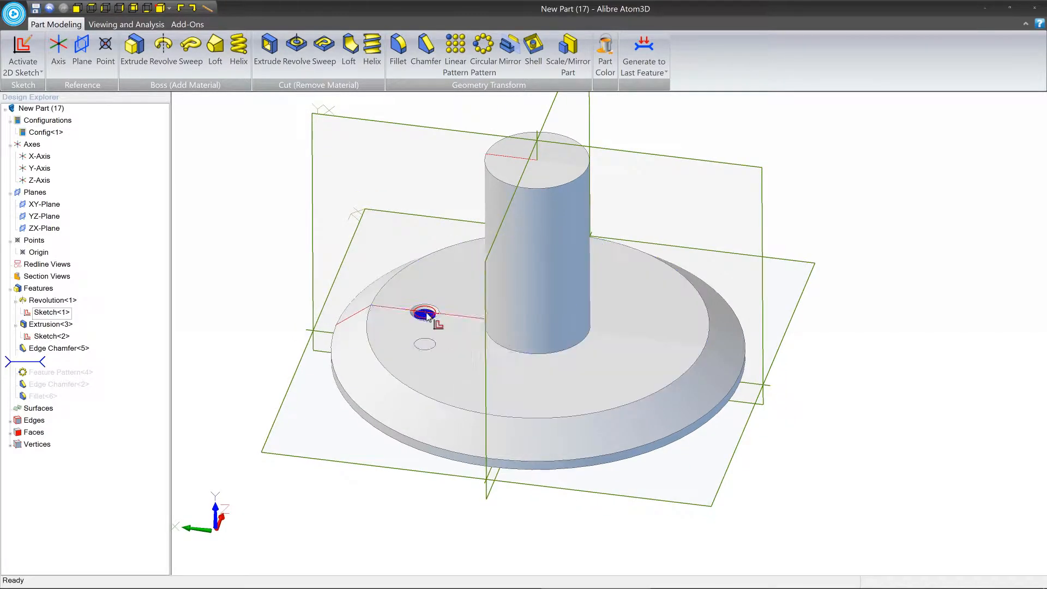
pyautogui.click(534, 148)
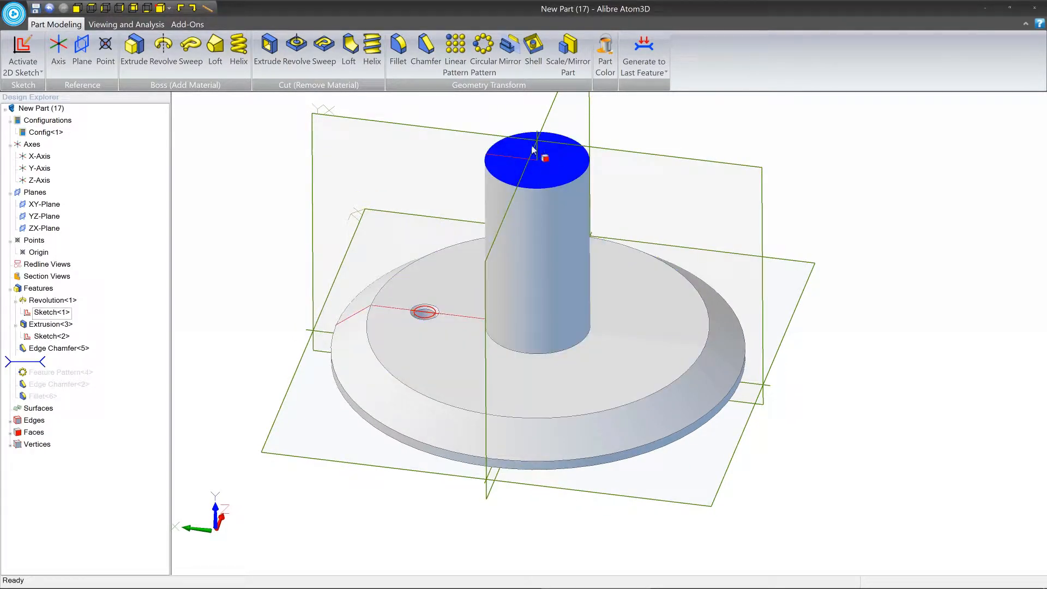
pyautogui.click(40, 167)
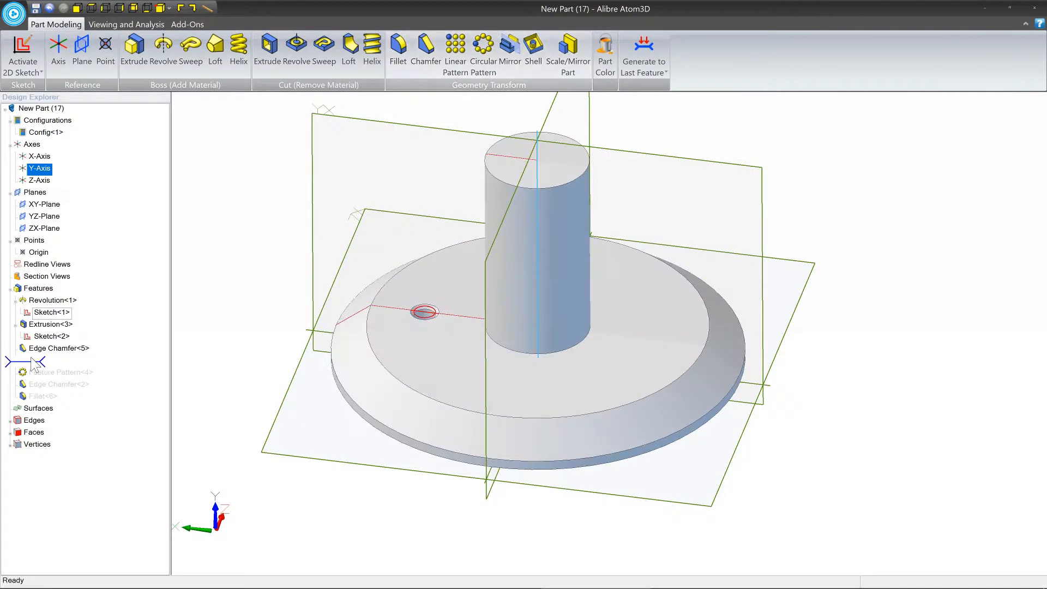
pyautogui.click(60, 360)
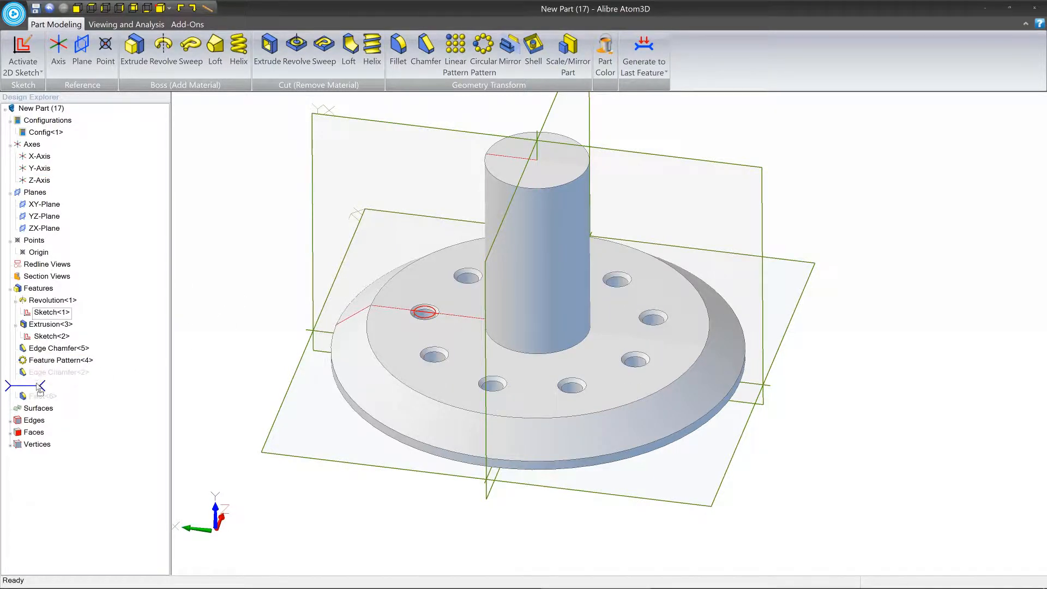
pyautogui.click(59, 372)
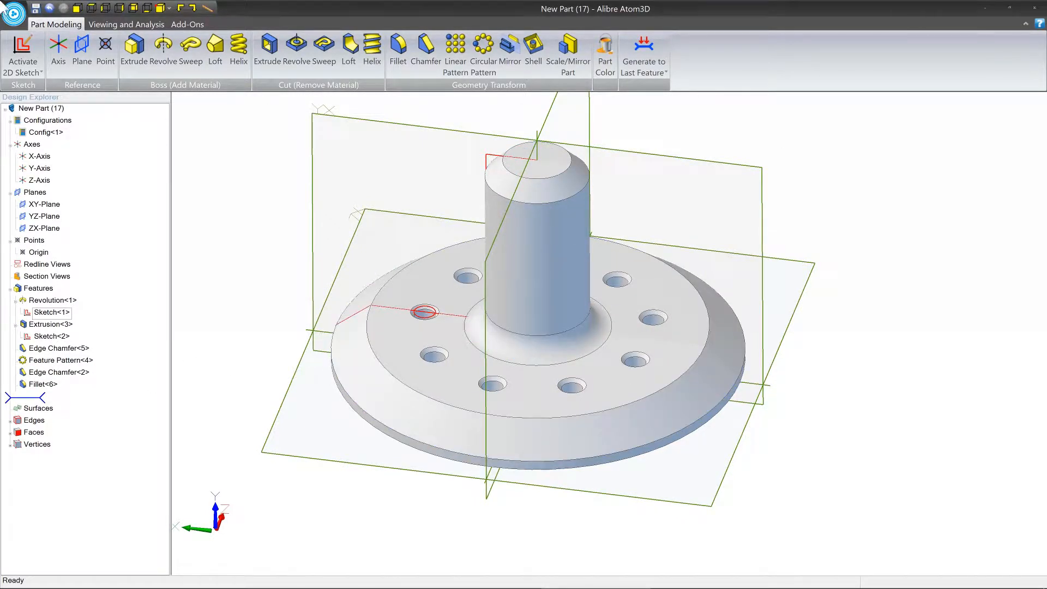
# Create a new empty part from the File menu
pyautogui.click(13, 8)
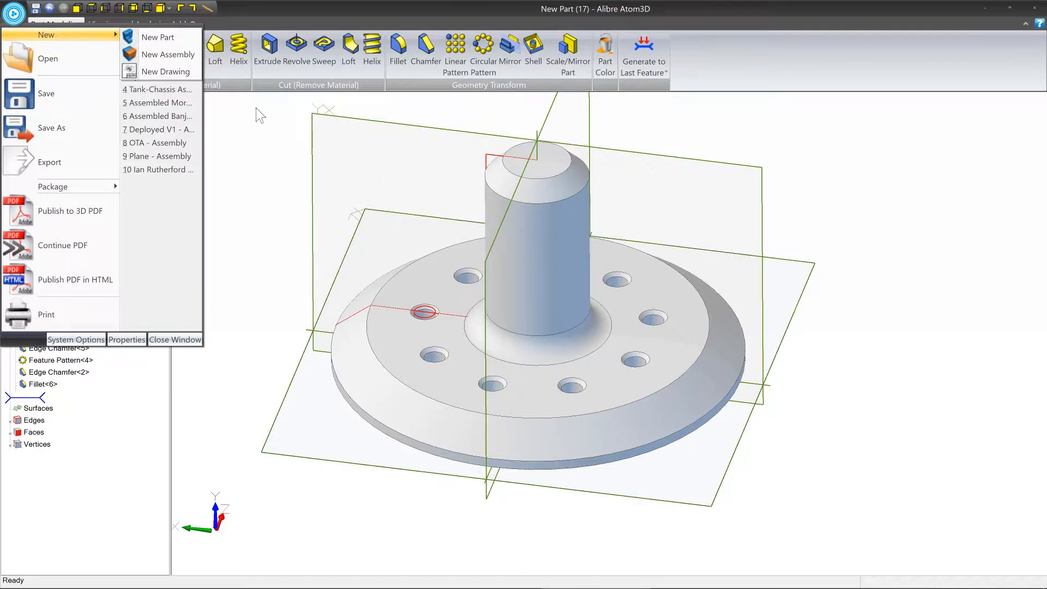
pyautogui.click(158, 36)
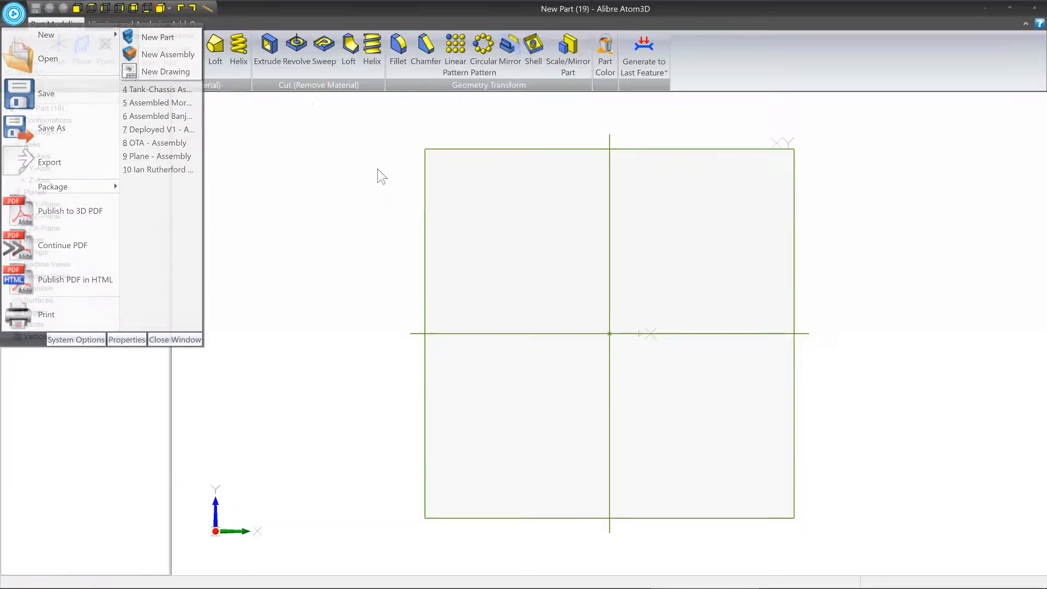
pyautogui.click(377, 175)
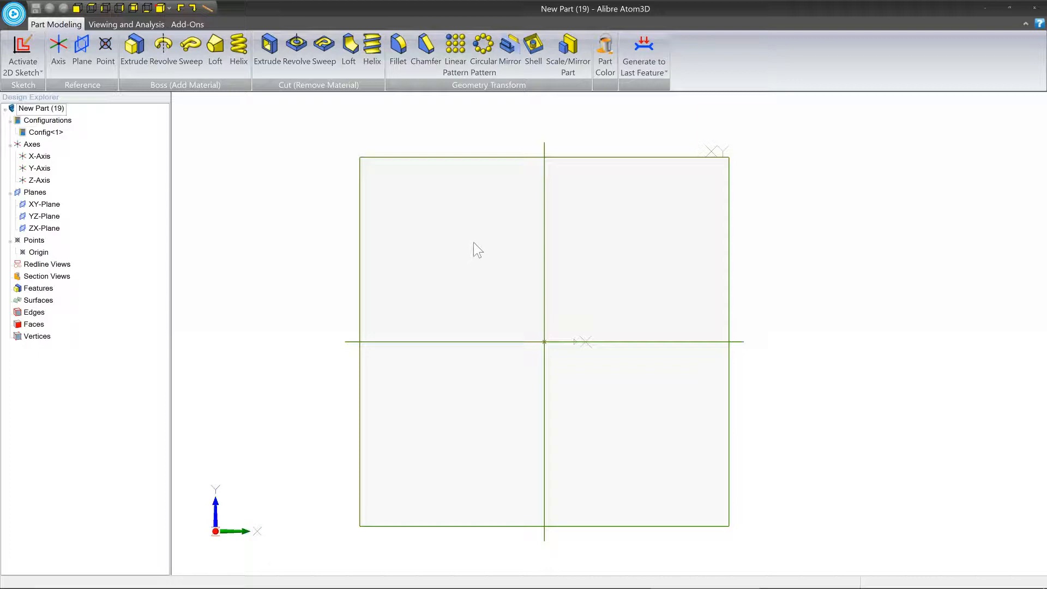
pyautogui.moveTo(597, 194)
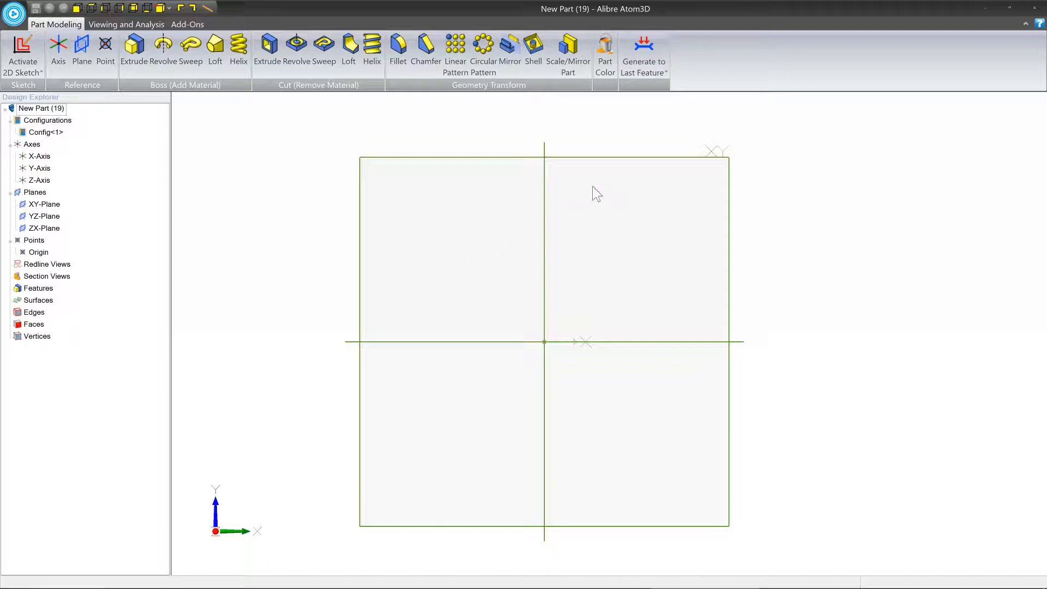
# Activate a 2D sketch on the XY-Plane and choose the Line tool
pyautogui.rightClick(545, 342)
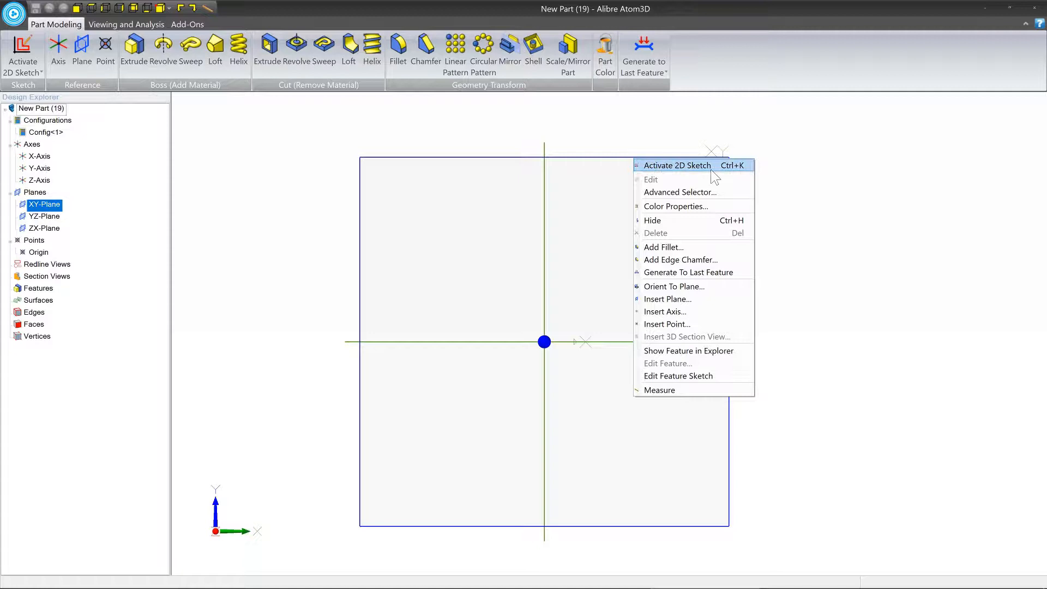
pyautogui.click(678, 165)
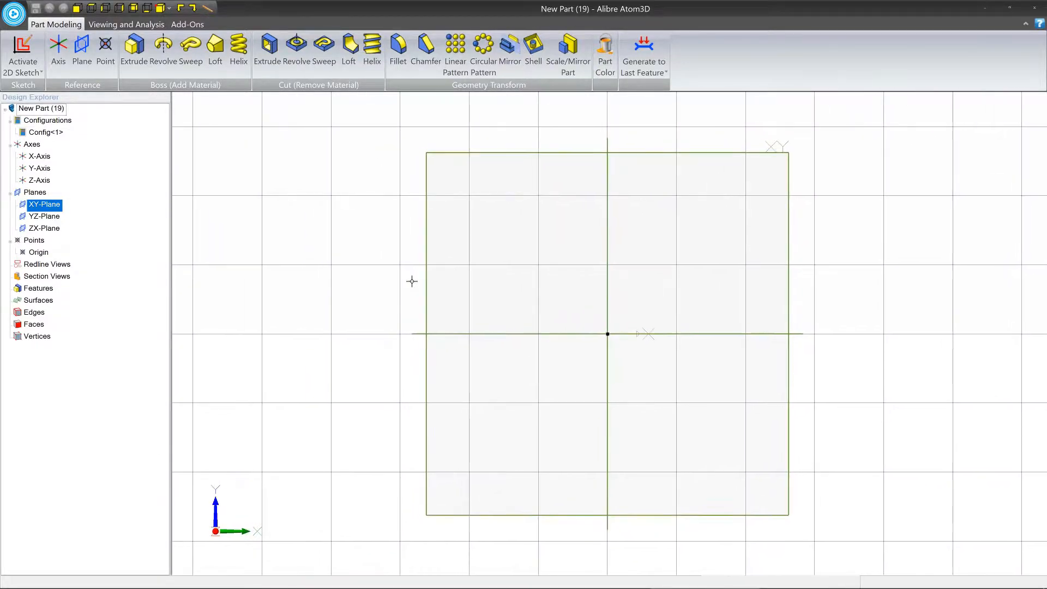
pyautogui.click(22, 50)
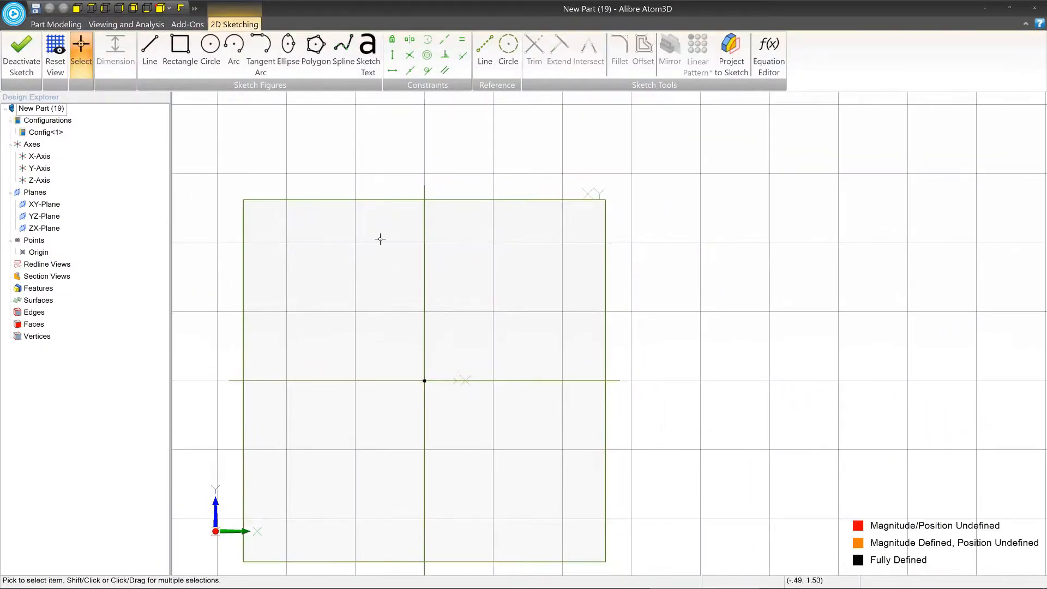
pyautogui.click(149, 43)
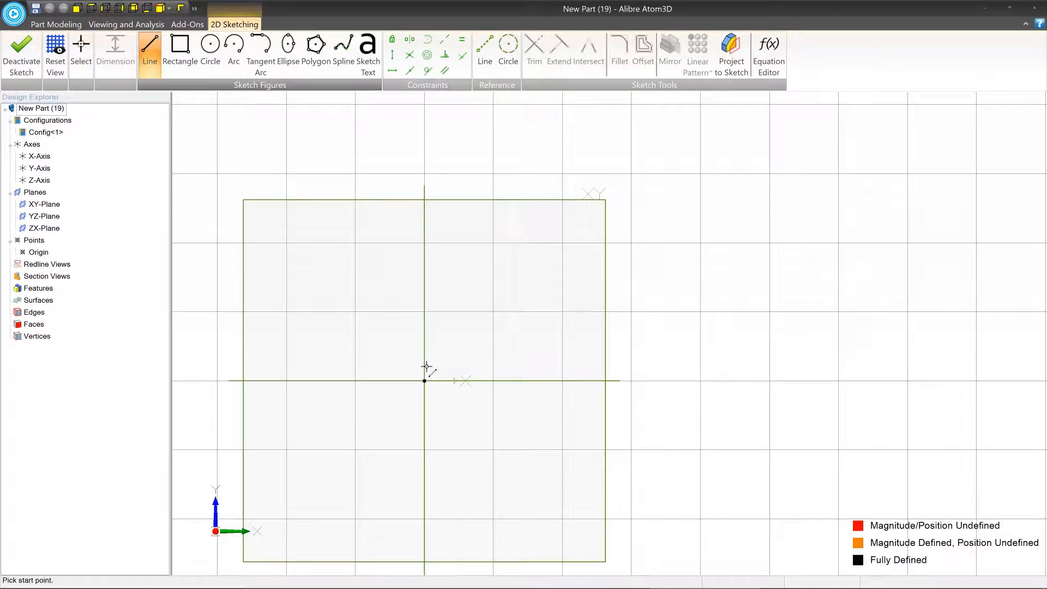
pyautogui.moveTo(425, 381)
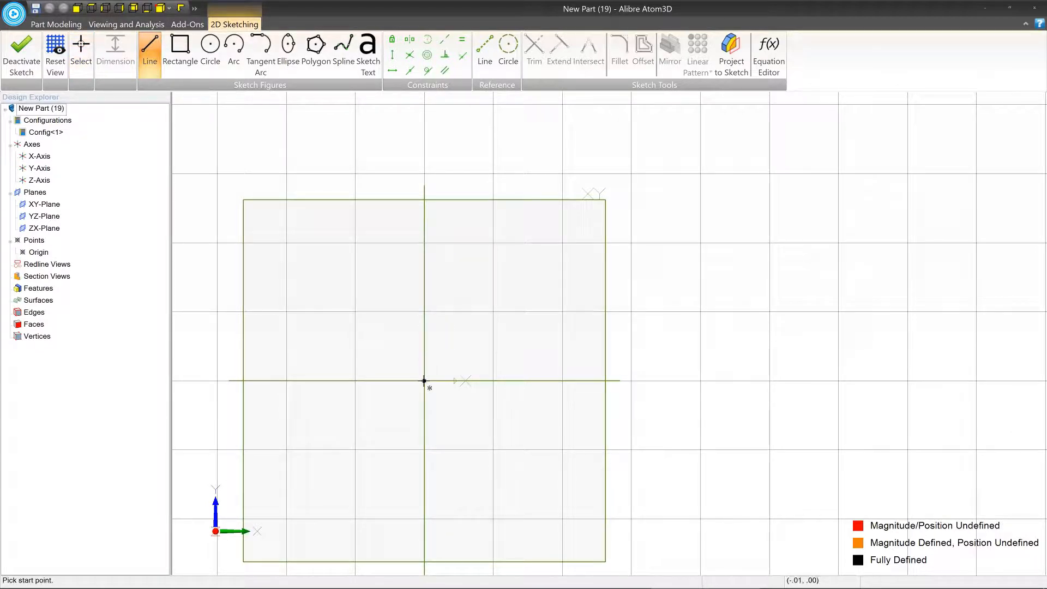
pyautogui.moveTo(540, 288)
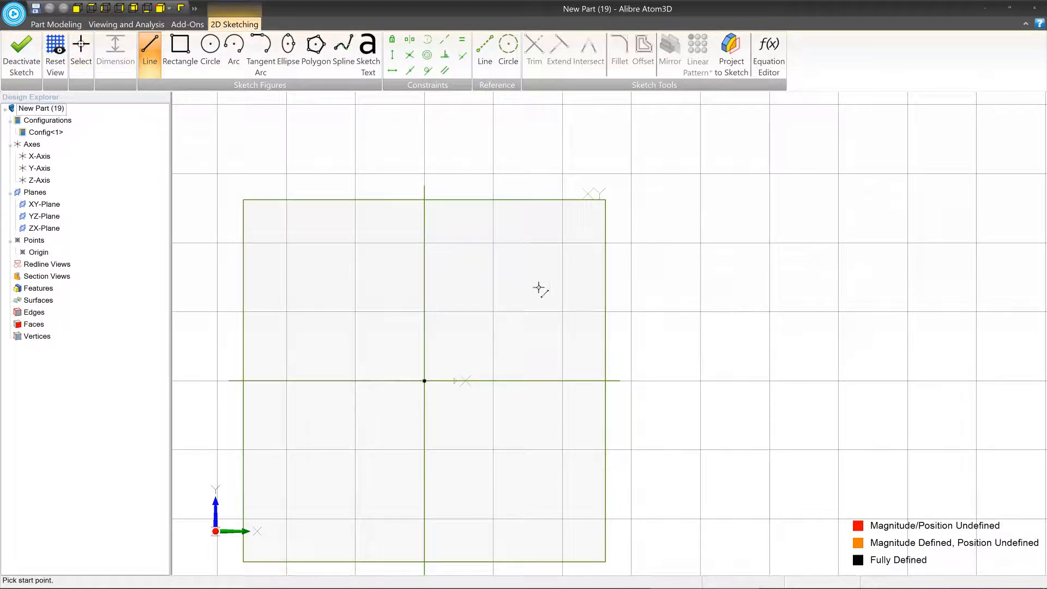
pyautogui.moveTo(424, 381)
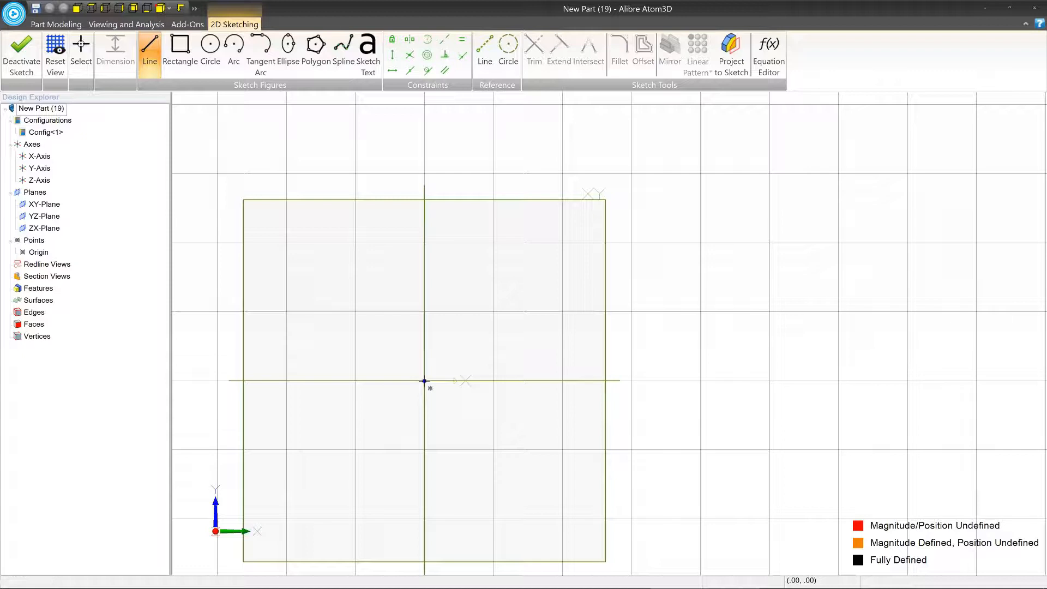
pyautogui.click(424, 381)
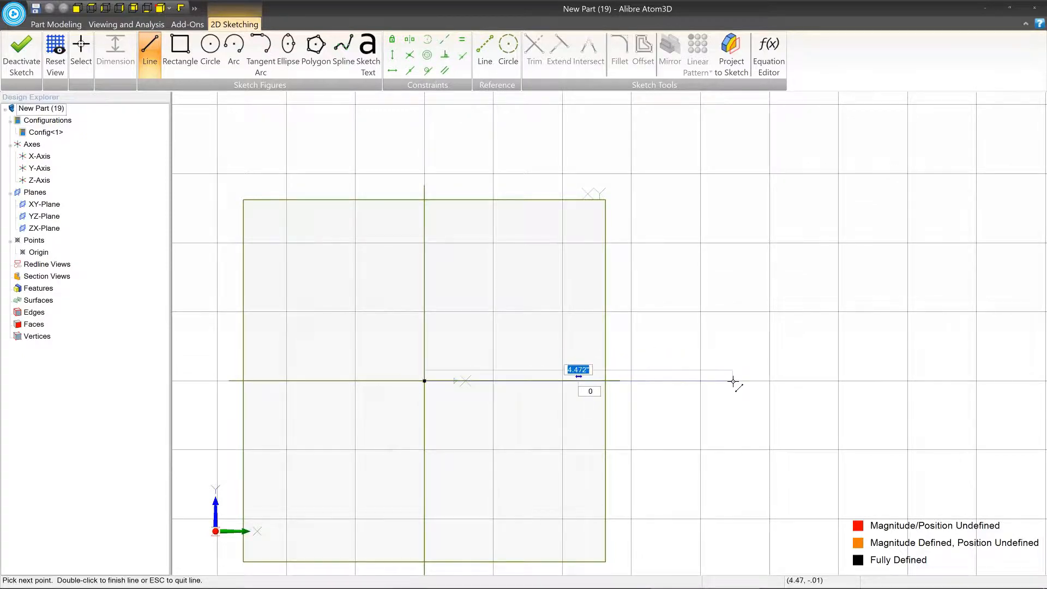
pyautogui.moveTo(691, 381)
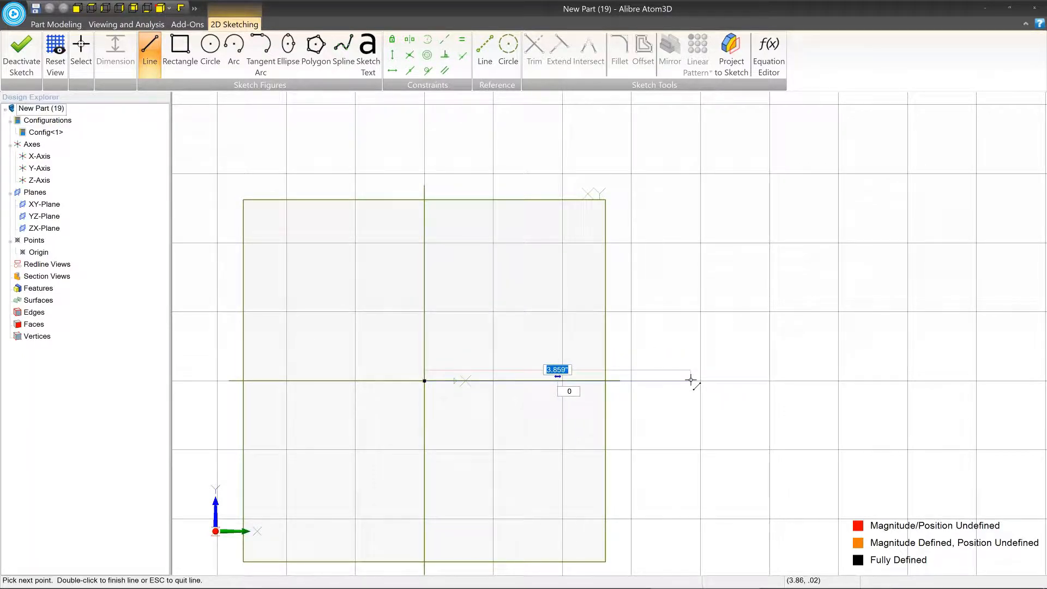
pyautogui.moveTo(687, 375)
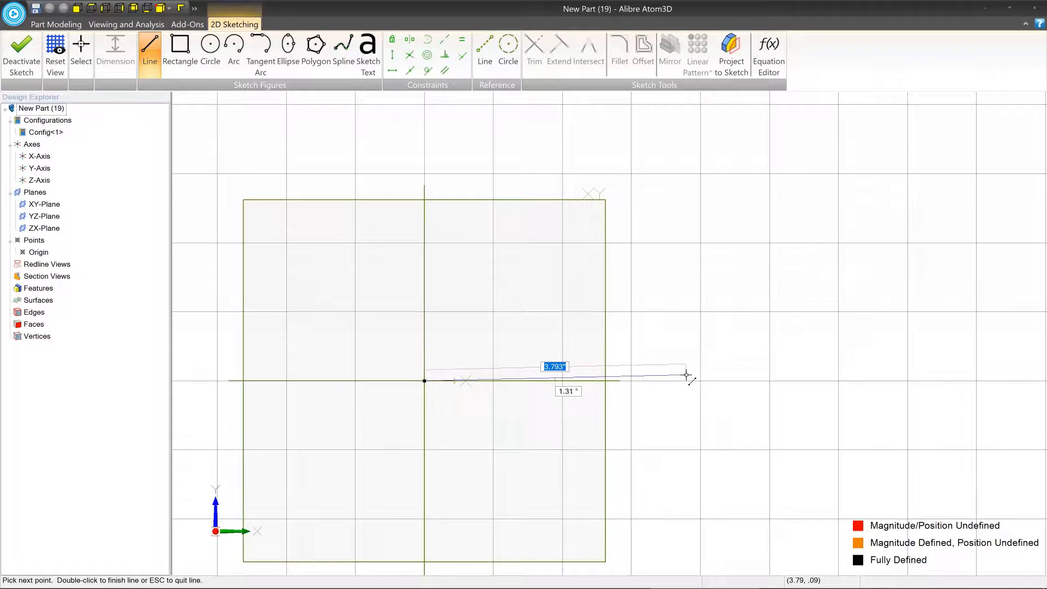
pyautogui.moveTo(680, 380)
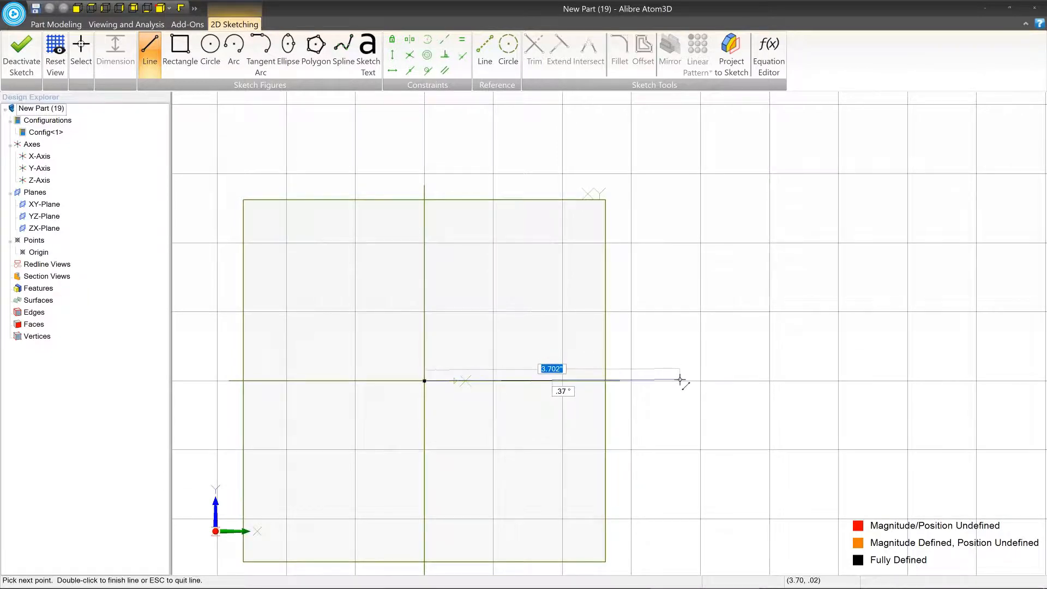
pyautogui.moveTo(671, 381)
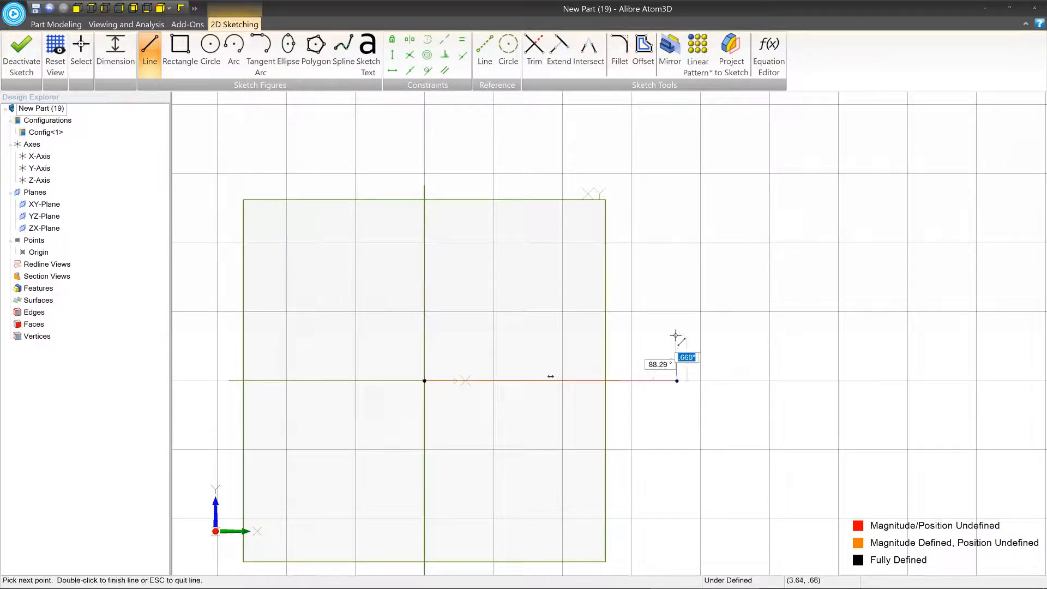
pyautogui.moveTo(565, 335)
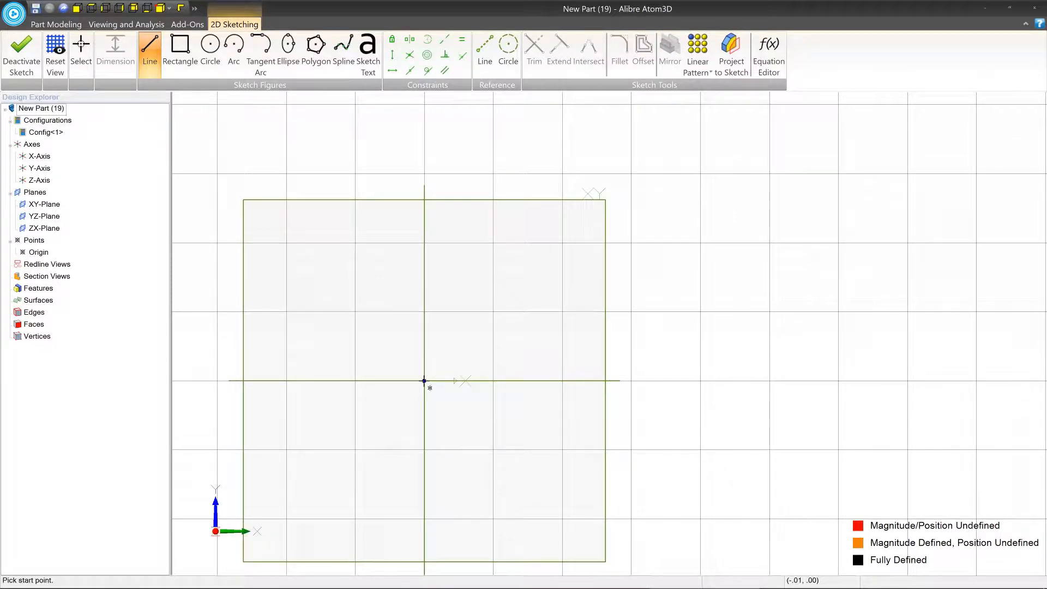
pyautogui.click(423, 381)
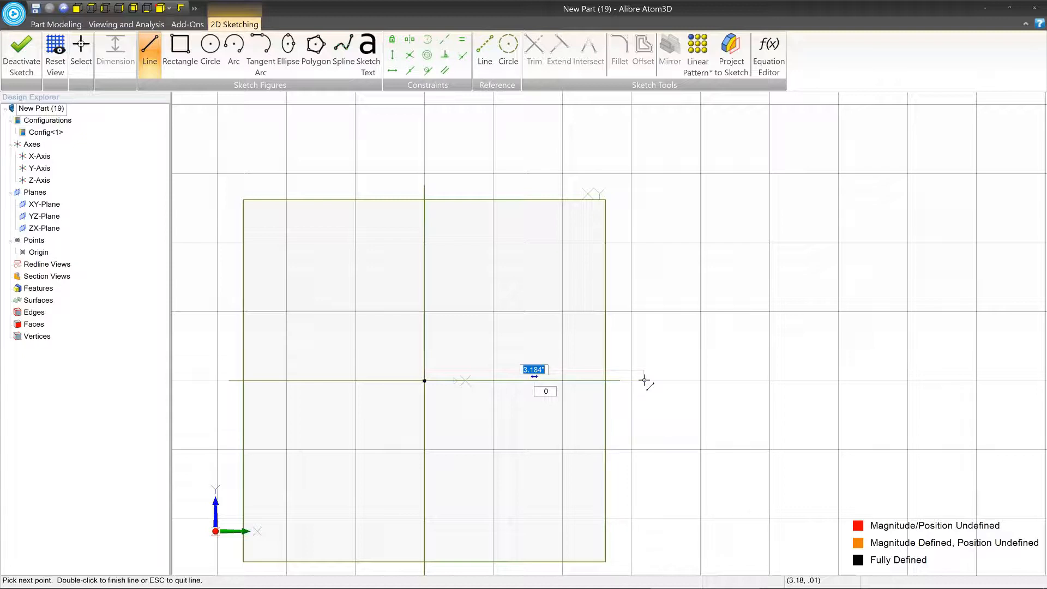
pyautogui.write('4.000"')
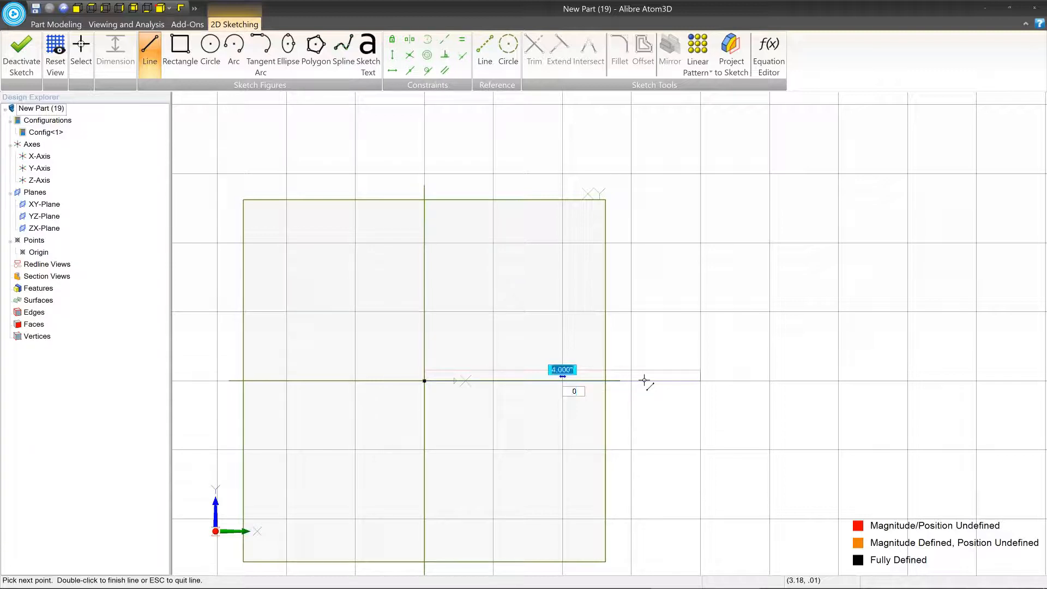
pyautogui.click(574, 390)
pyautogui.write('20')
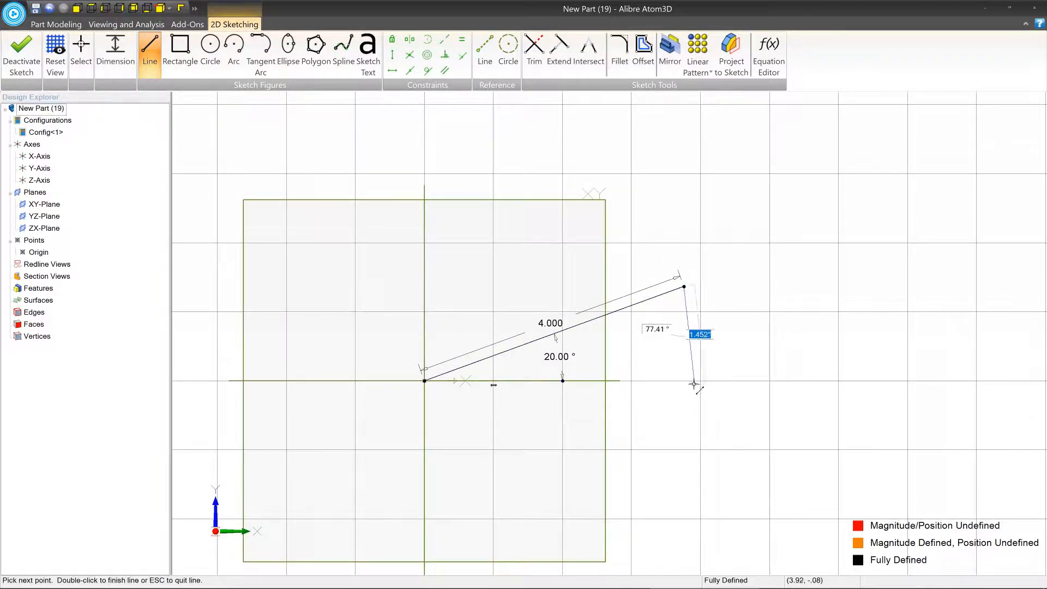
pyautogui.moveTo(731, 262)
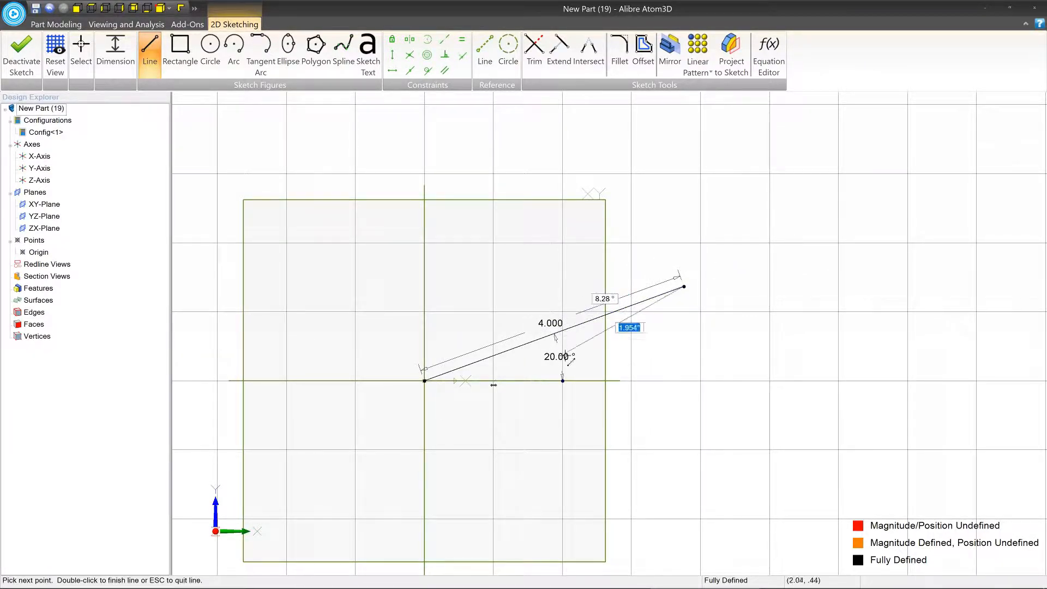
pyautogui.moveTo(667, 274)
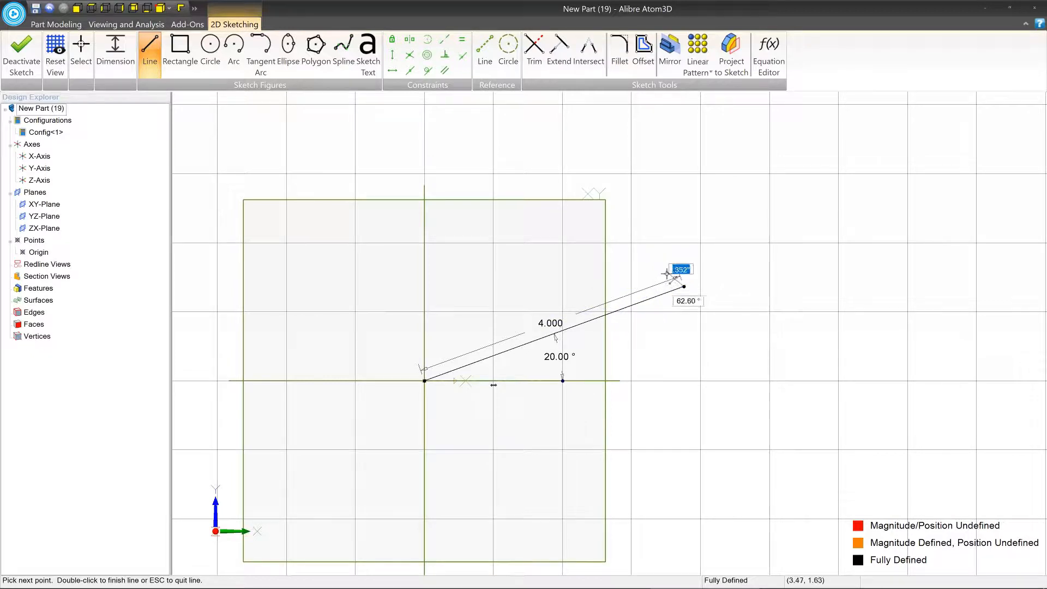
pyautogui.press('Escape')
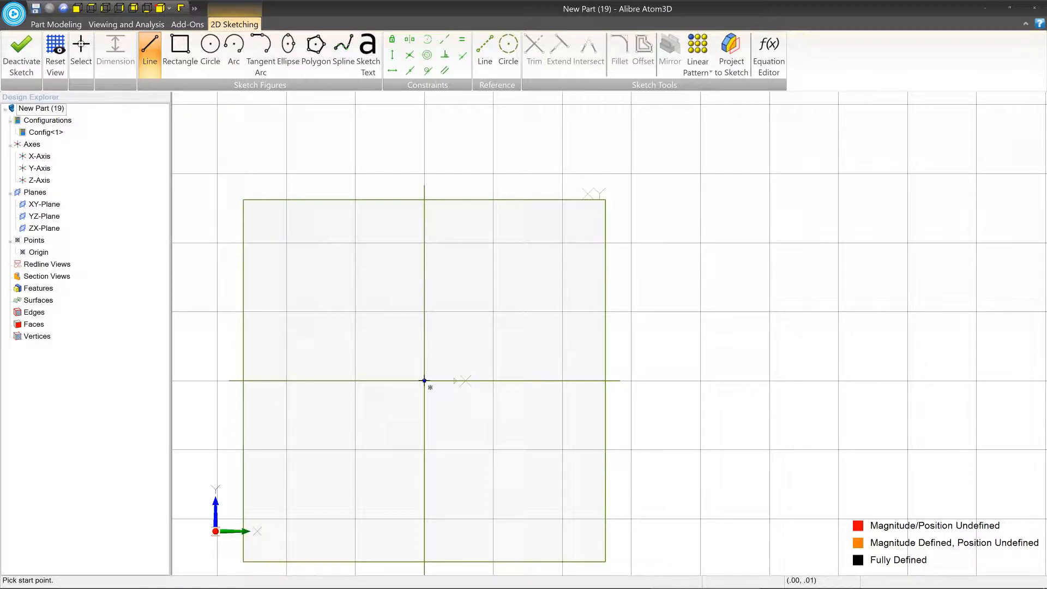
# Draw lines from the origin: 4.000 horizontal, 0.250 rise, then 0.500 at 135°
pyautogui.click(425, 381)
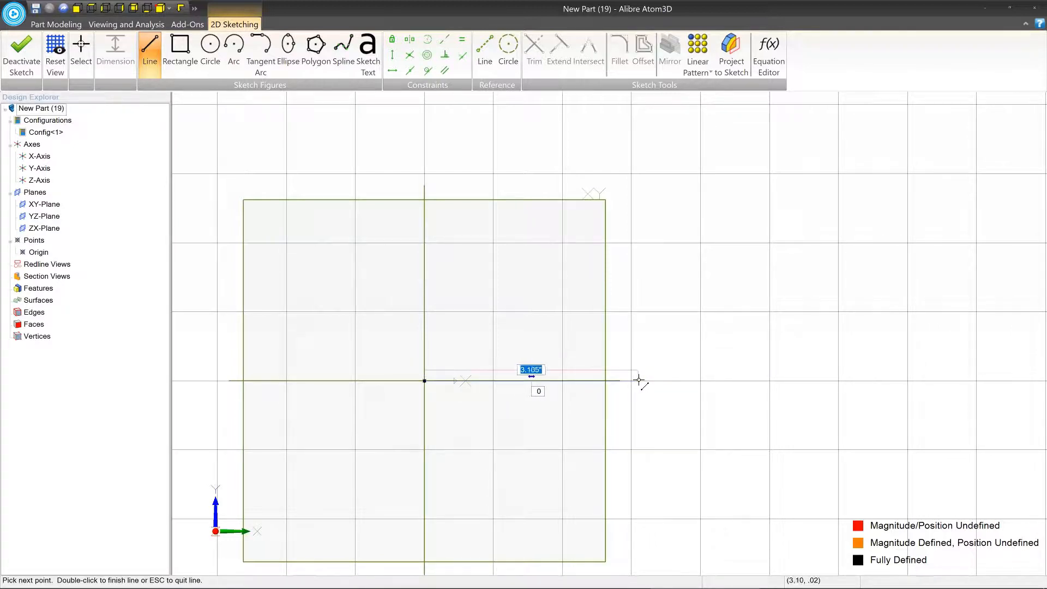
pyautogui.write('4.000')
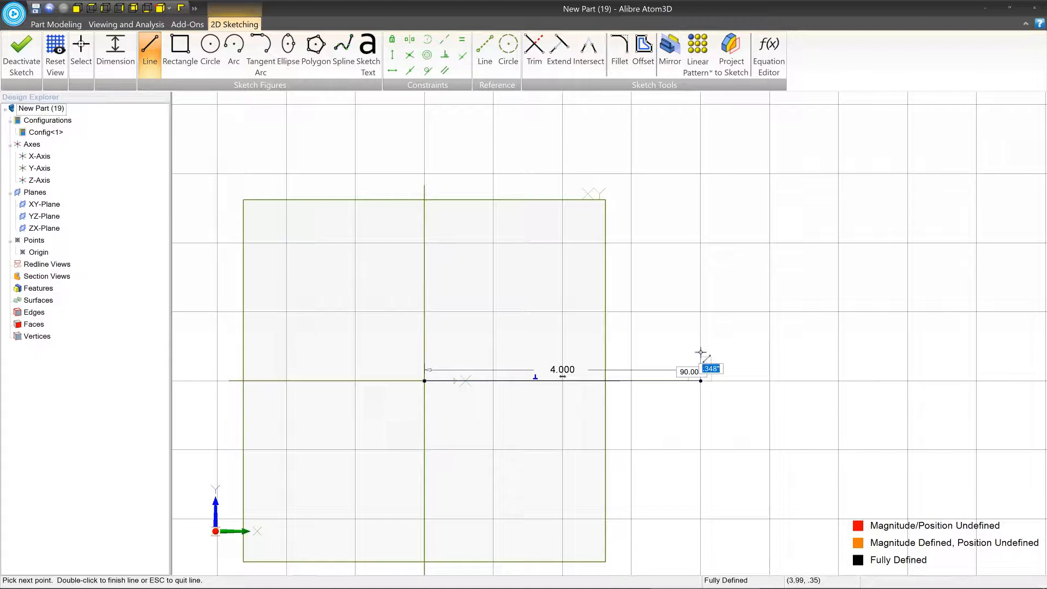
pyautogui.moveTo(700, 334)
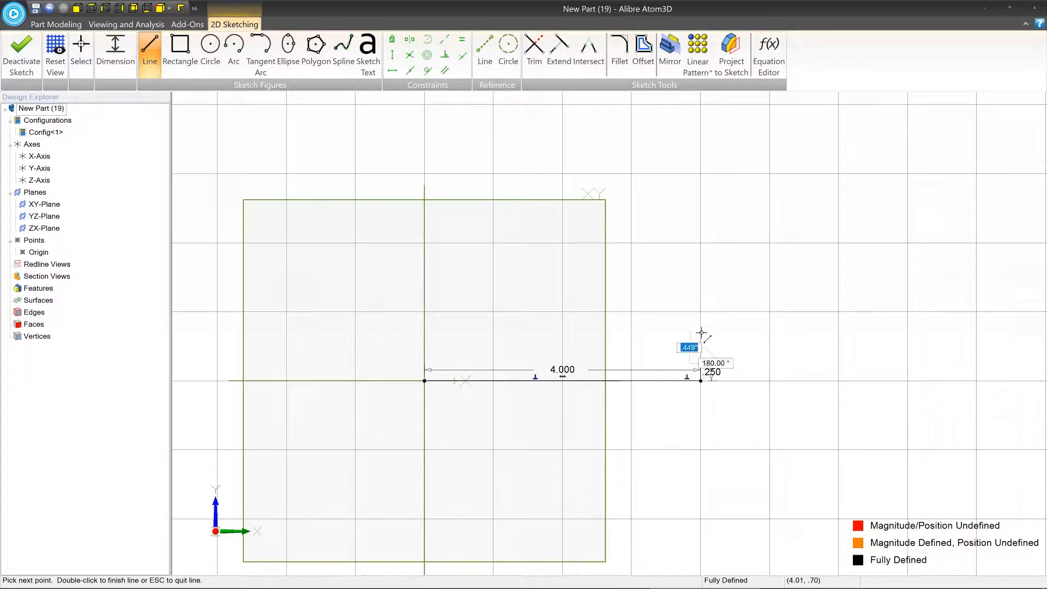
pyautogui.moveTo(669, 329)
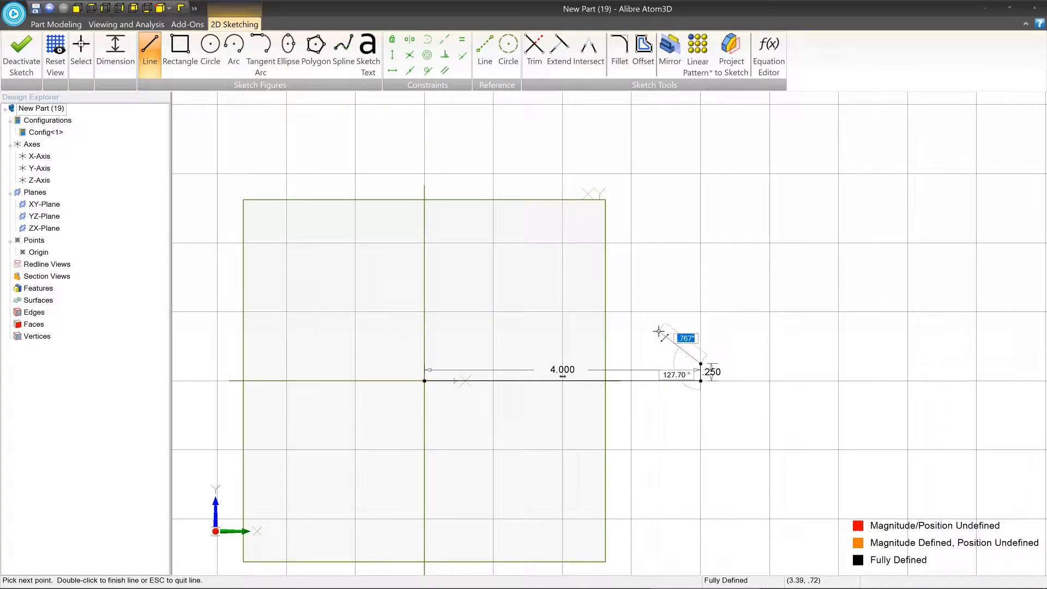
pyautogui.moveTo(665, 332)
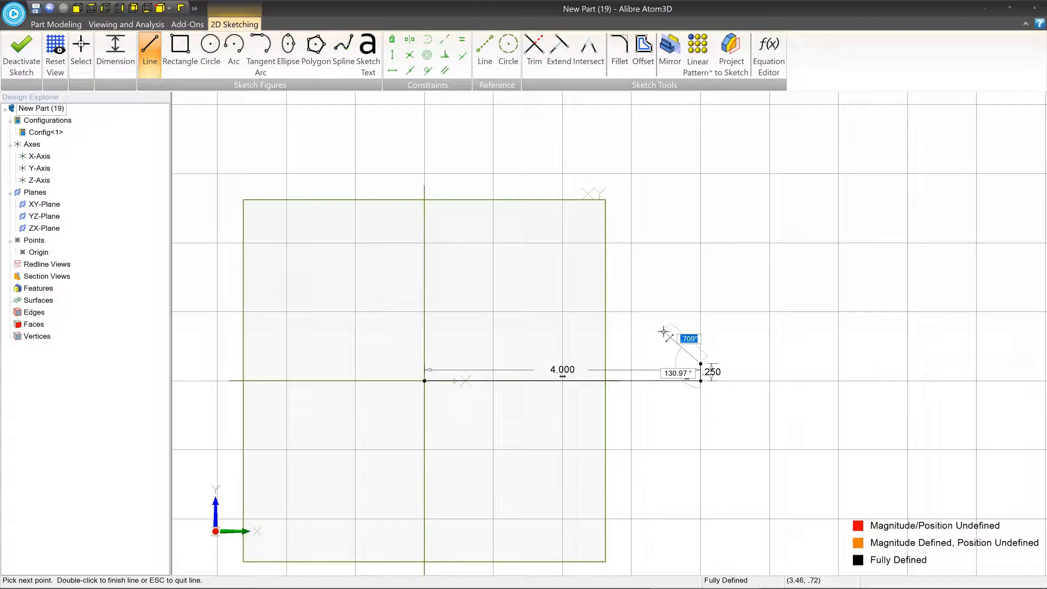
pyautogui.write('.5')
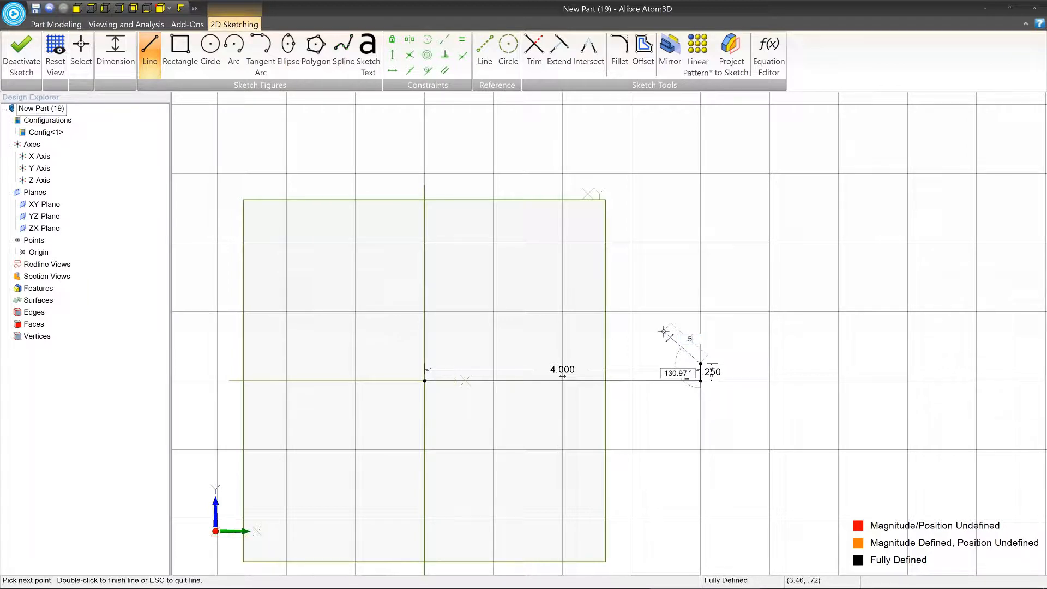
pyautogui.click(677, 373)
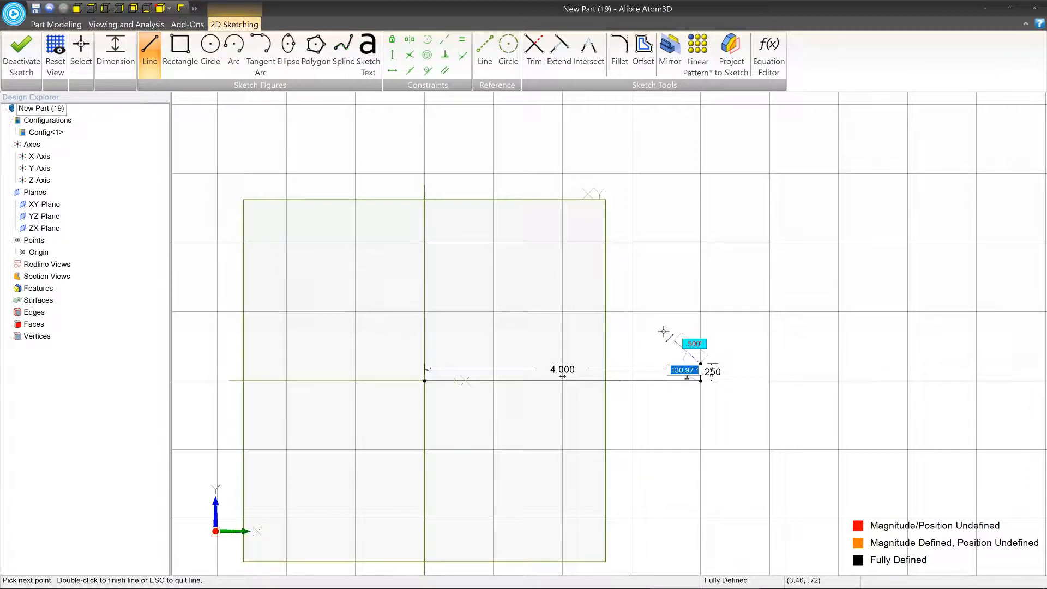
pyautogui.write('135.00')
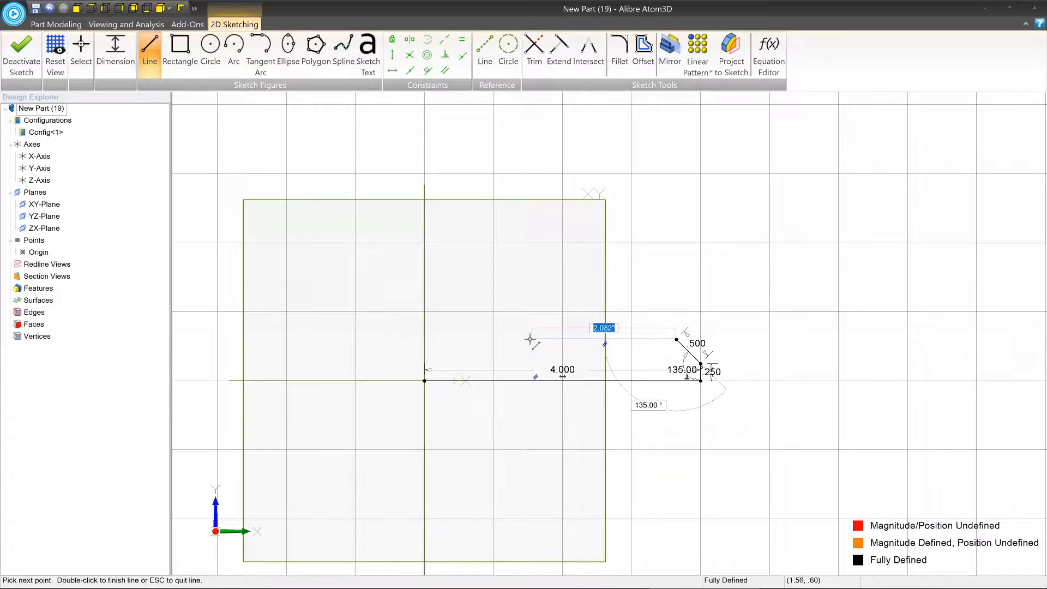
pyautogui.moveTo(493, 339)
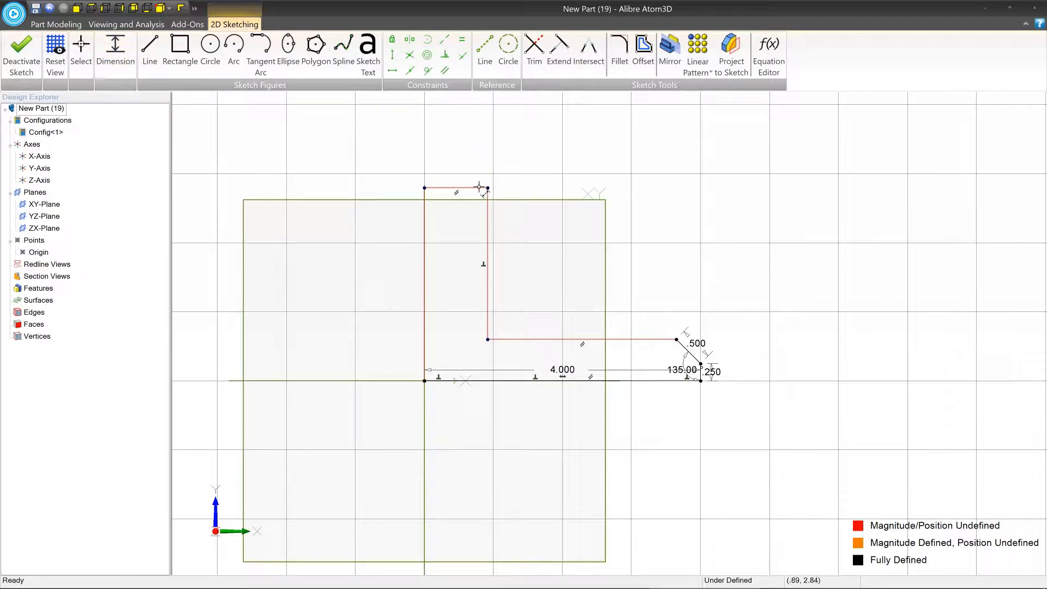
# Dimension the boss top edge as 1.000 wide
pyautogui.click(479, 188)
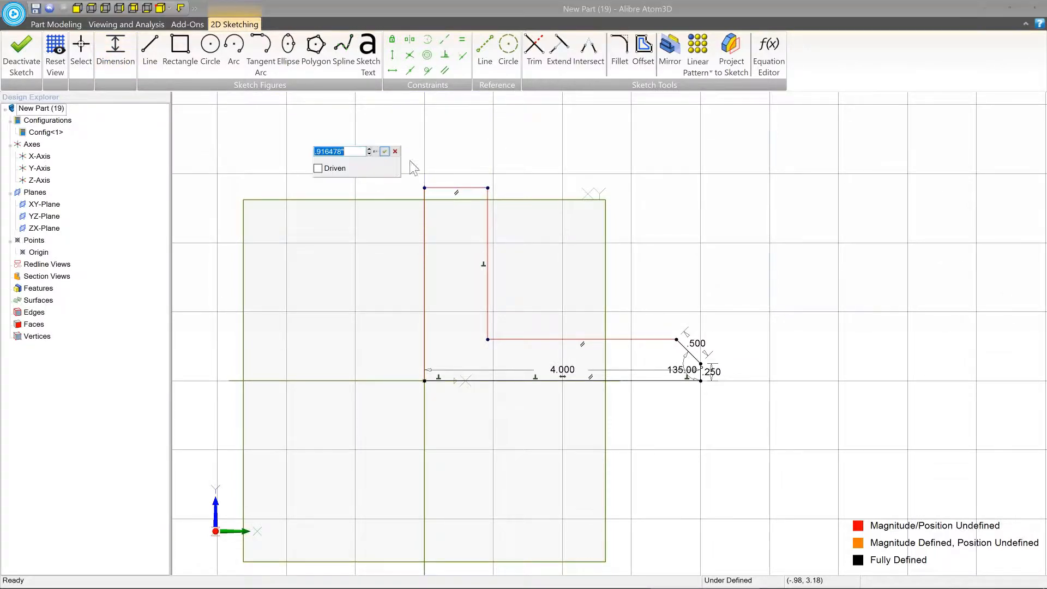
pyautogui.write('1')
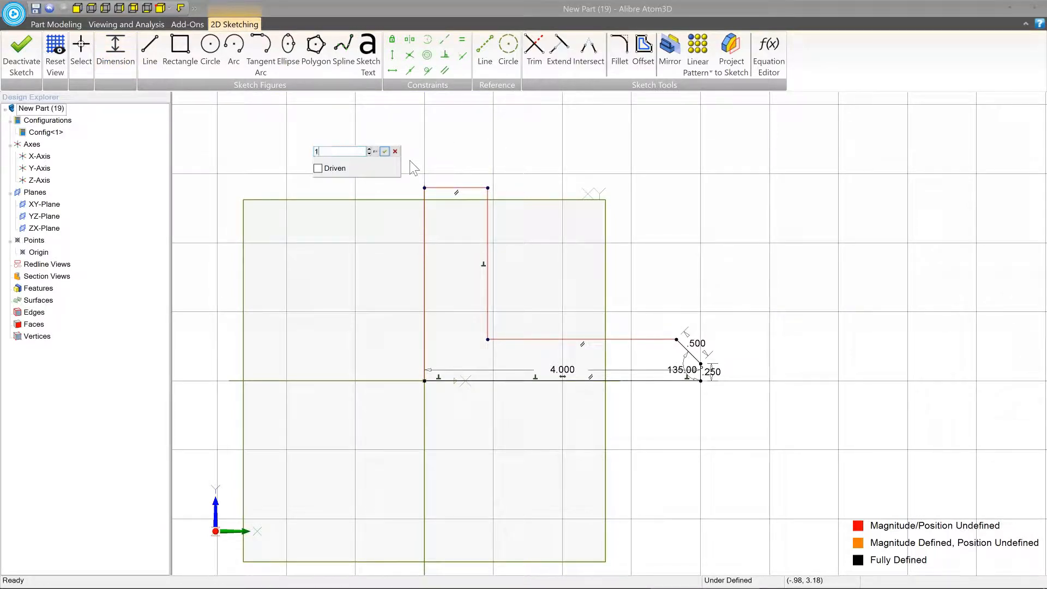
pyautogui.click(384, 151)
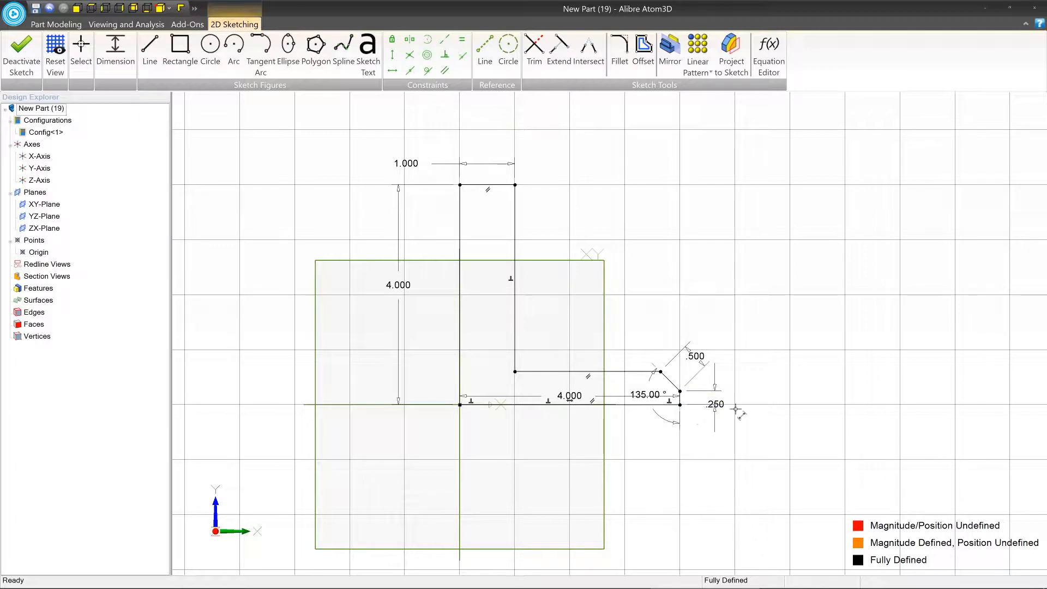
pyautogui.moveTo(524, 237)
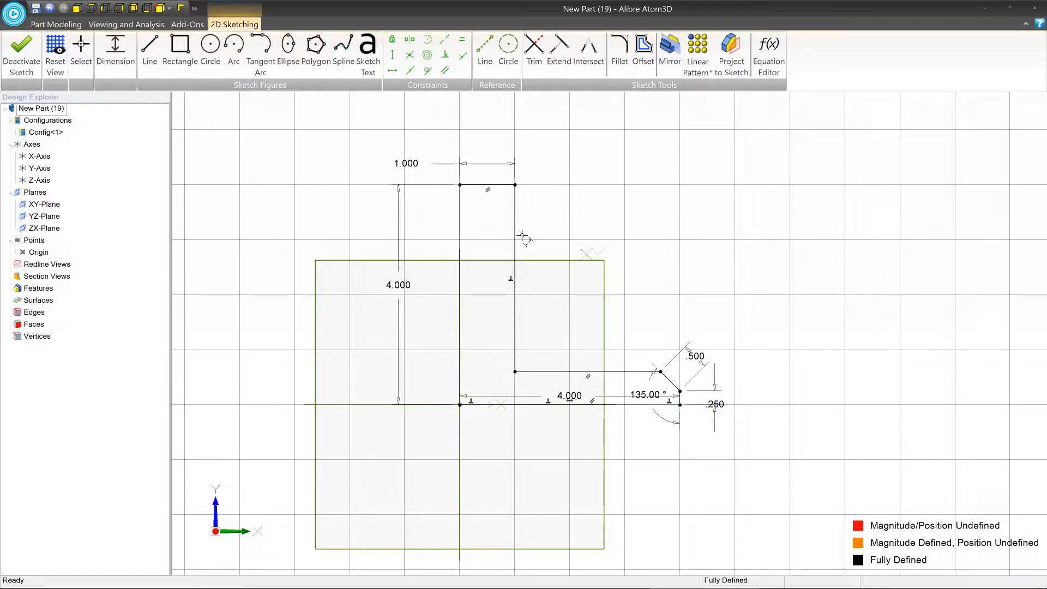
pyautogui.moveTo(539, 270)
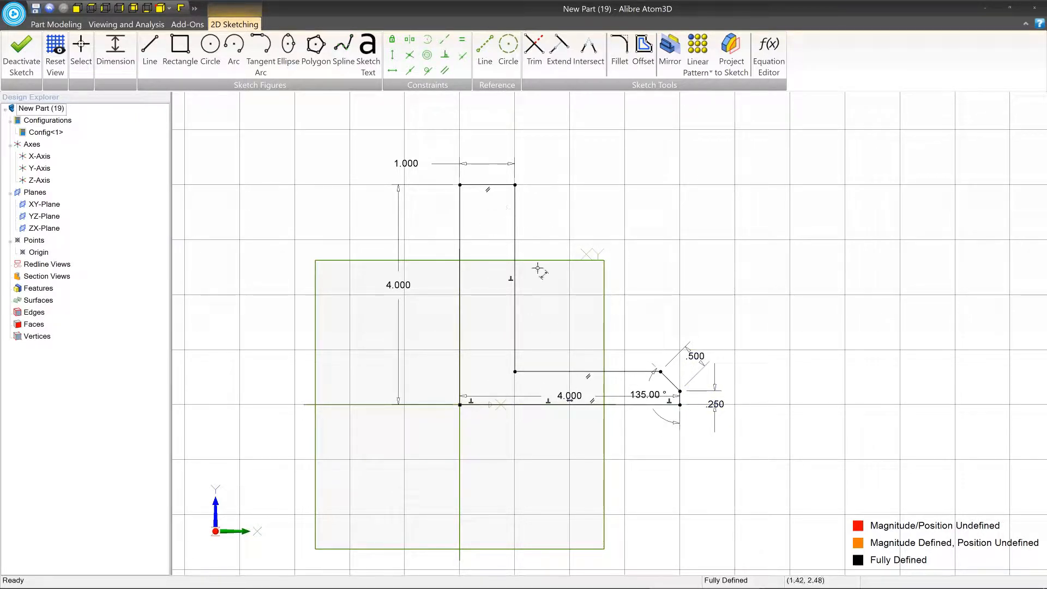
pyautogui.moveTo(949, 512)
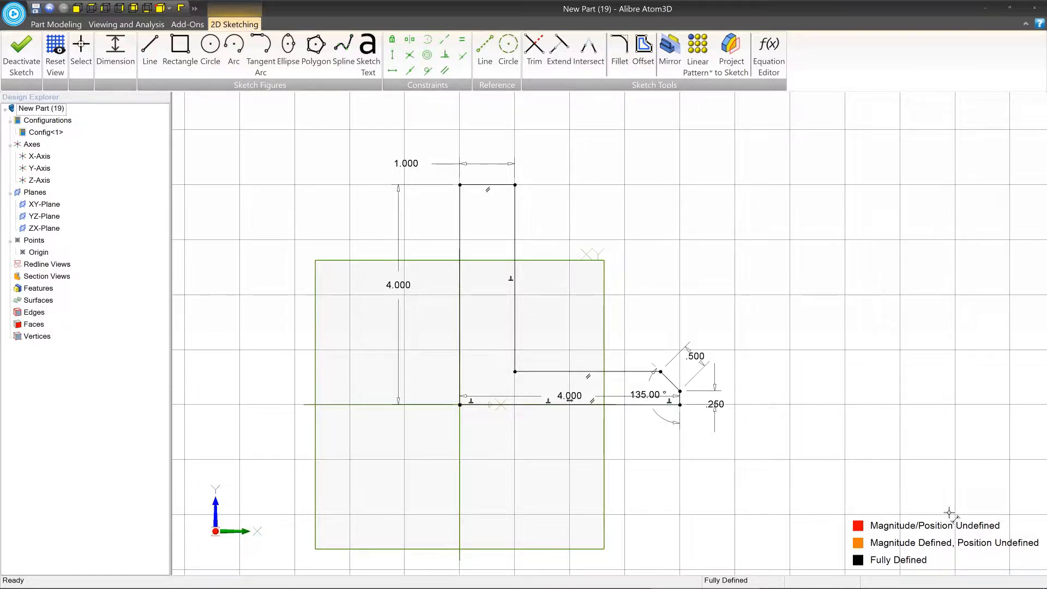
pyautogui.moveTo(868, 559)
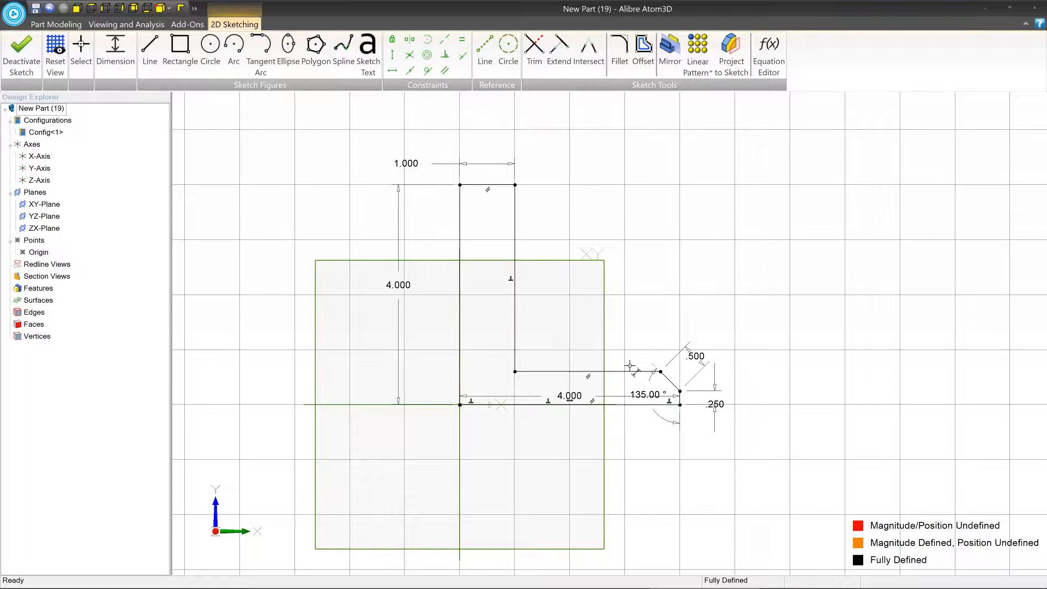
pyautogui.moveTo(671, 447)
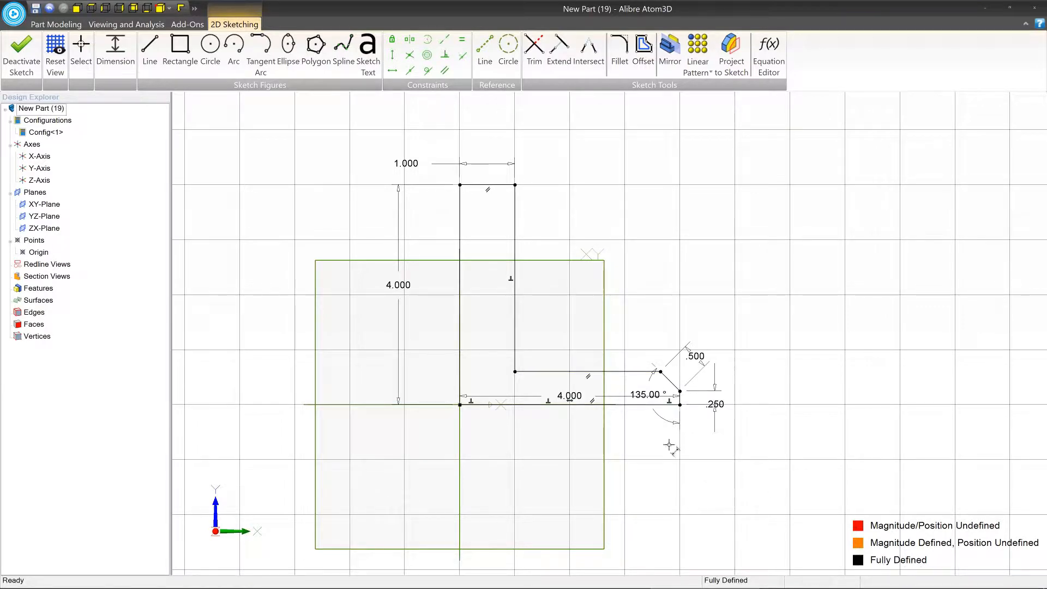
# Activate the Select tool for repositioning the sketch dimensions
pyautogui.click(81, 47)
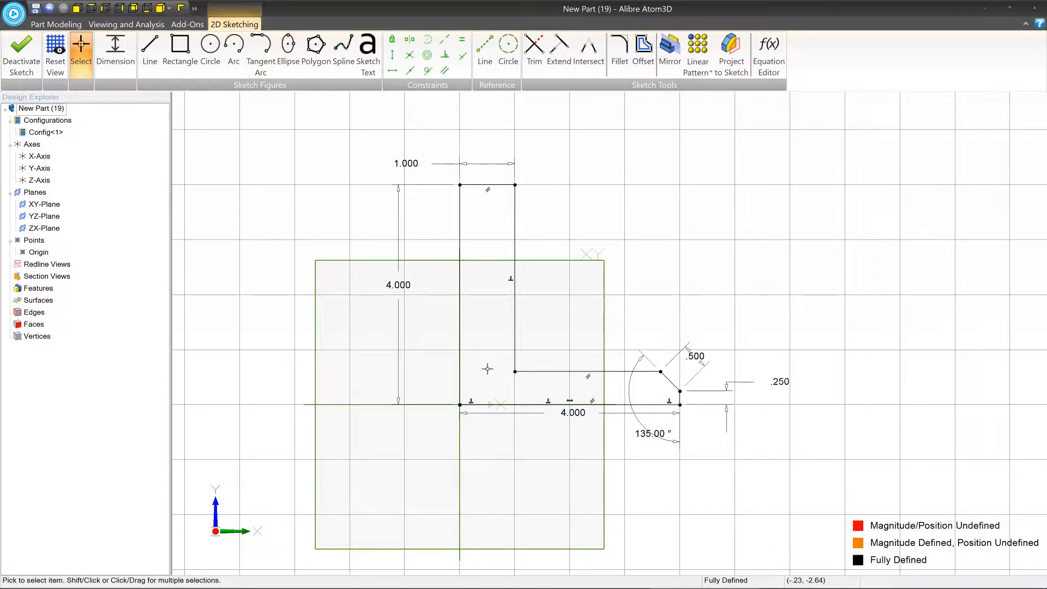
pyautogui.moveTo(840, 314)
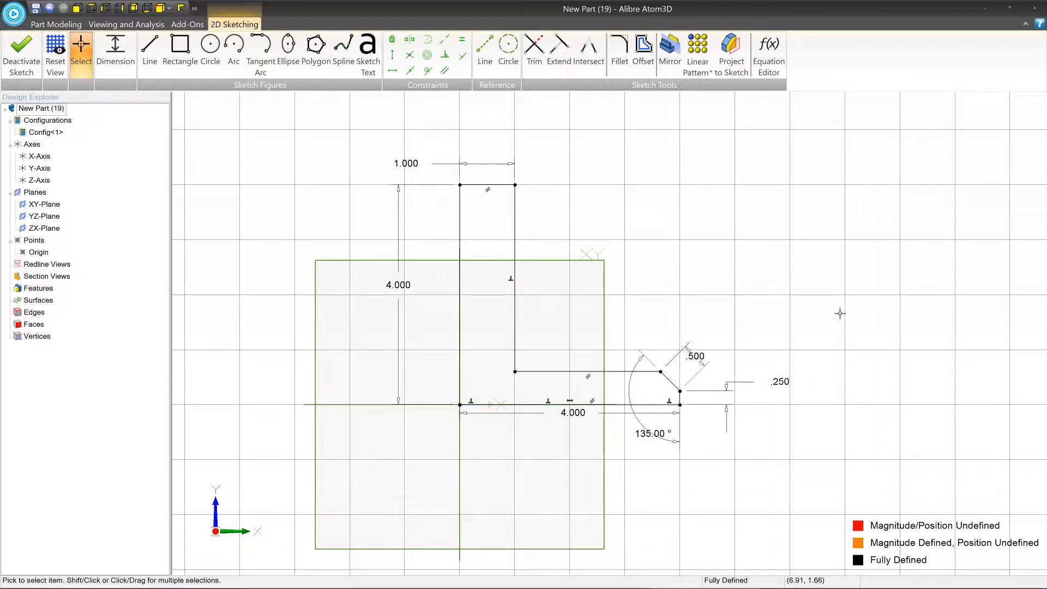
pyautogui.moveTo(797, 326)
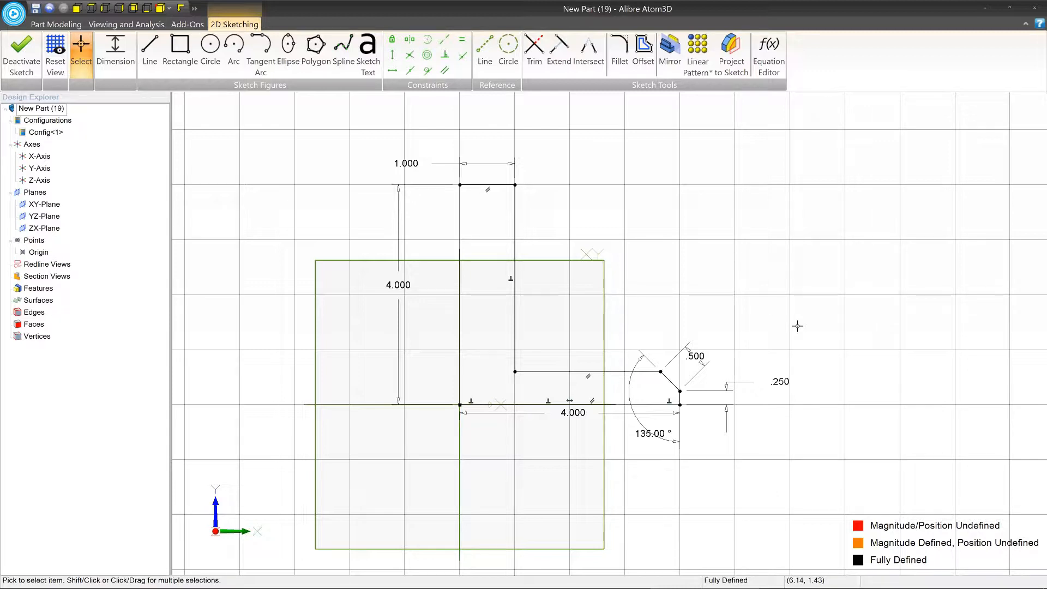
pyautogui.moveTo(626, 271)
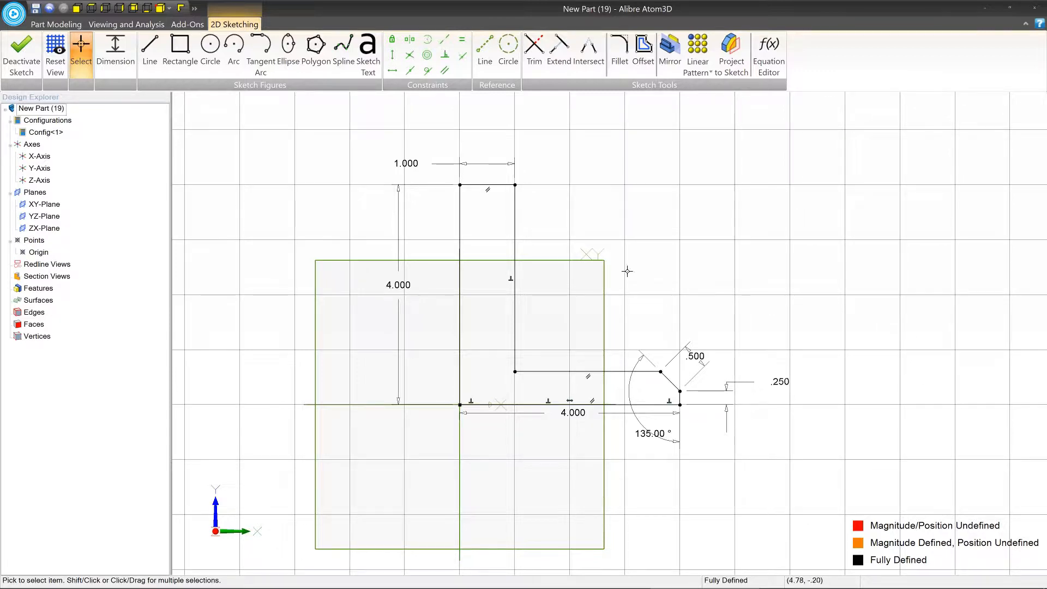
pyautogui.moveTo(458, 368)
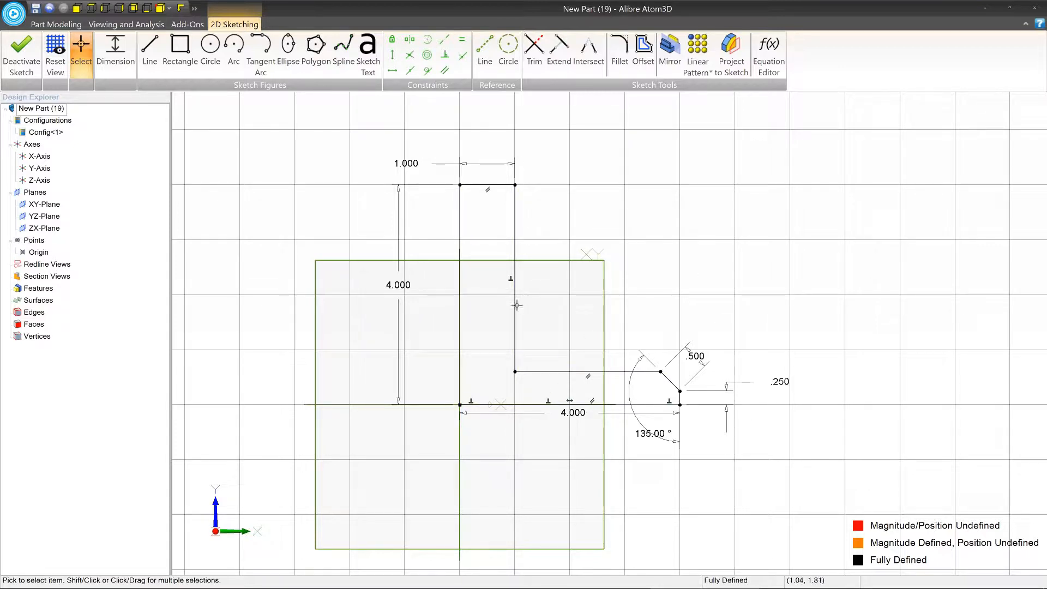
pyautogui.moveTo(629, 267)
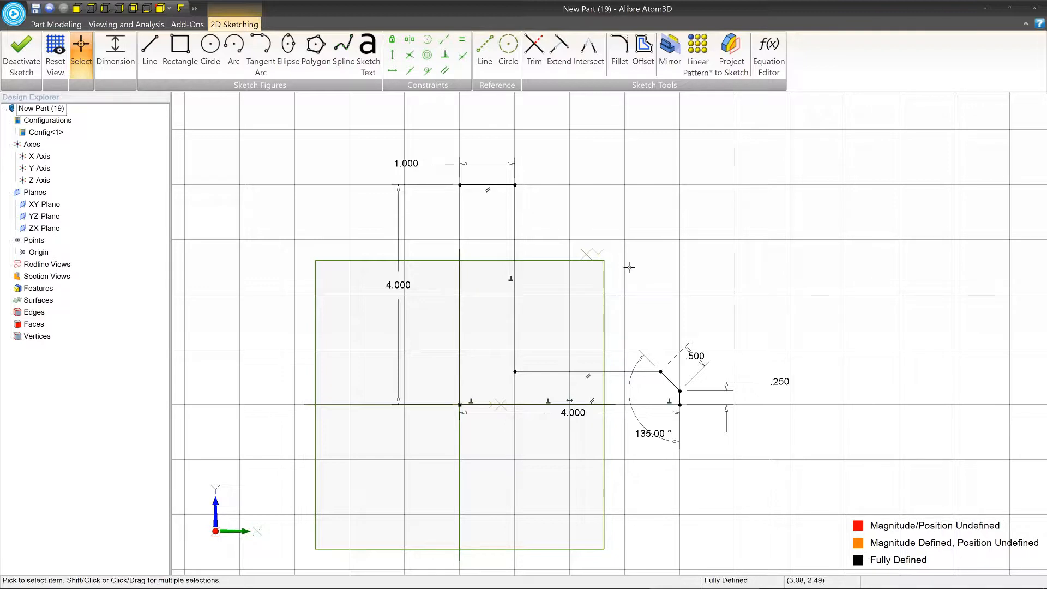
pyautogui.moveTo(580, 304)
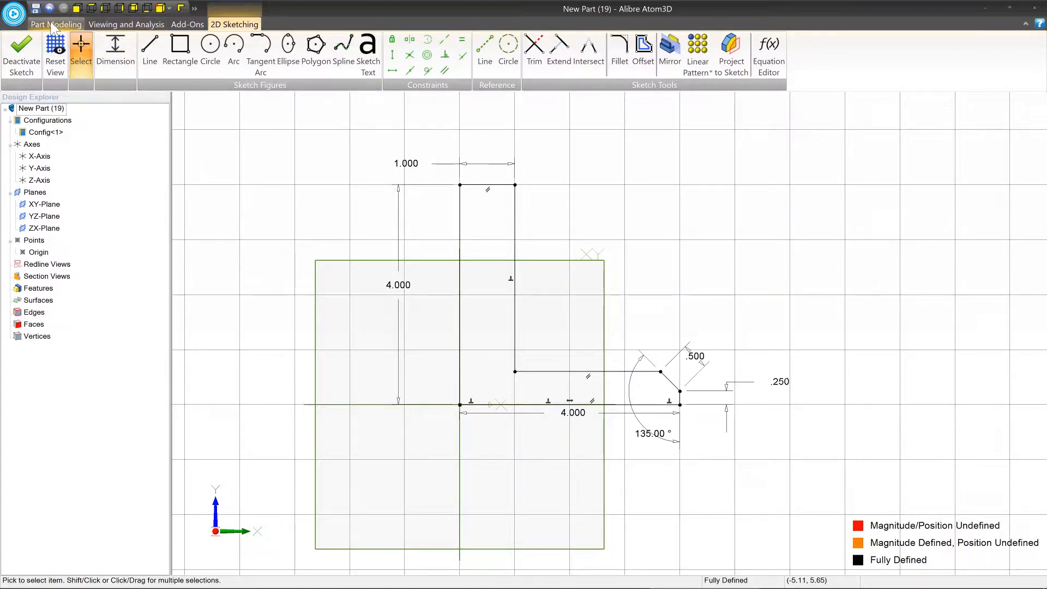
# Switch to Part Modeling and start a Revolve Boss on the profile
pyautogui.click(56, 24)
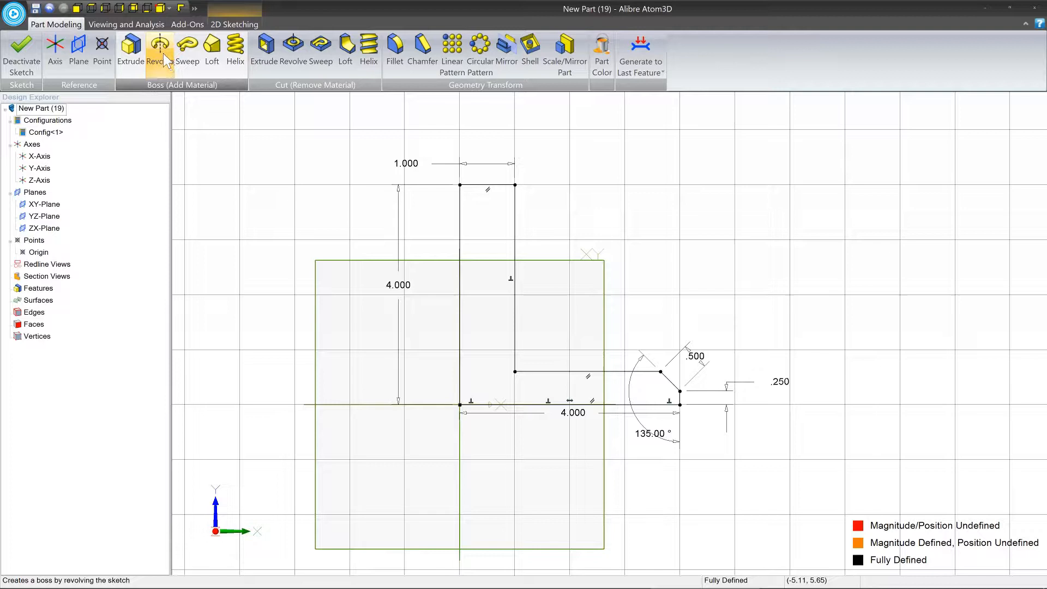
pyautogui.moveTo(160, 47)
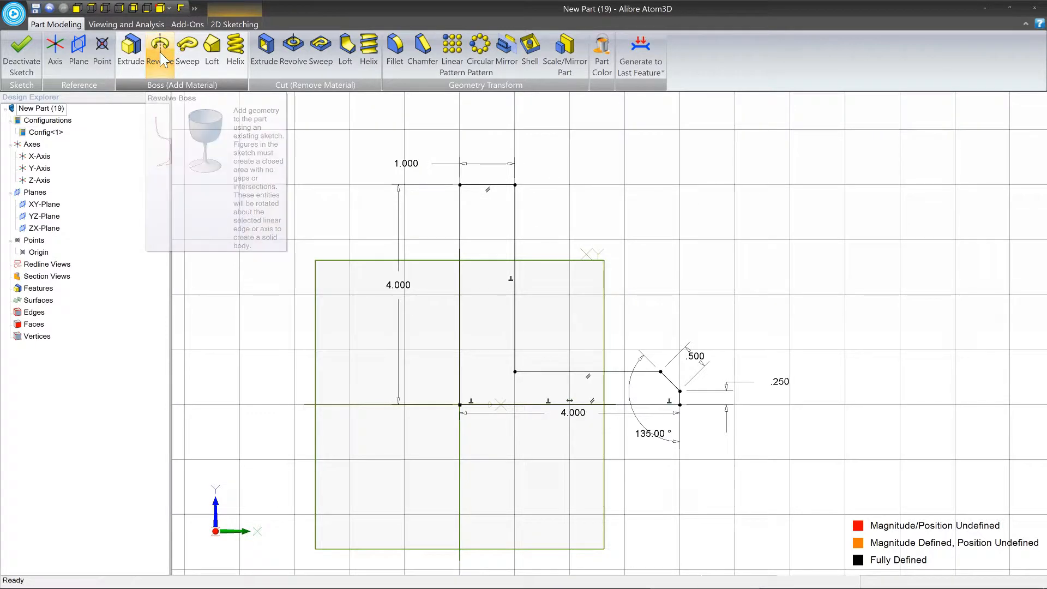
pyautogui.click(160, 47)
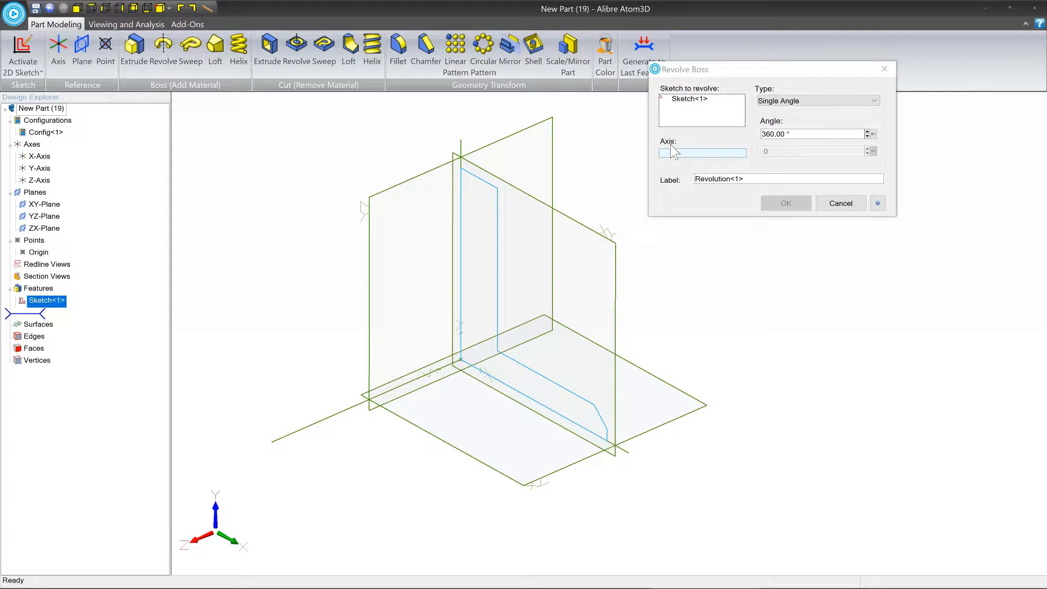
pyautogui.moveTo(676, 152)
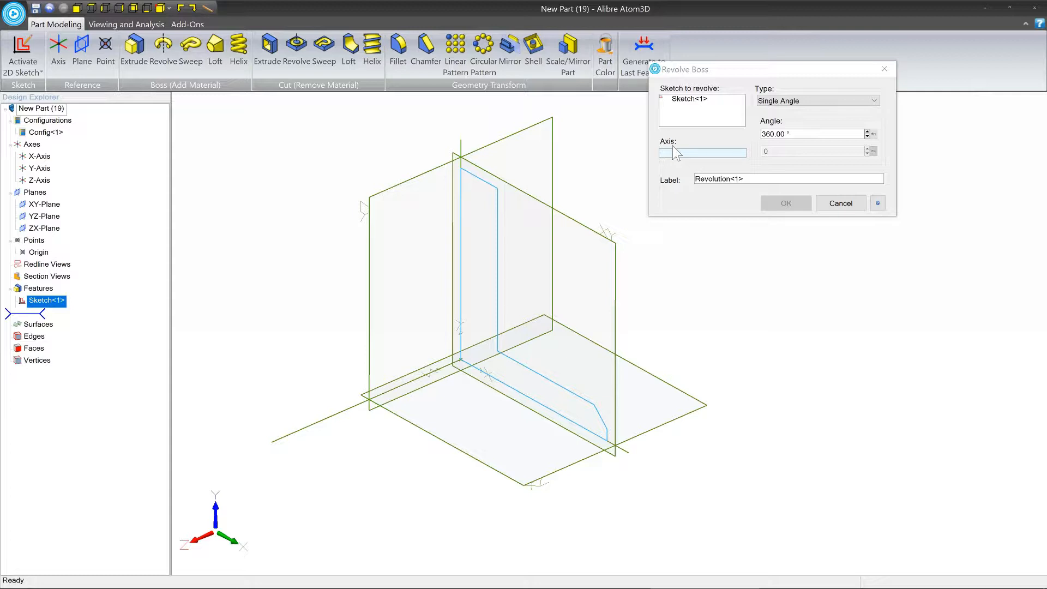
pyautogui.moveTo(470, 163)
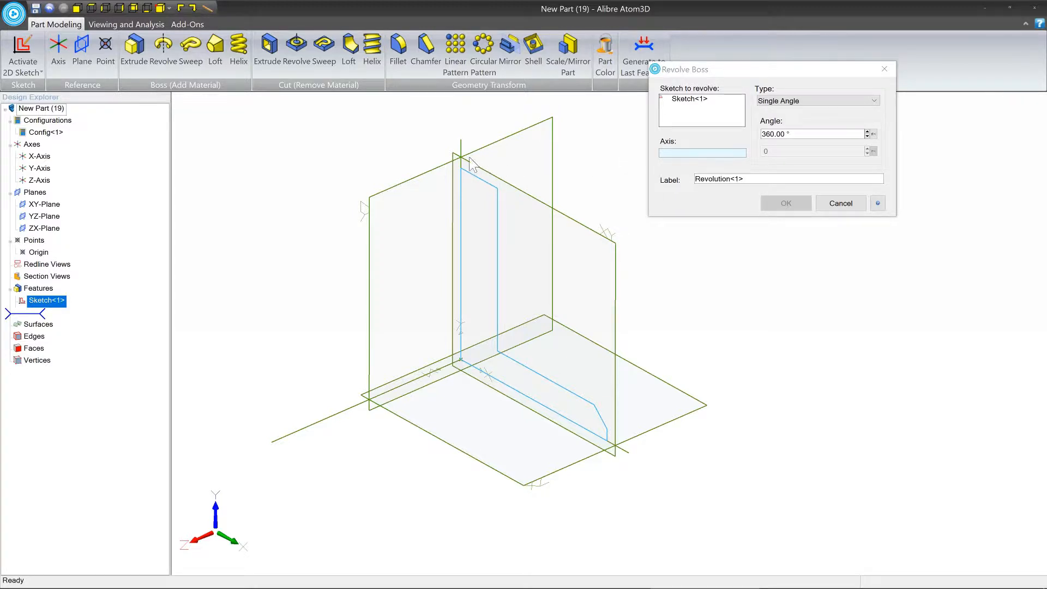
# Revolve Sketch<1> 360° around the Y-Axis, creating Revolution<1>
pyautogui.click(39, 168)
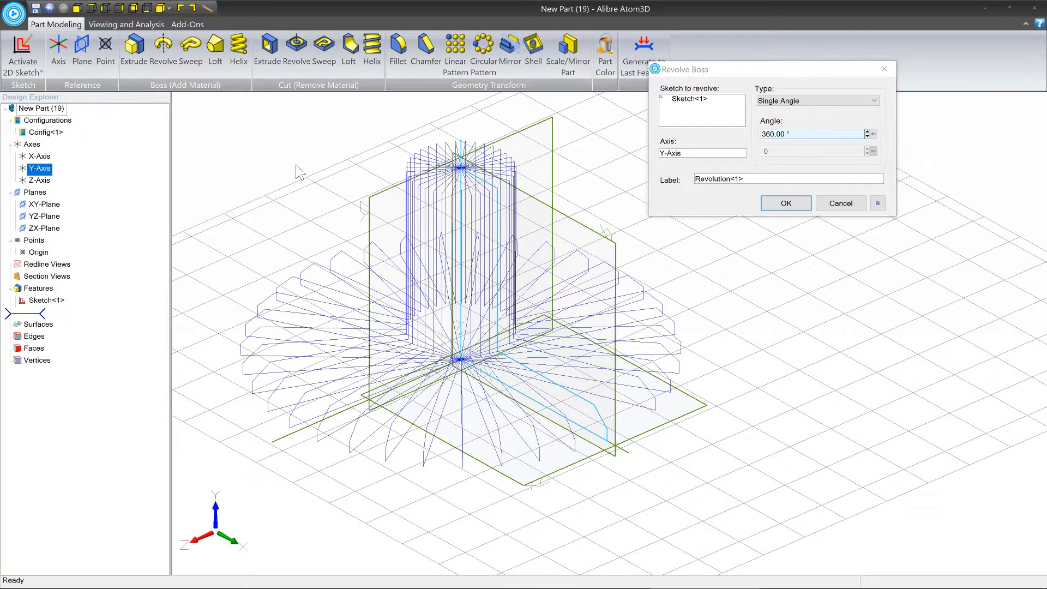
pyautogui.tripleClick(812, 133)
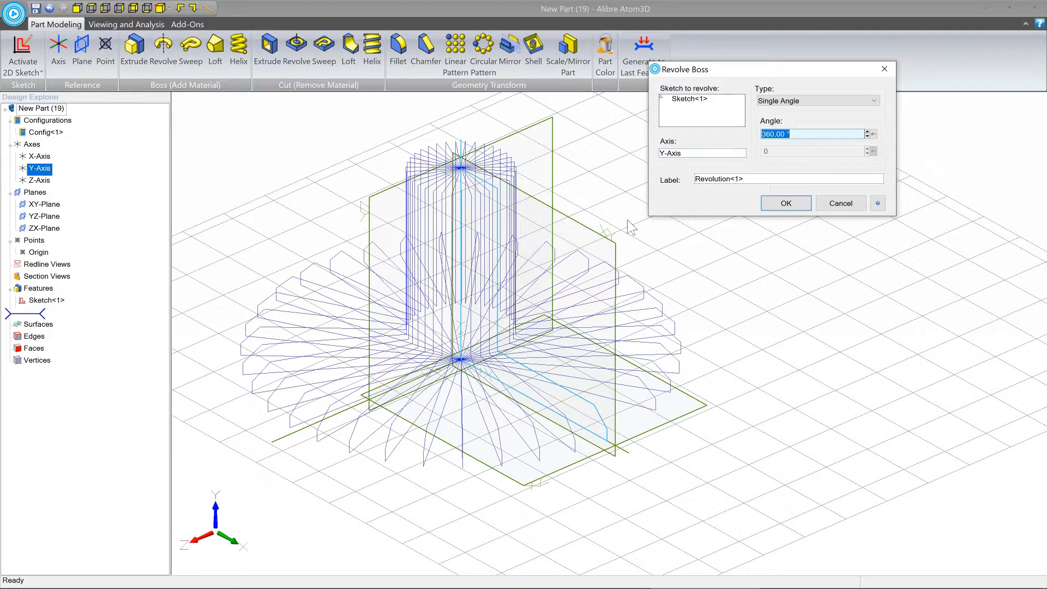
pyautogui.moveTo(562, 391)
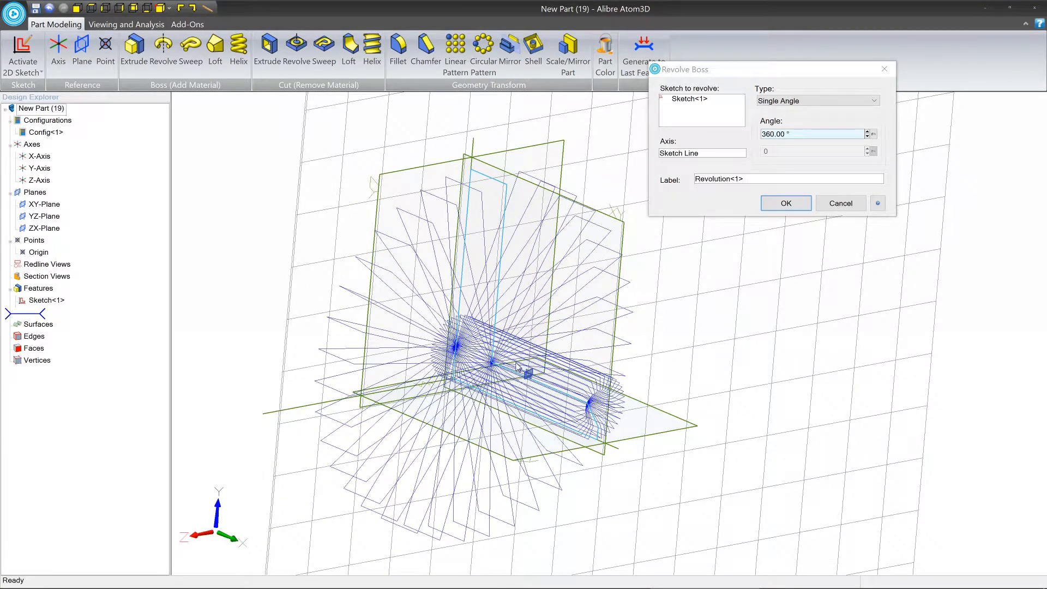
pyautogui.moveTo(504, 294)
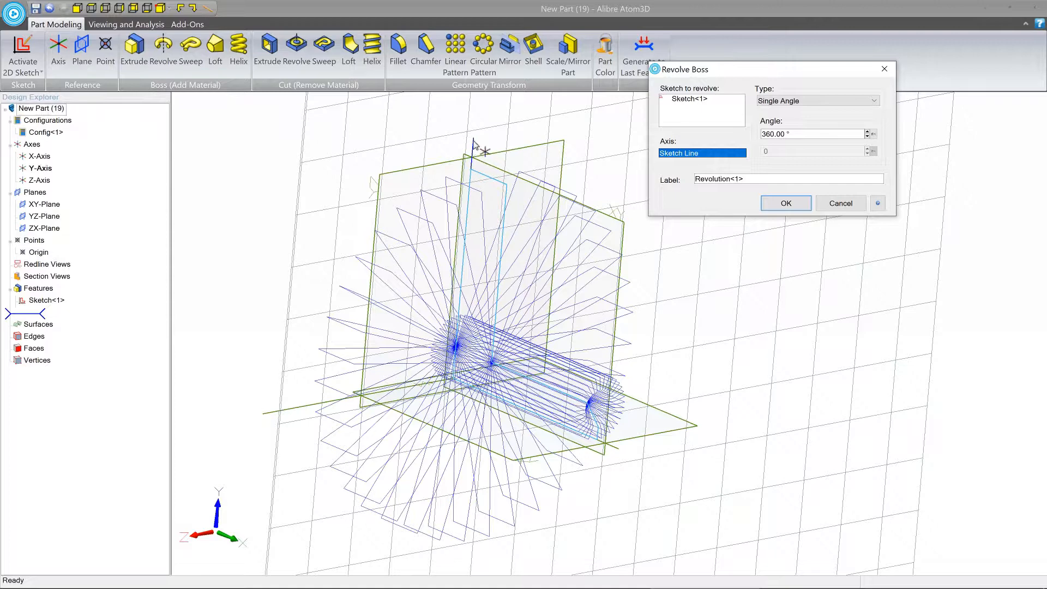
pyautogui.click(39, 167)
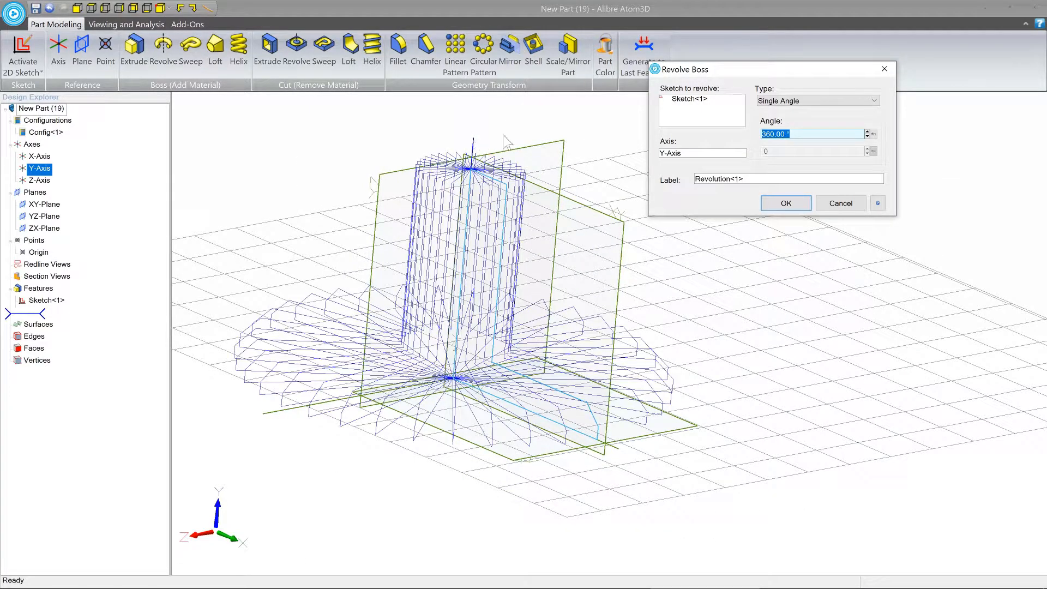
pyautogui.click(809, 134)
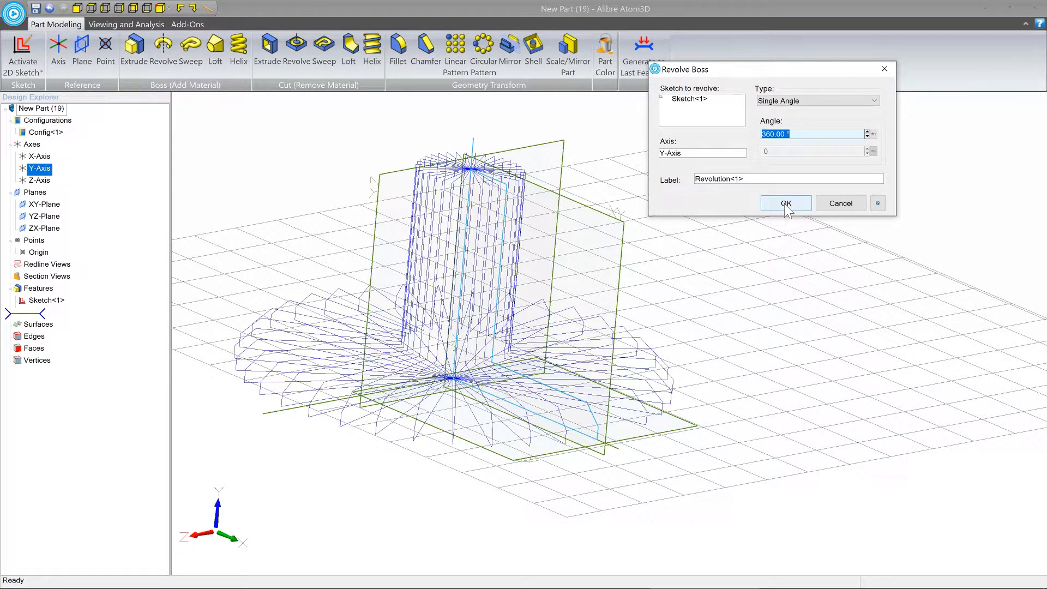
pyautogui.click(785, 203)
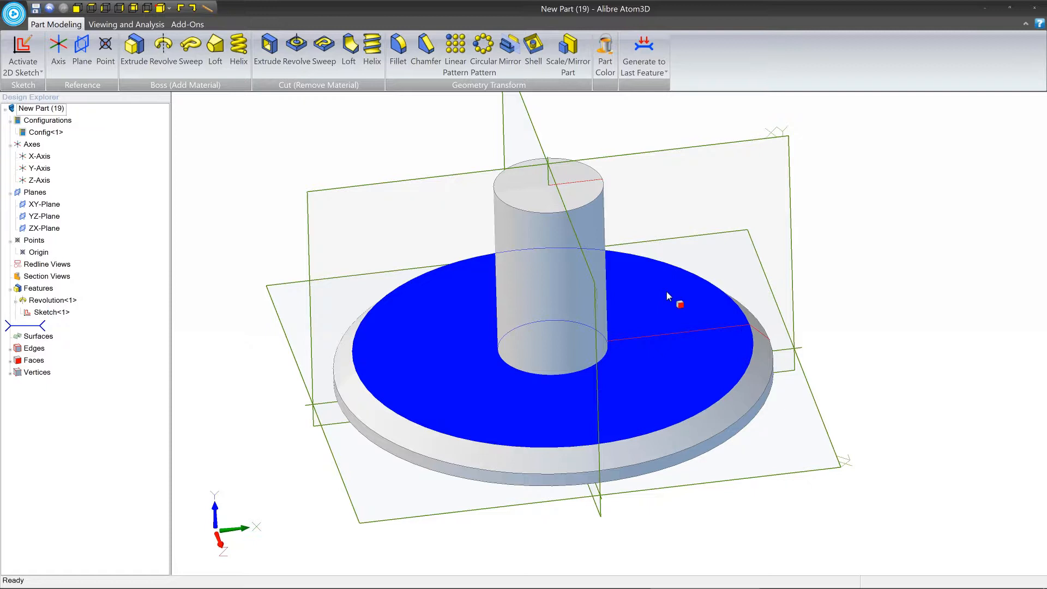
# Activate a 2D sketch on the flange's top face
pyautogui.click(303, 297)
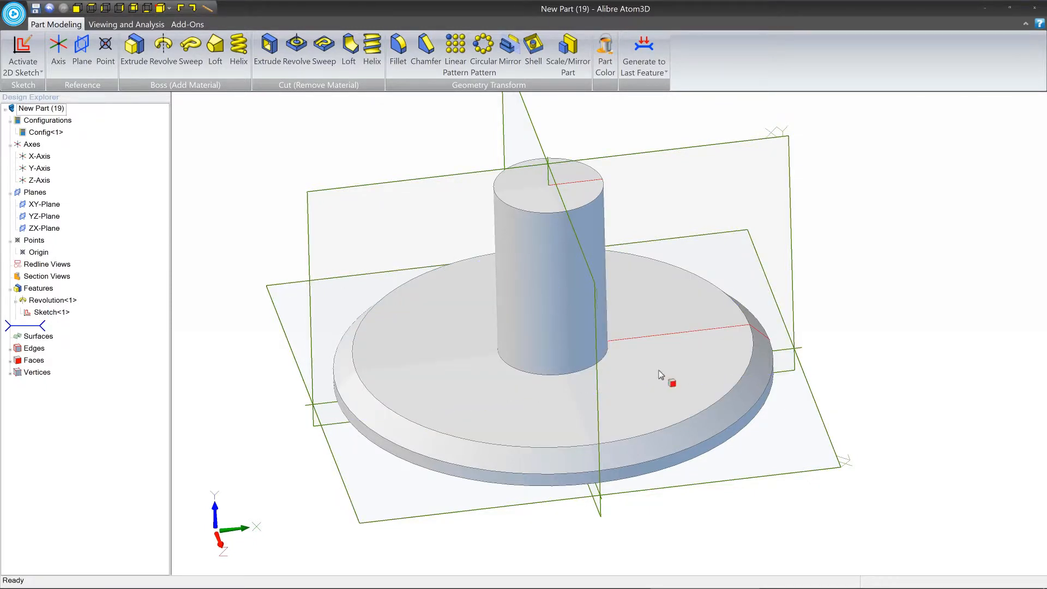
pyautogui.click(645, 313)
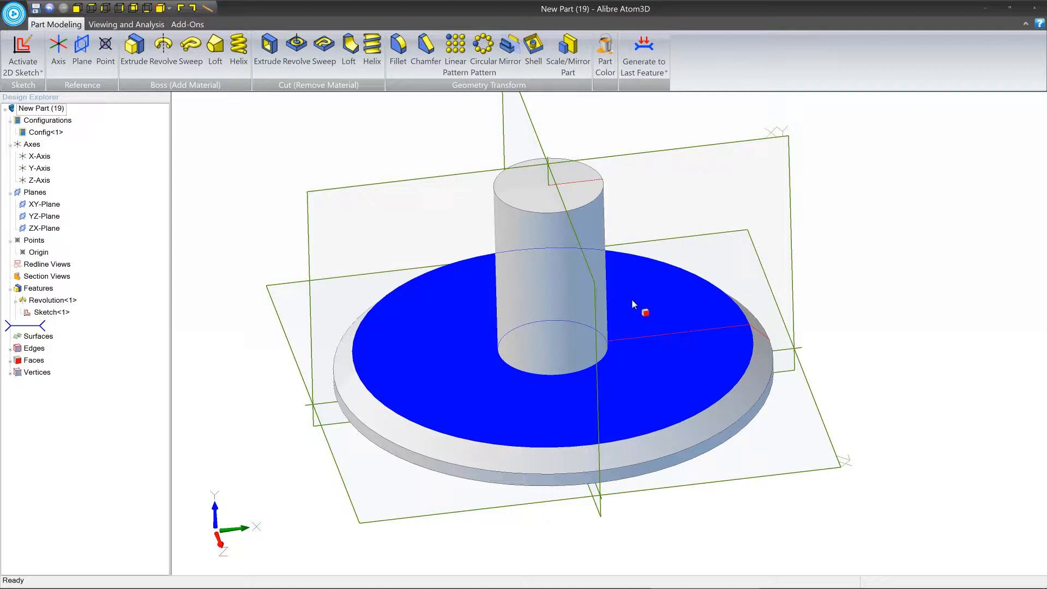
pyautogui.moveTo(662, 295)
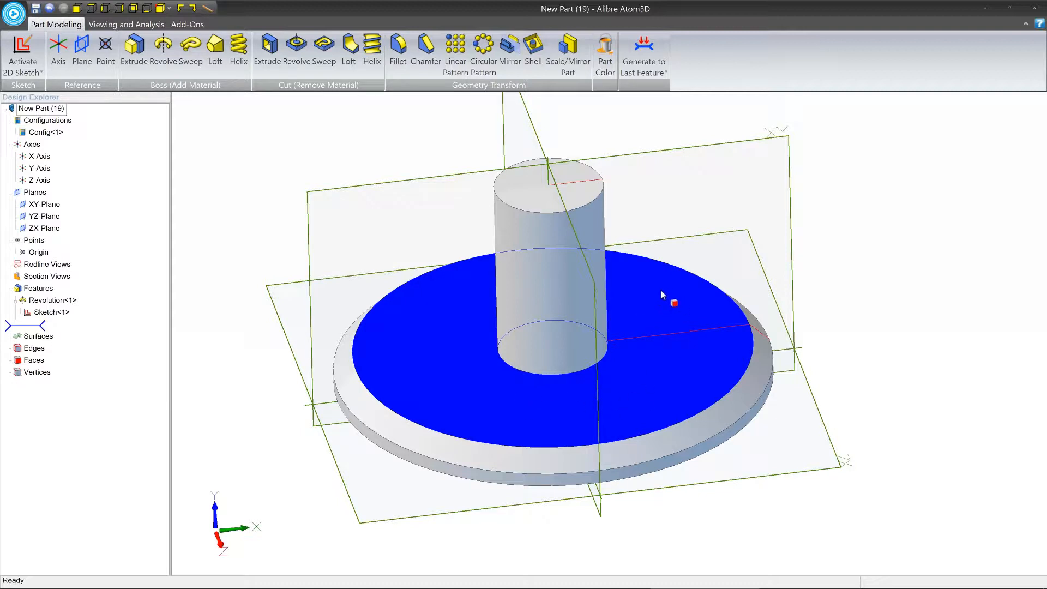
pyautogui.rightClick(672, 303)
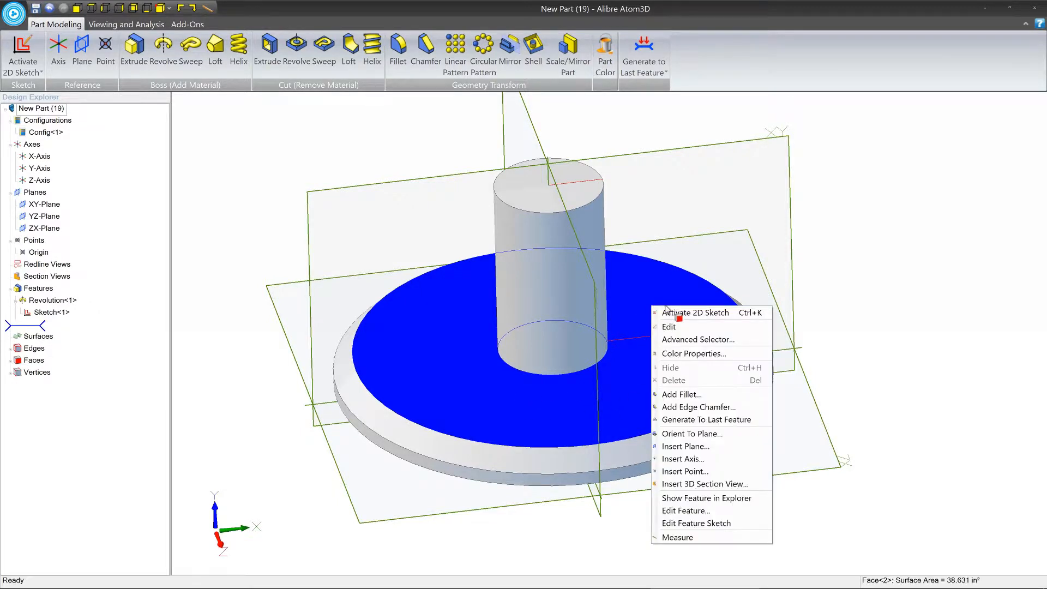
pyautogui.moveTo(713, 312)
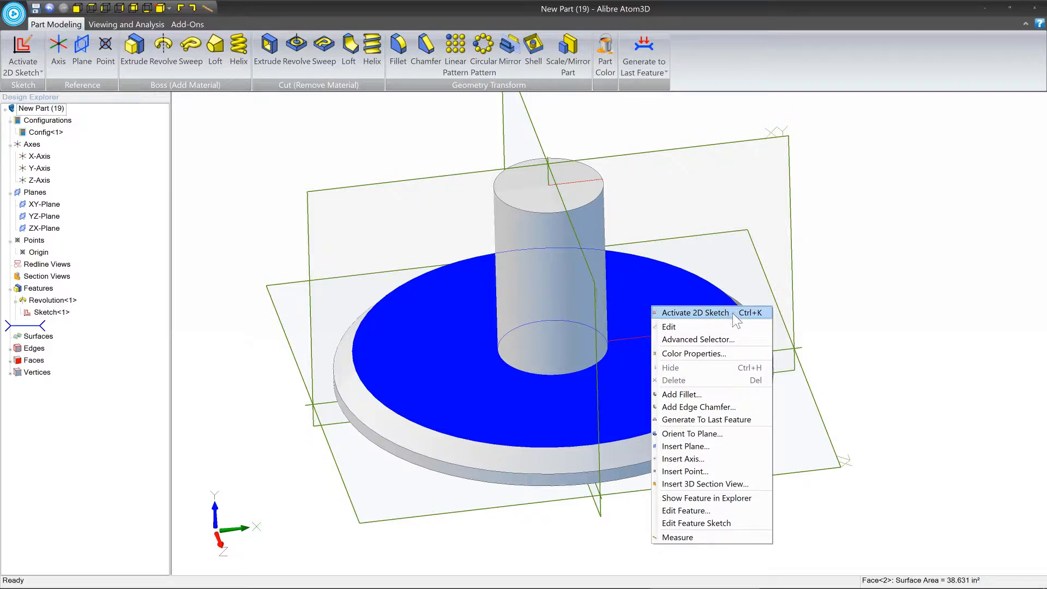
pyautogui.click(695, 312)
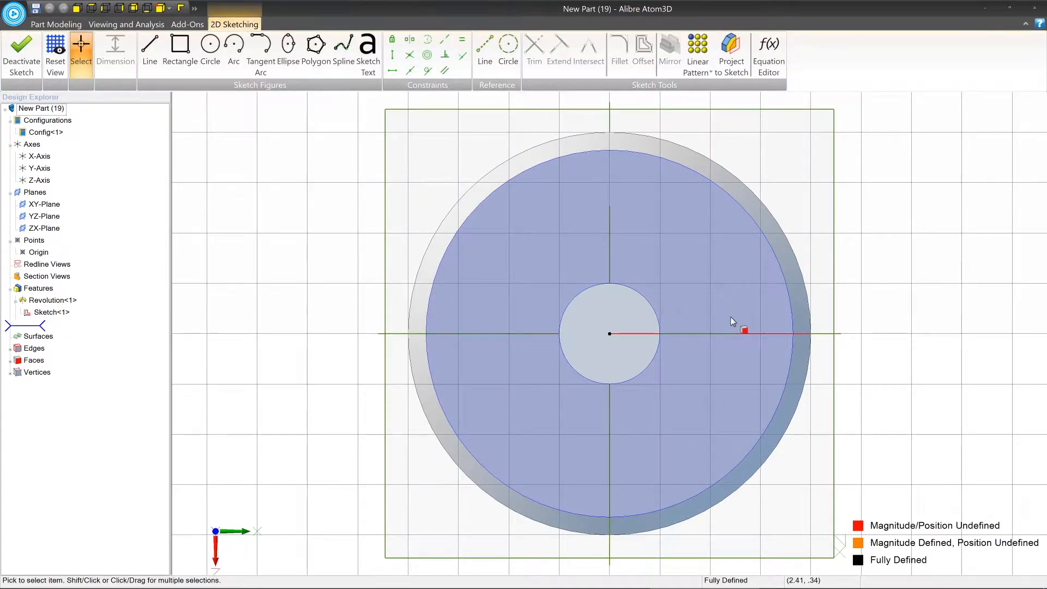
# Draw a small circle to the right of the boss
pyautogui.click(209, 44)
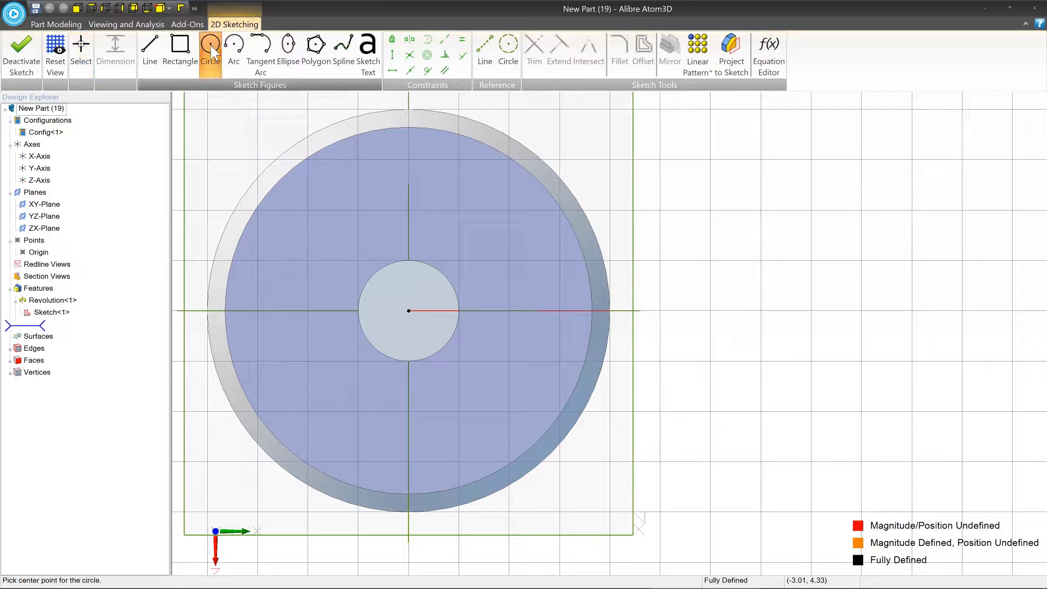
pyautogui.moveTo(544, 310)
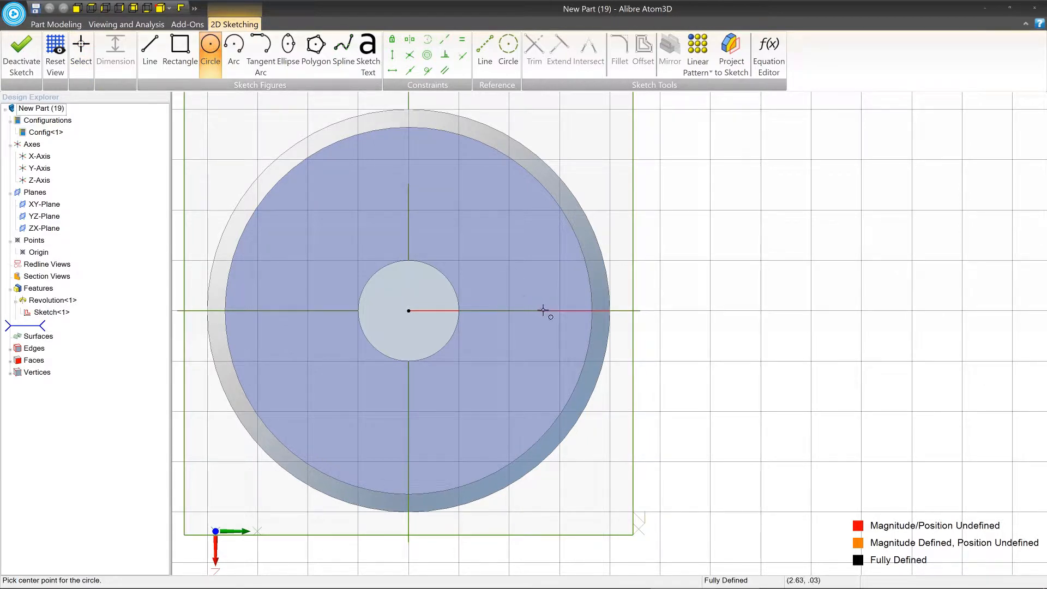
pyautogui.moveTo(541, 312)
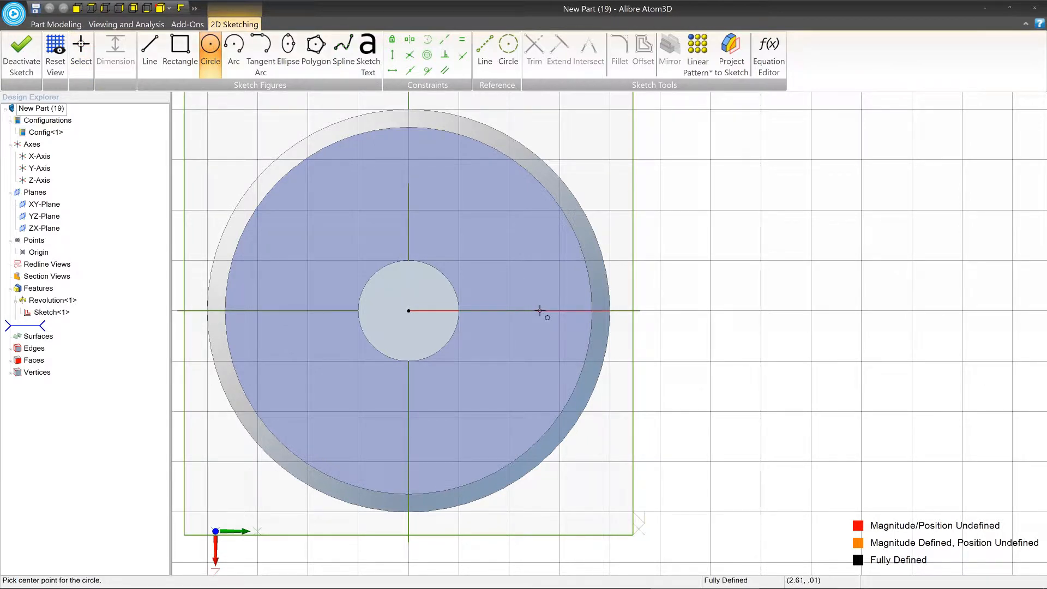
pyautogui.click(541, 310)
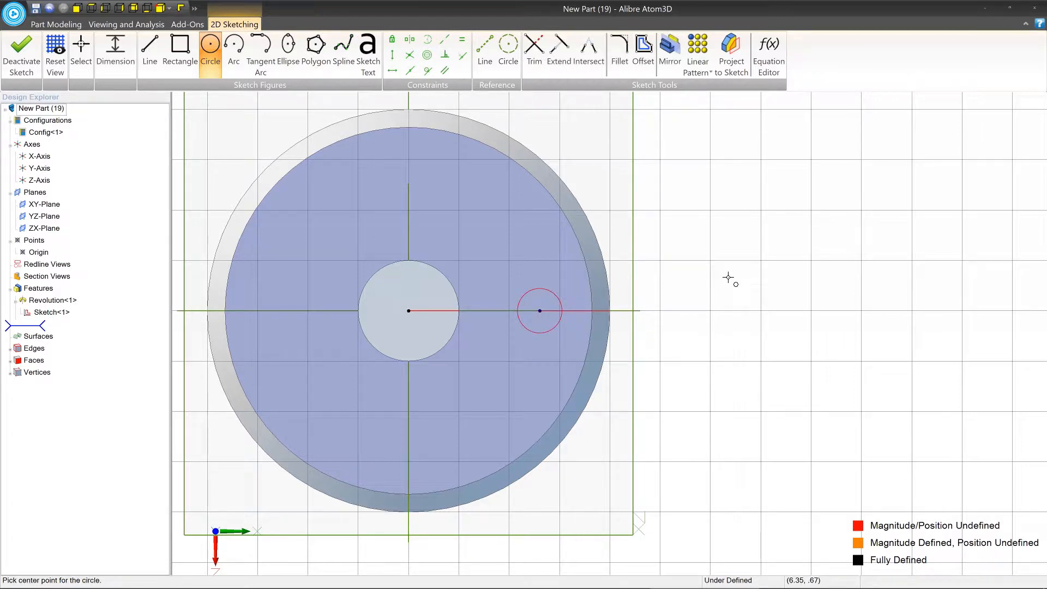
pyautogui.click(114, 50)
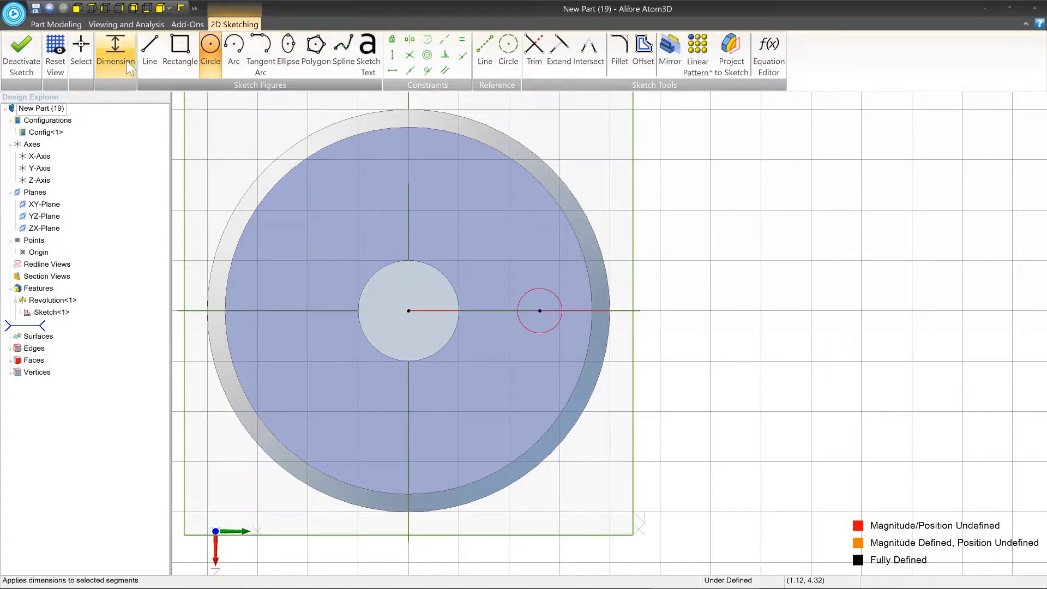
pyautogui.click(209, 44)
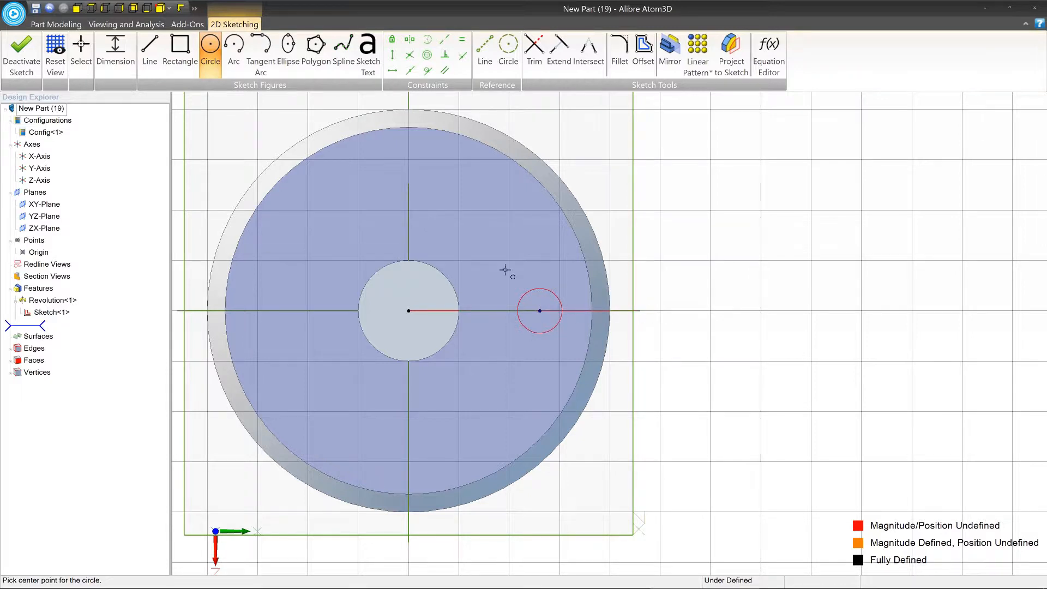
pyautogui.moveTo(586, 308)
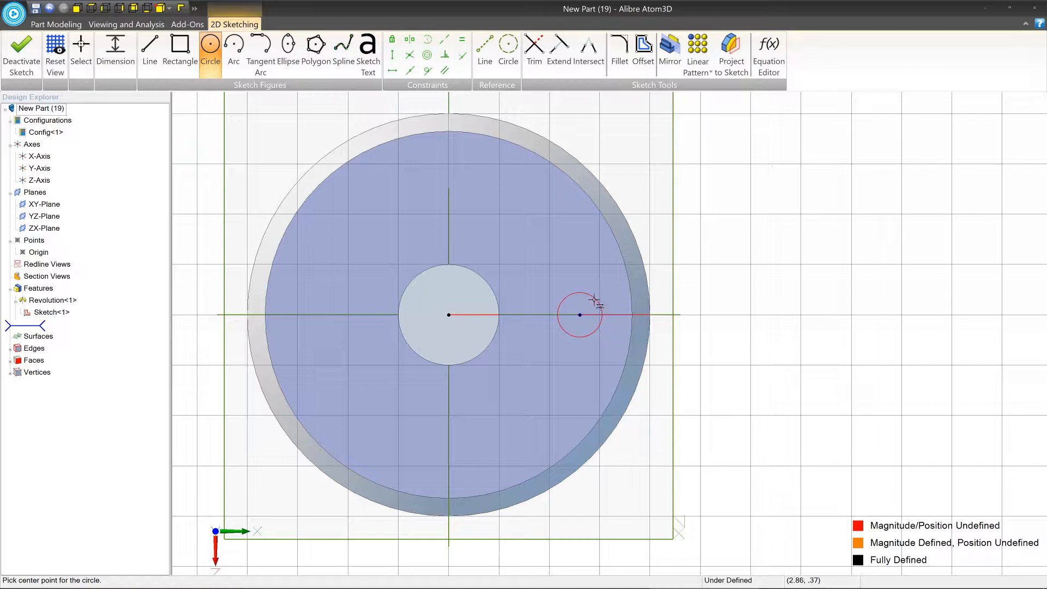
pyautogui.moveTo(469, 316)
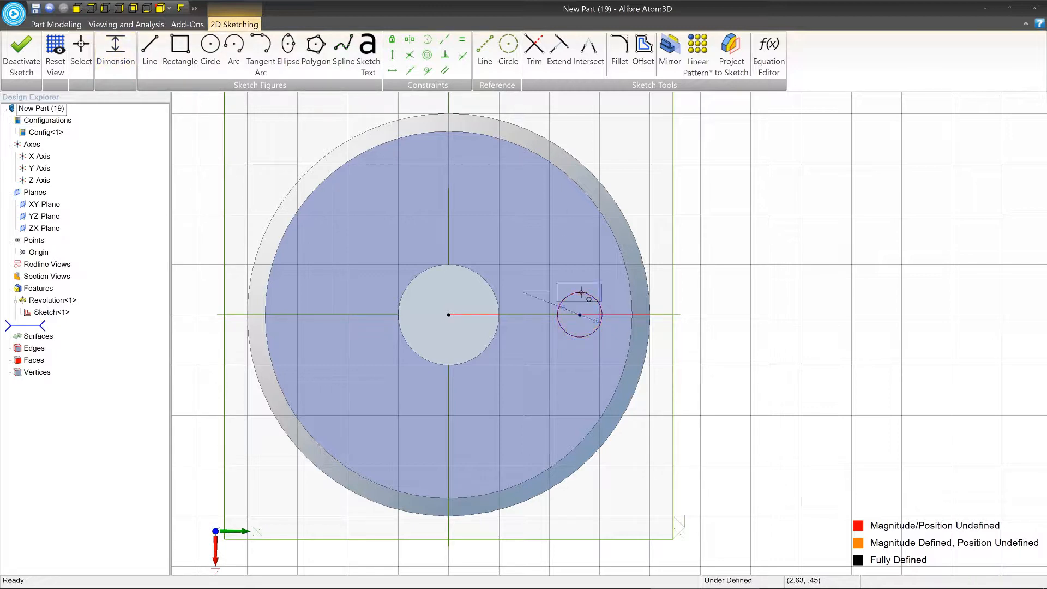
# Dimension the circle to .500 diameter and 3.000 from the flange centre
pyautogui.click(579, 315)
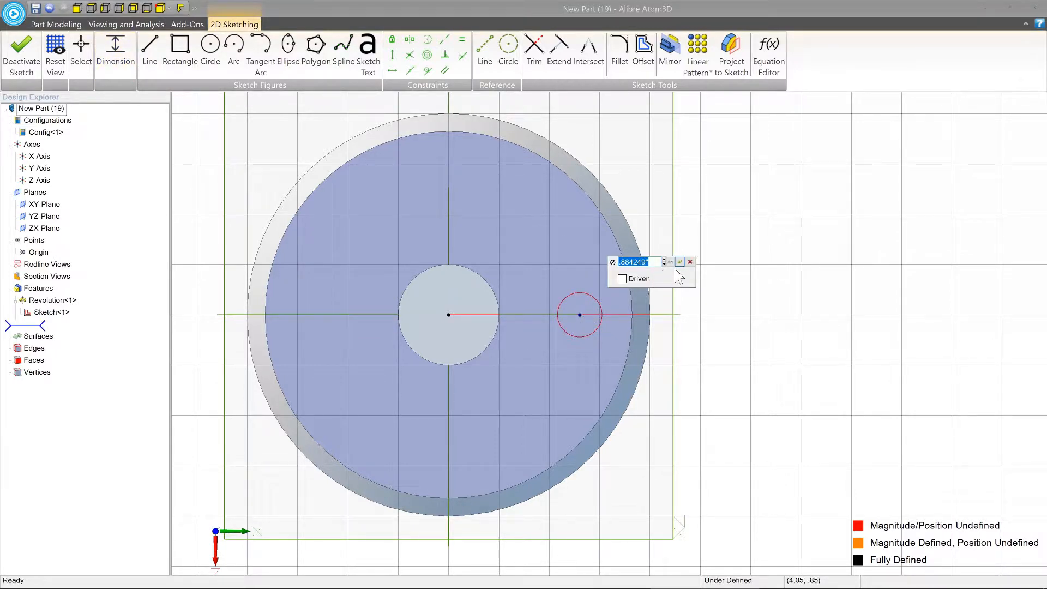
pyautogui.click(678, 262)
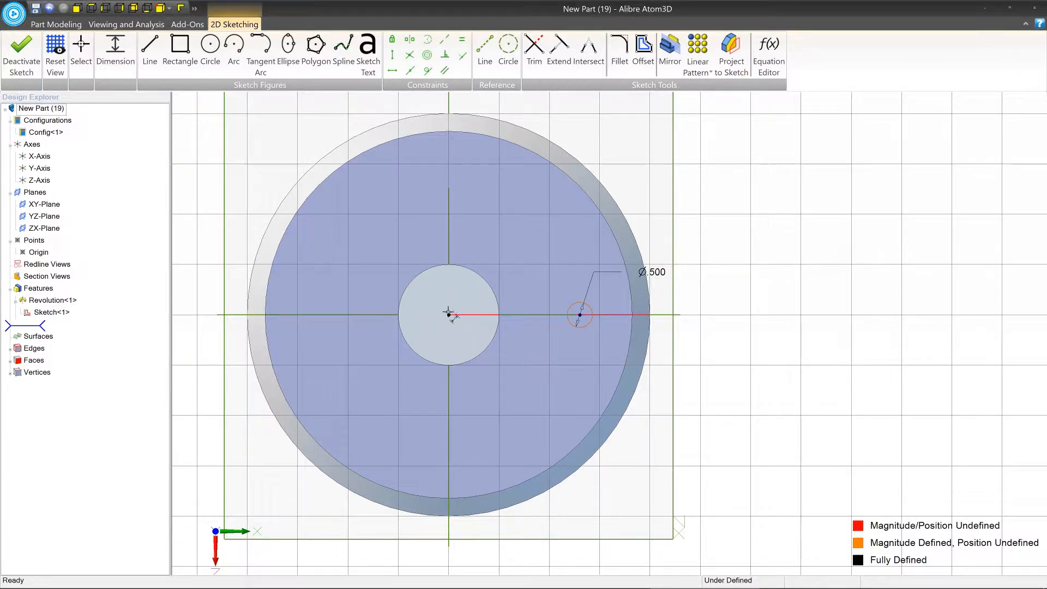
pyautogui.moveTo(449, 315)
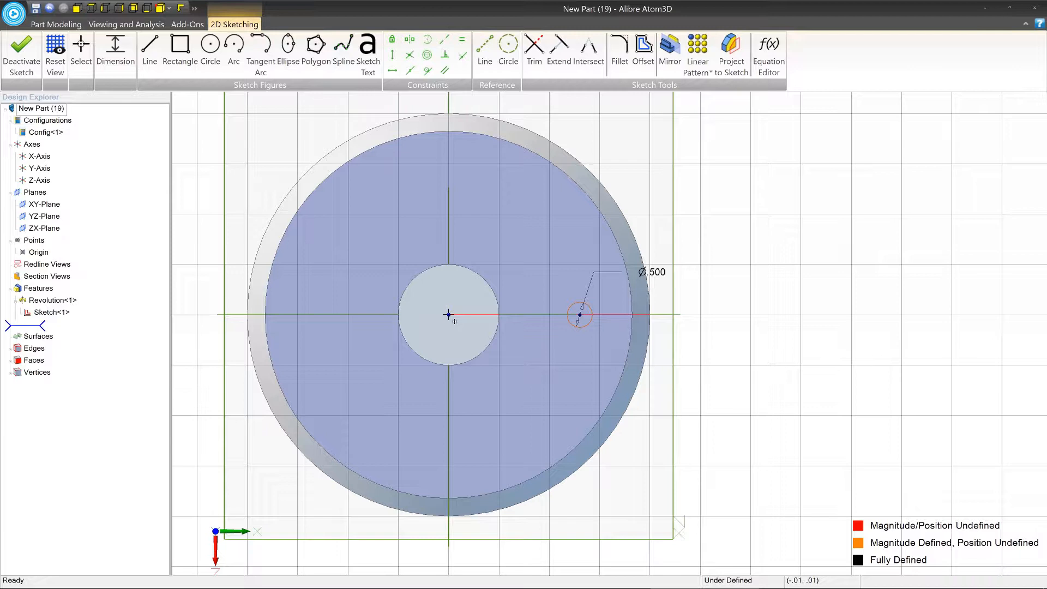
pyautogui.moveTo(562, 298)
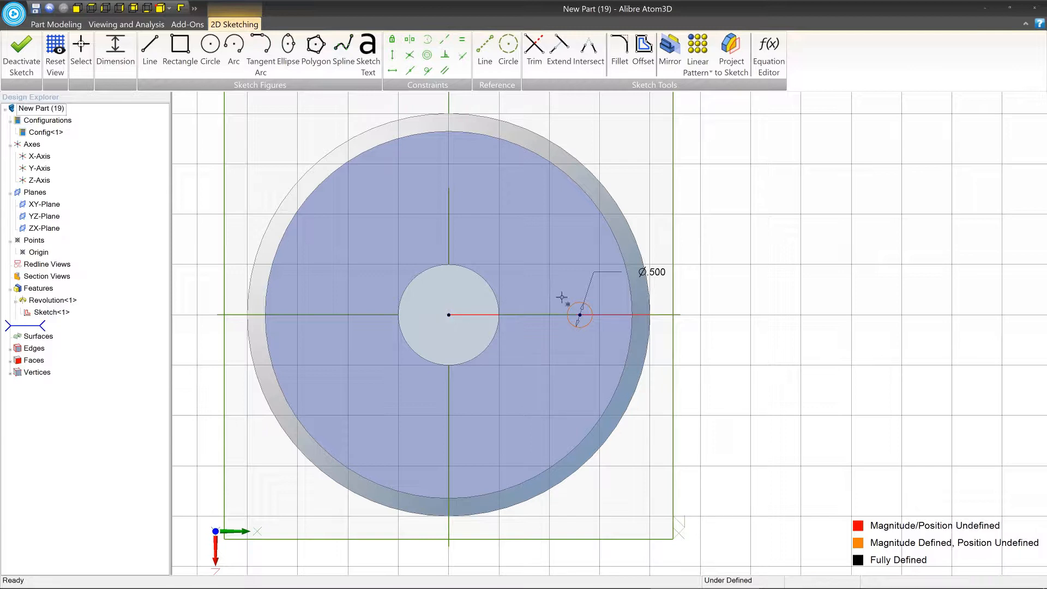
pyautogui.click(115, 47)
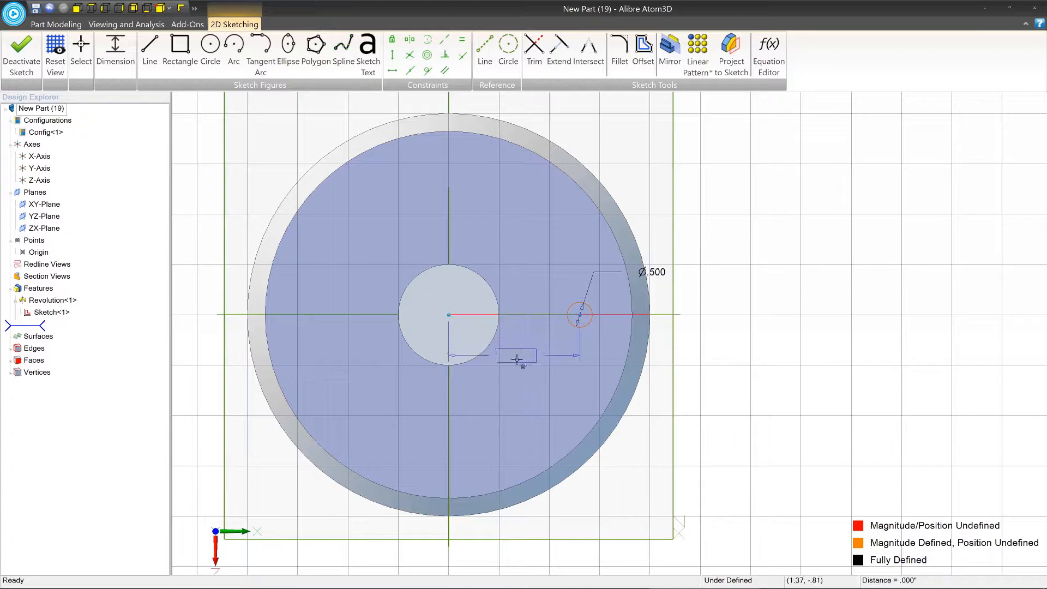
pyautogui.click(516, 355)
pyautogui.write('3.000')
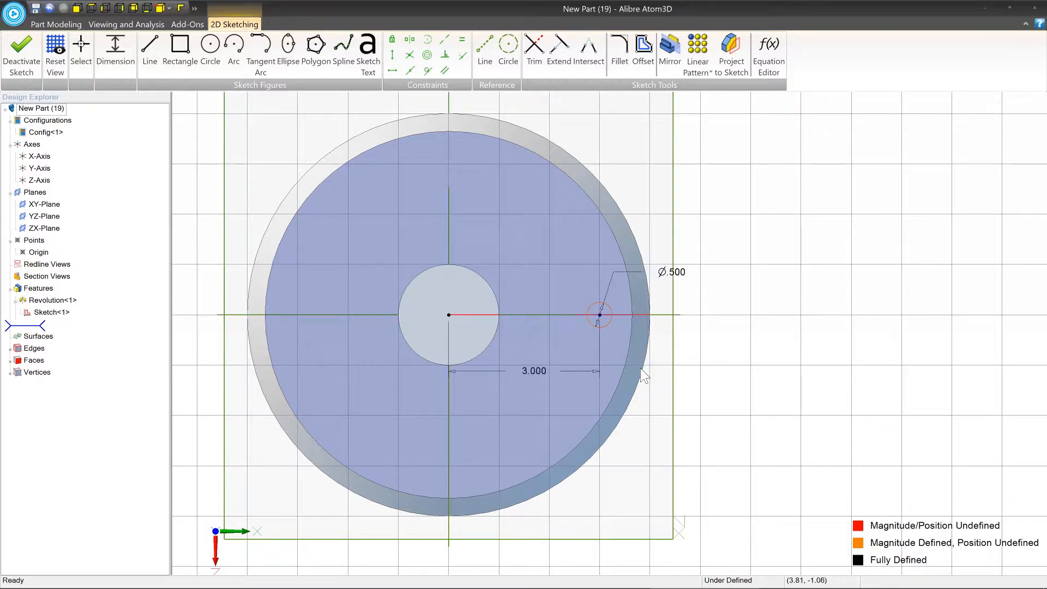
pyautogui.moveTo(746, 283)
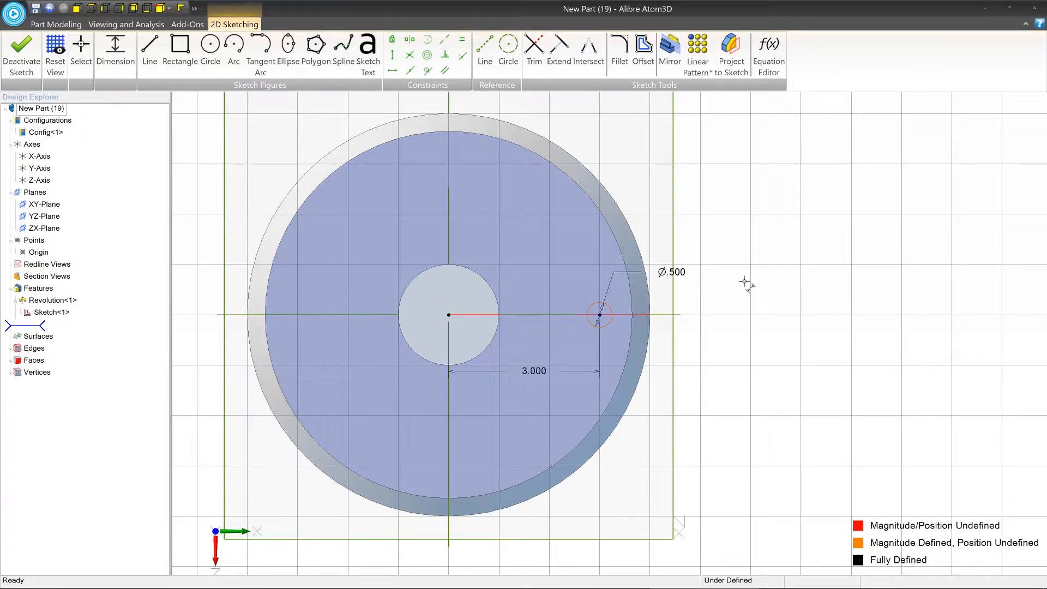
pyautogui.moveTo(611, 335)
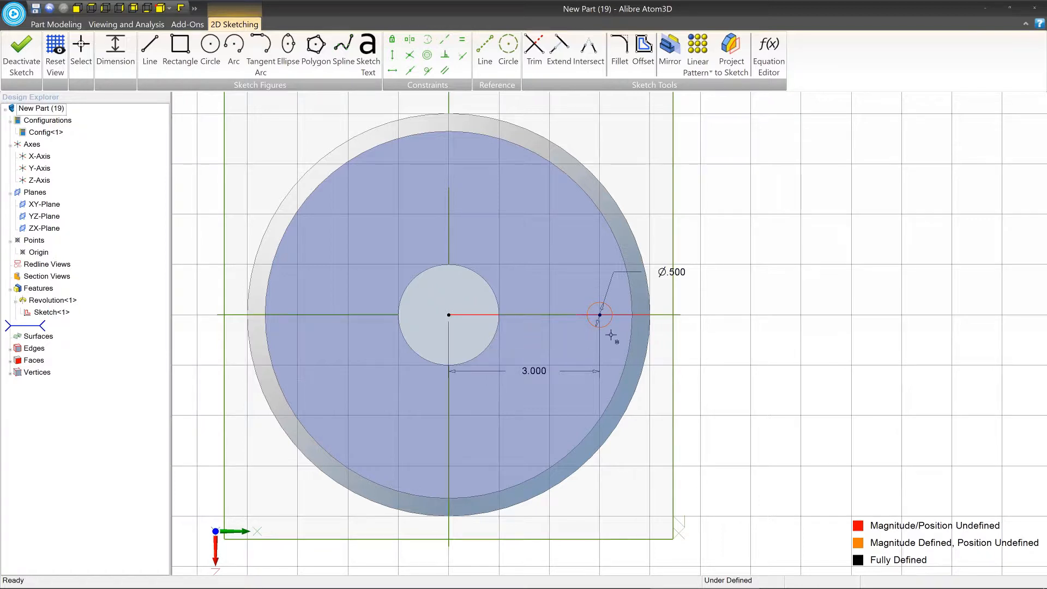
pyautogui.moveTo(60, 30)
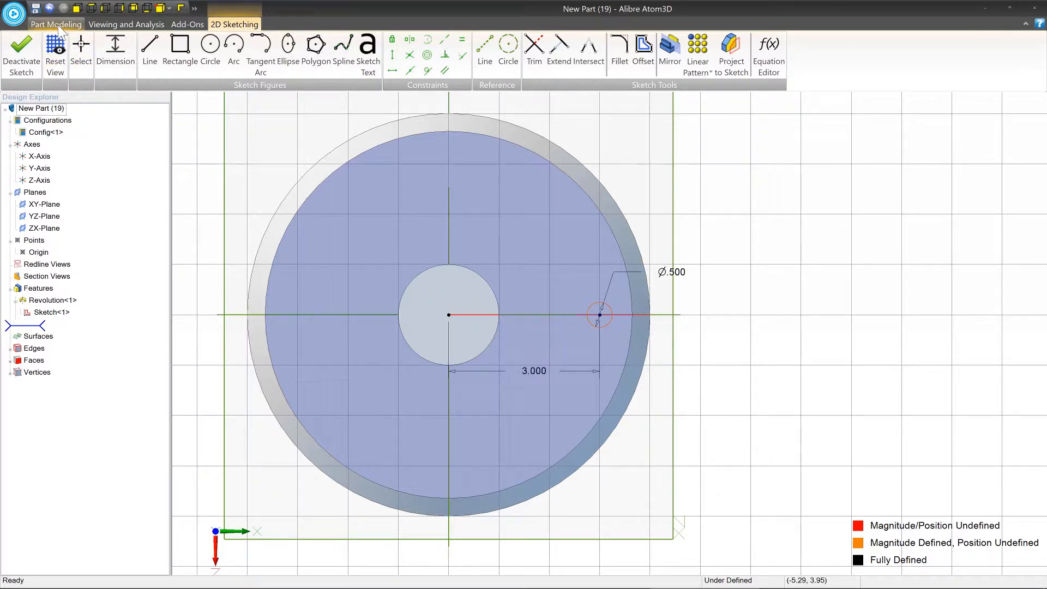
# Open Extrude Cut on Sketch<2> from the Part Modeling features
pyautogui.click(55, 25)
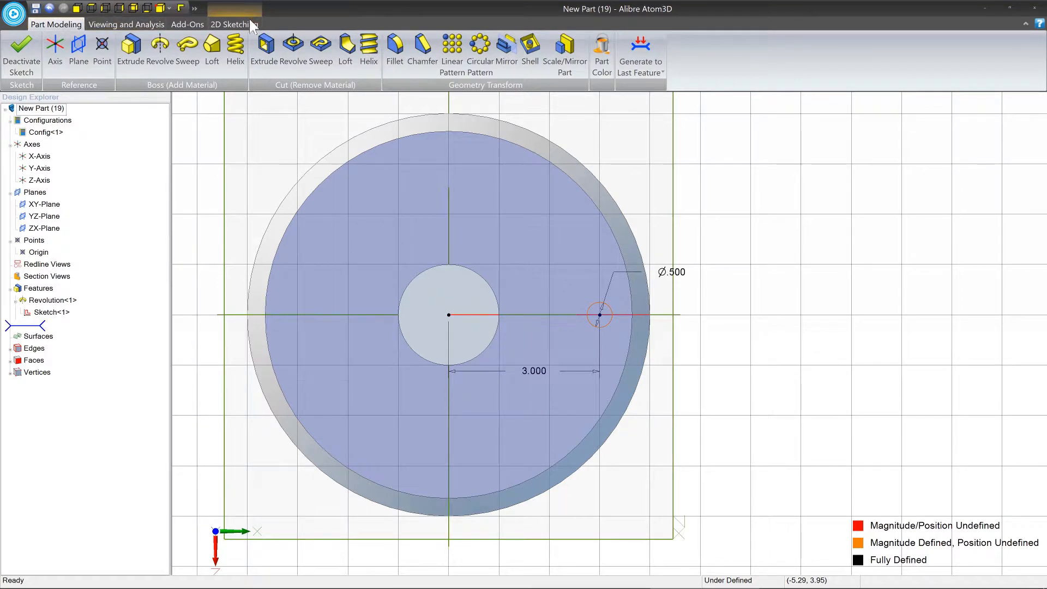
pyautogui.moveTo(264, 46)
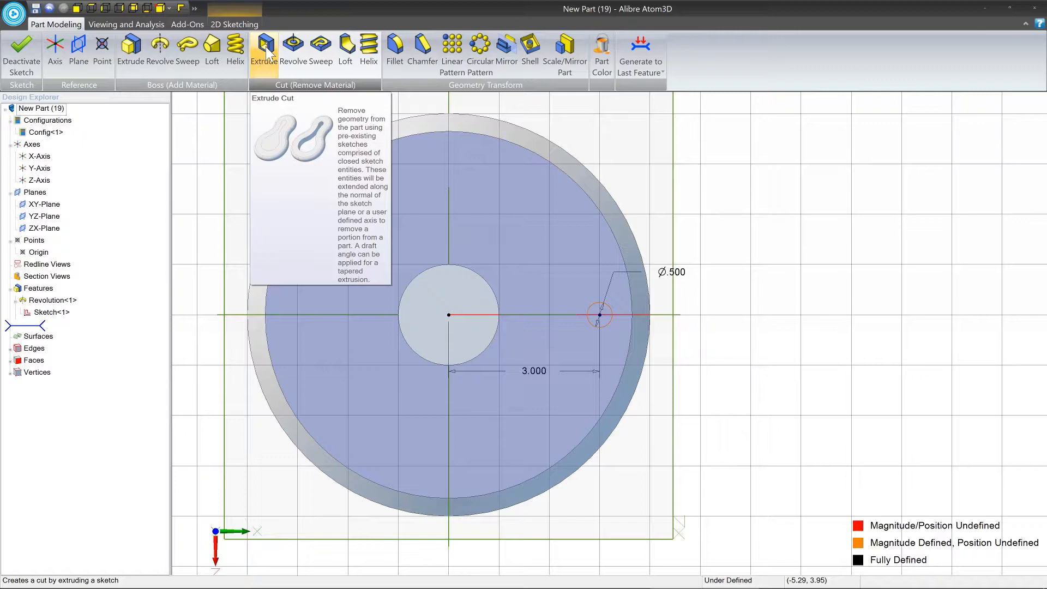
pyautogui.click(266, 50)
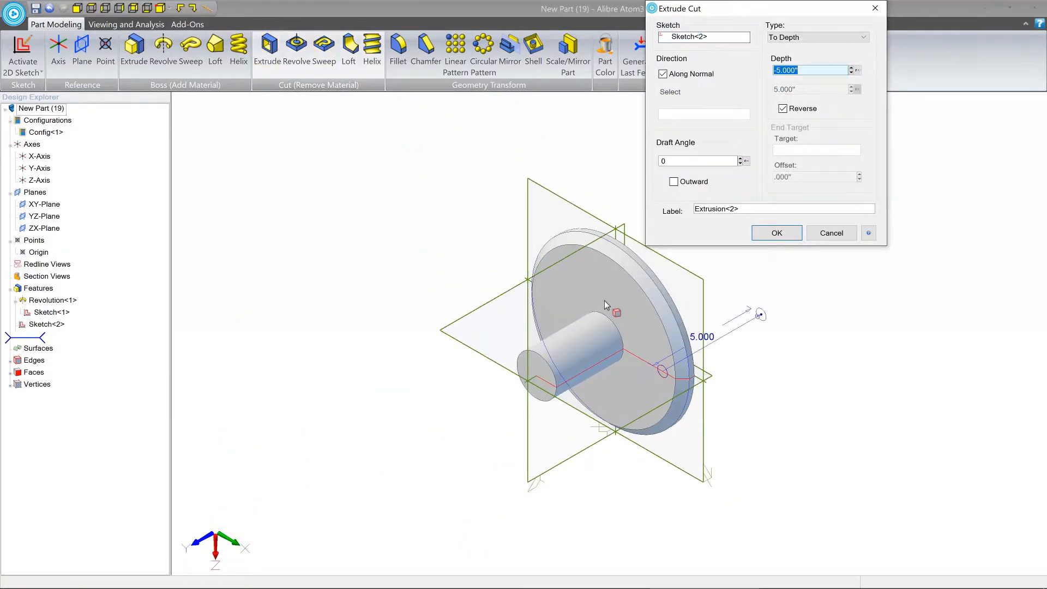
pyautogui.moveTo(761, 315)
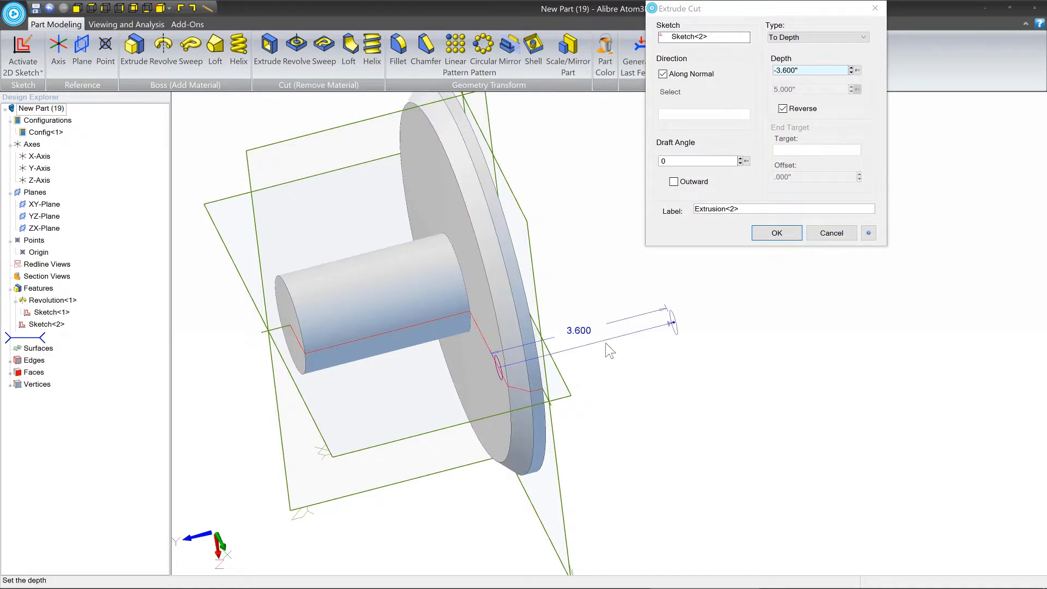
pyautogui.moveTo(279, 282)
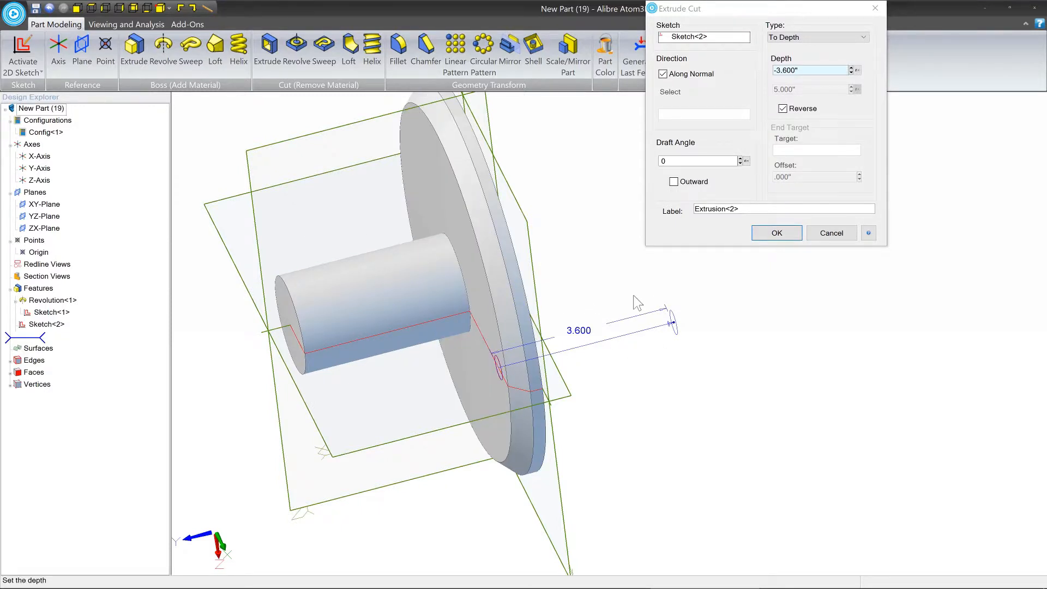
pyautogui.moveTo(614, 314)
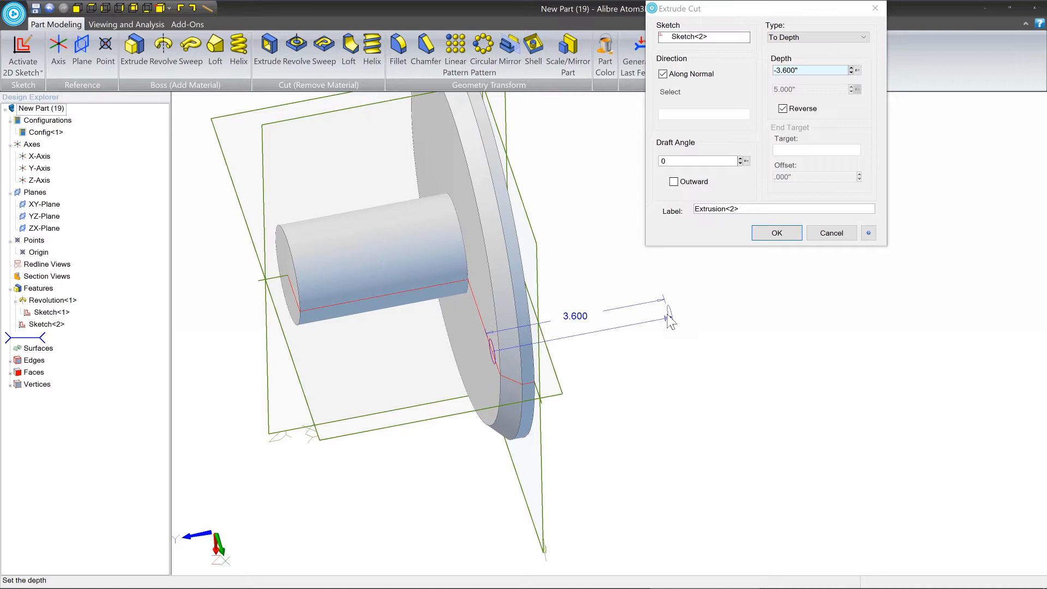
pyautogui.moveTo(590, 324)
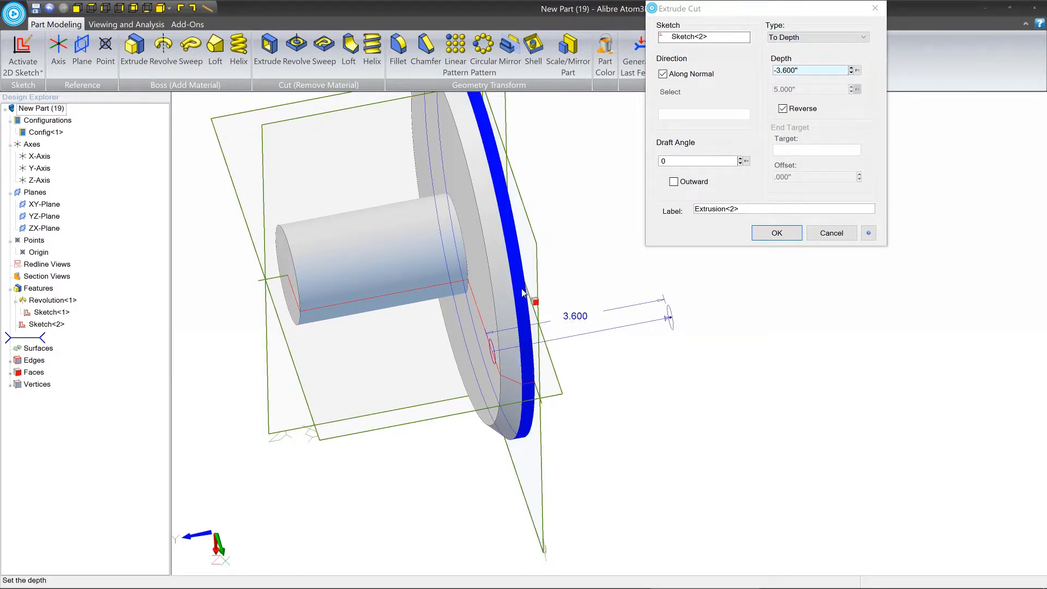
pyautogui.moveTo(514, 261)
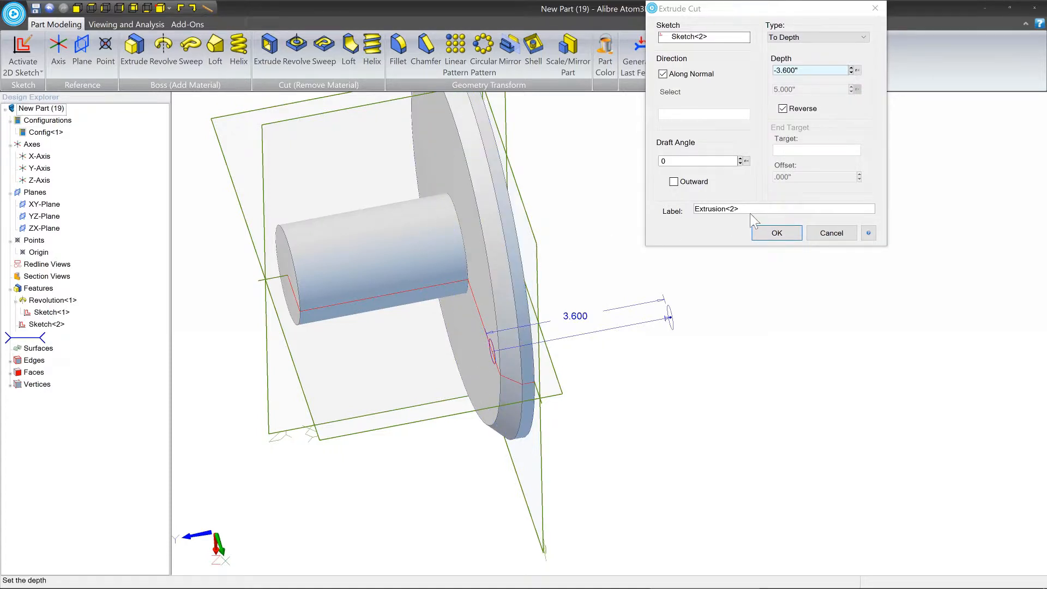
pyautogui.moveTo(670, 315)
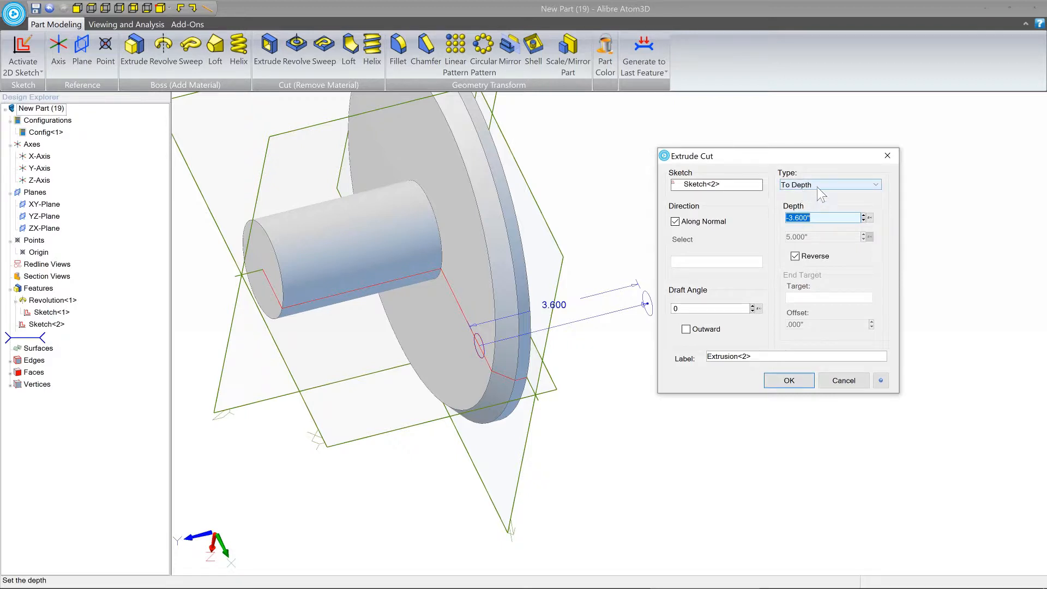
# Set the cut type to Through ALL, creating hole Extrusion<2>
pyautogui.click(823, 217)
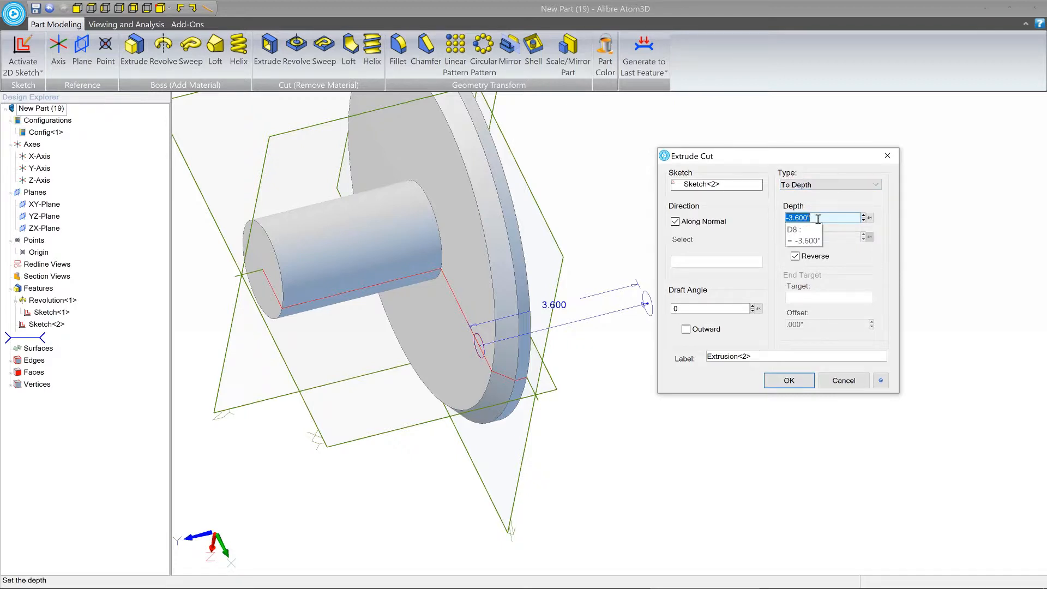
pyautogui.click(875, 185)
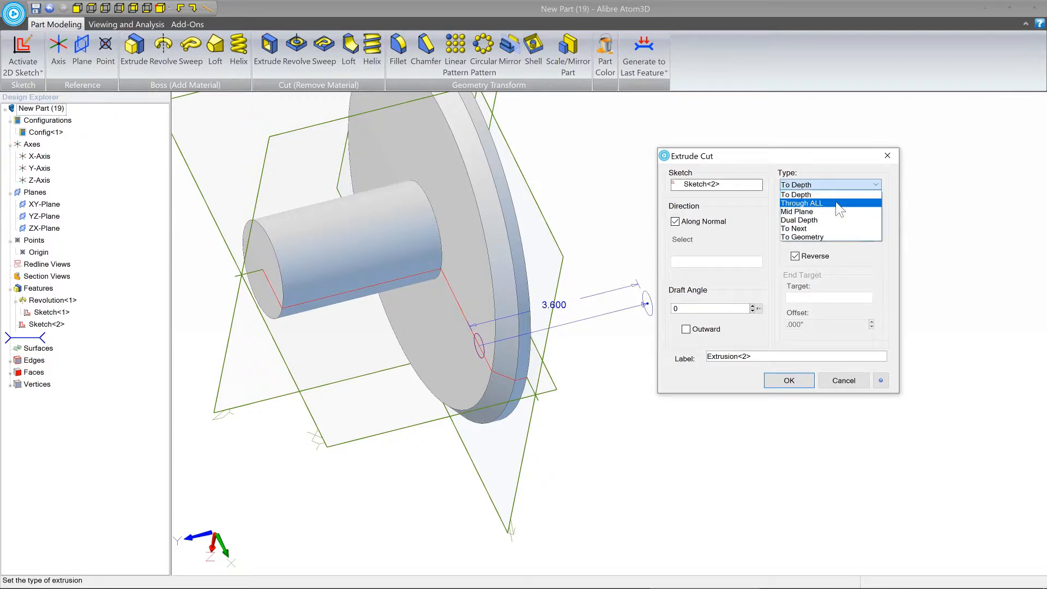
pyautogui.click(802, 203)
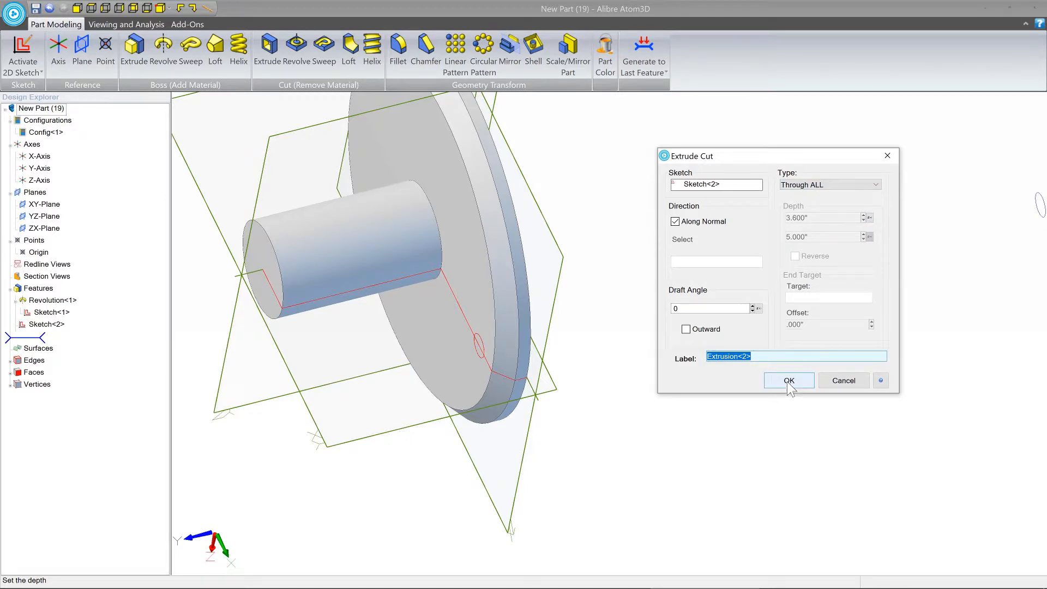
pyautogui.click(789, 380)
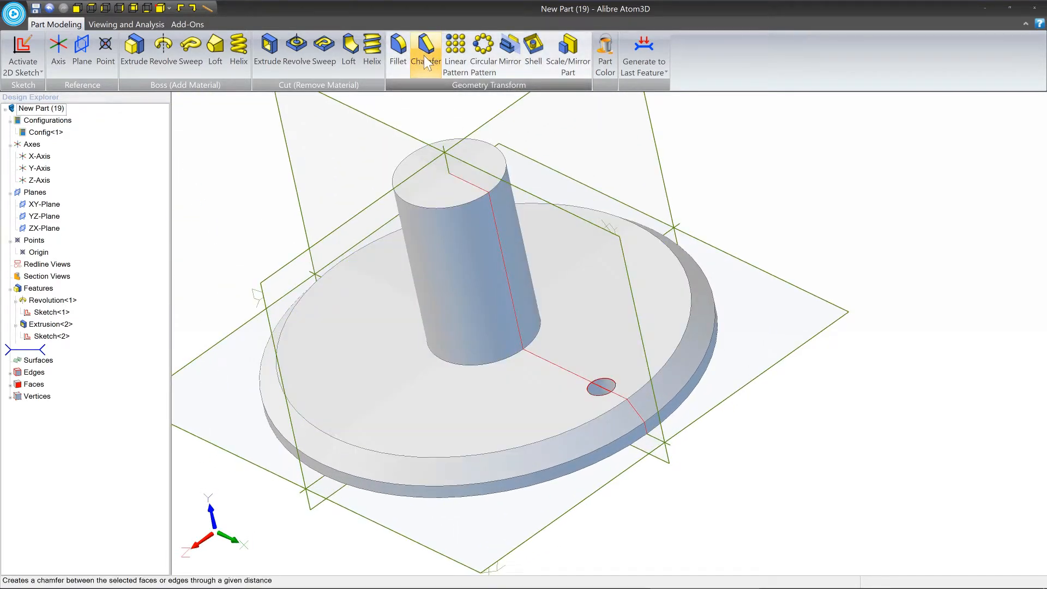
# Chamfer the small hole's top edge with a 0.15 equal-distance chamfer
pyautogui.click(425, 48)
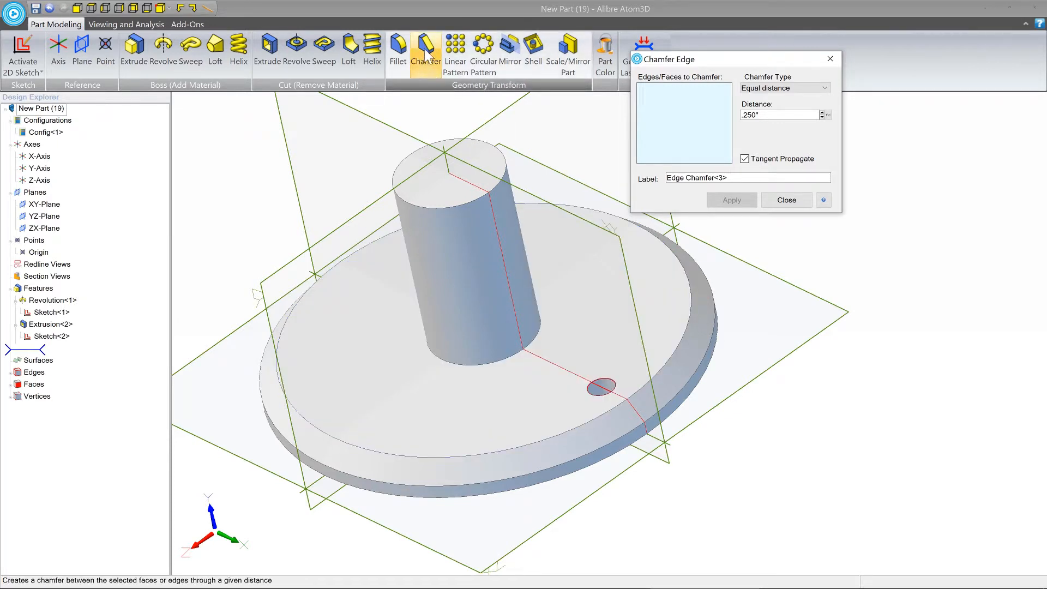
pyautogui.moveTo(512, 93)
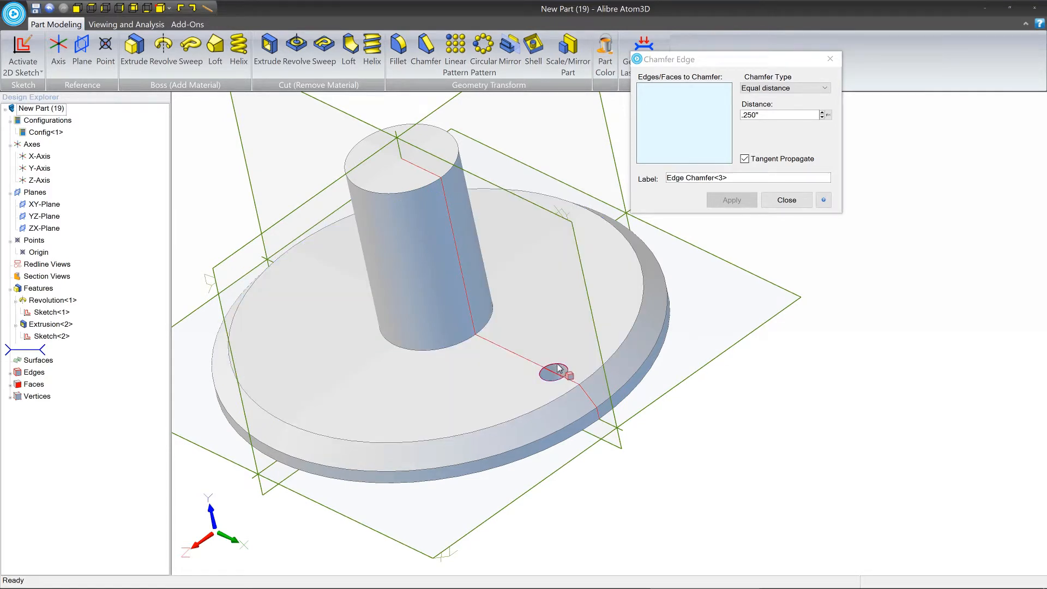
pyautogui.click(558, 371)
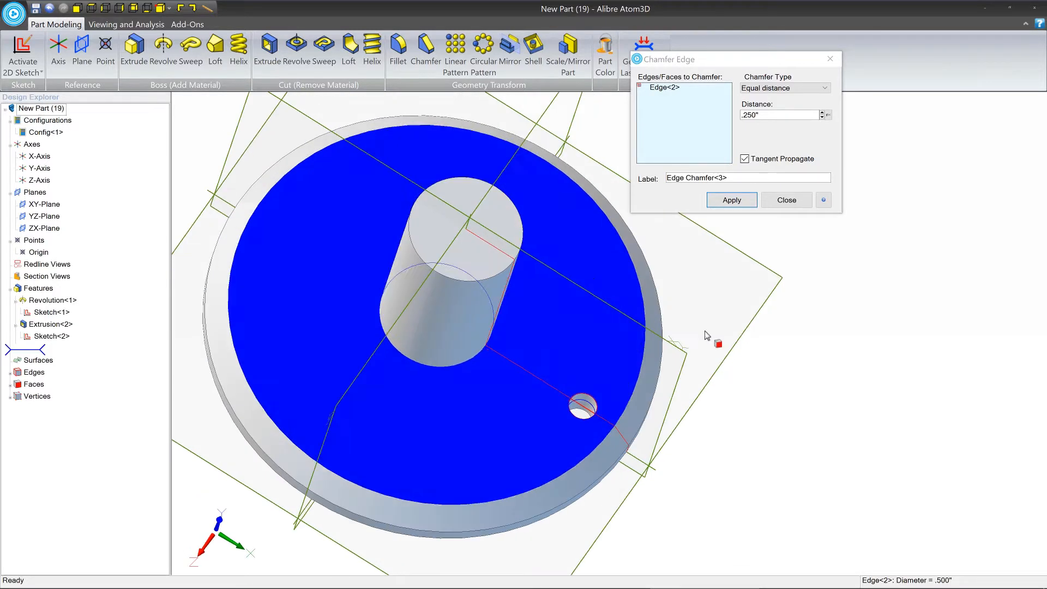
pyautogui.tripleClick(778, 114)
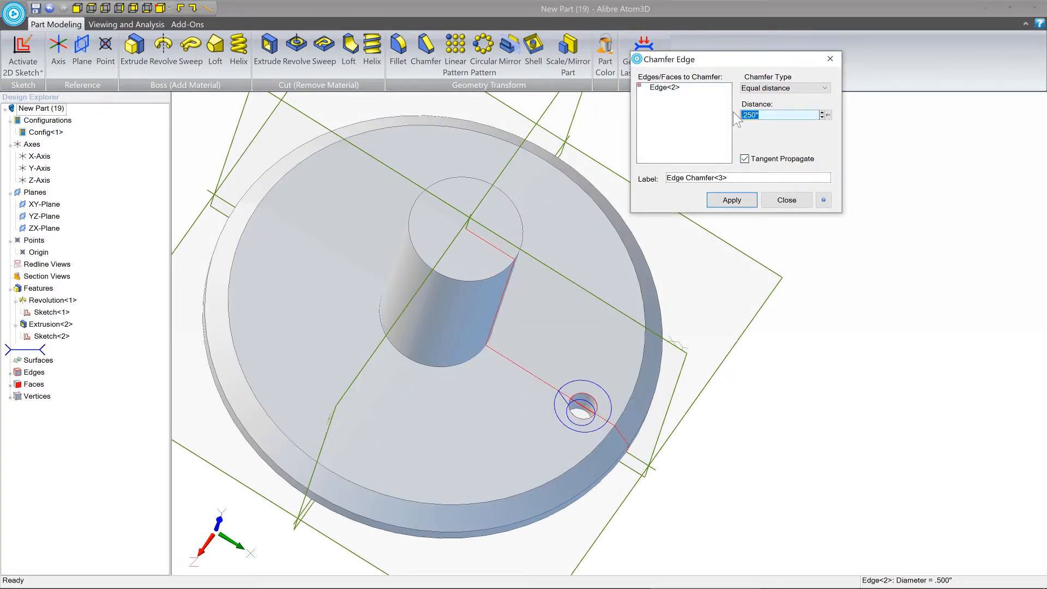
pyautogui.write('.15')
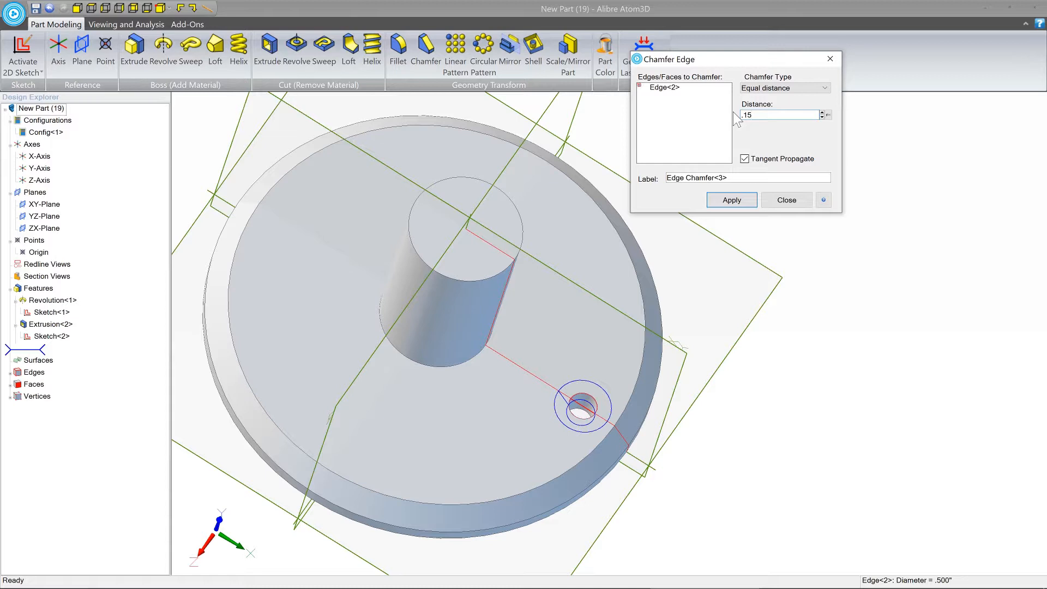
pyautogui.click(731, 199)
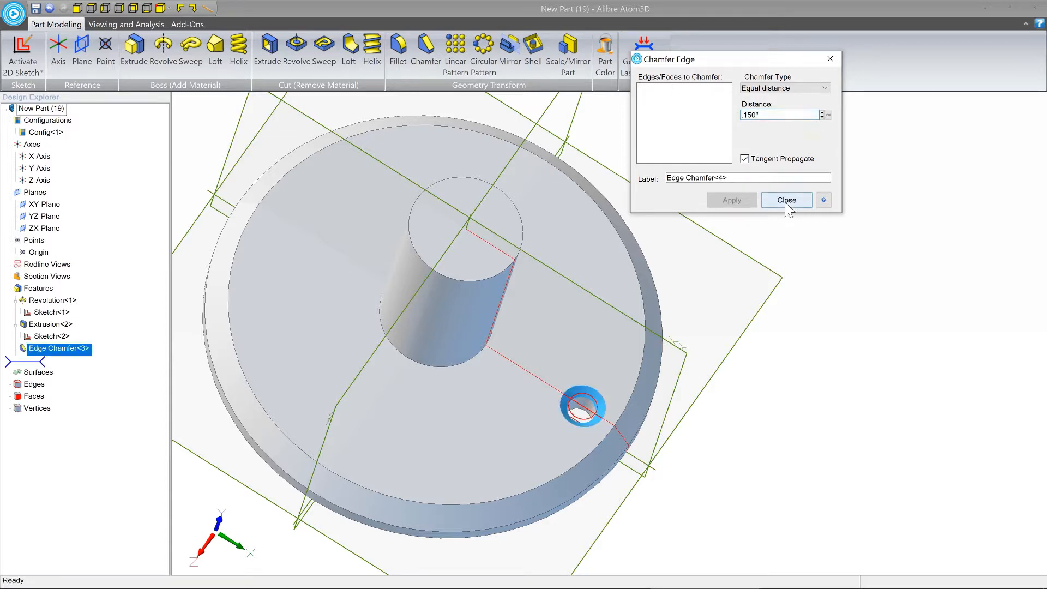
pyautogui.click(786, 200)
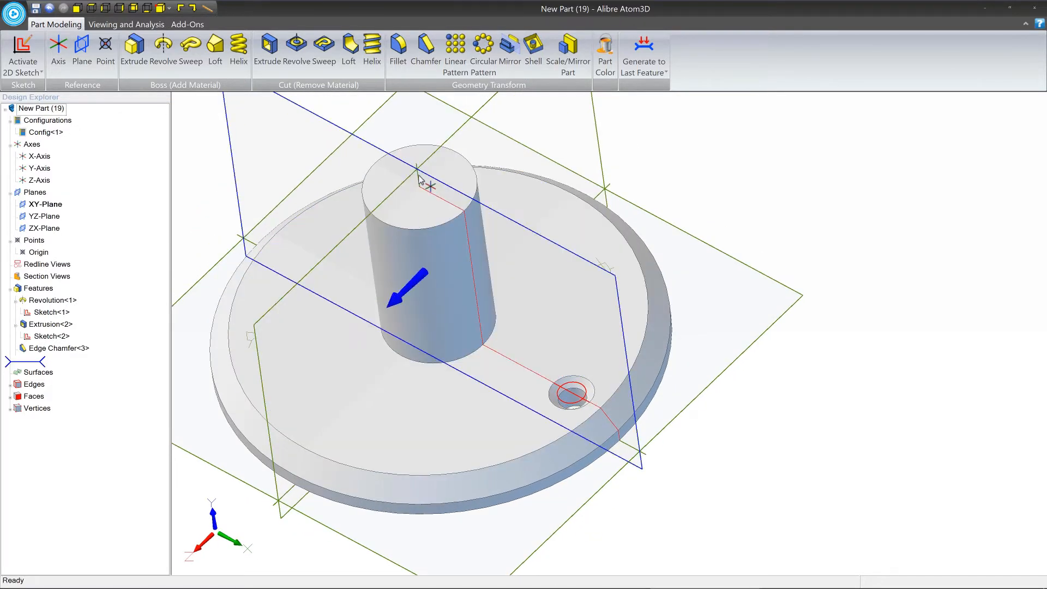
# Start a circular pattern of Extrusion<2> and Edge Chamfer<3>, raising instances above 4
pyautogui.click(39, 168)
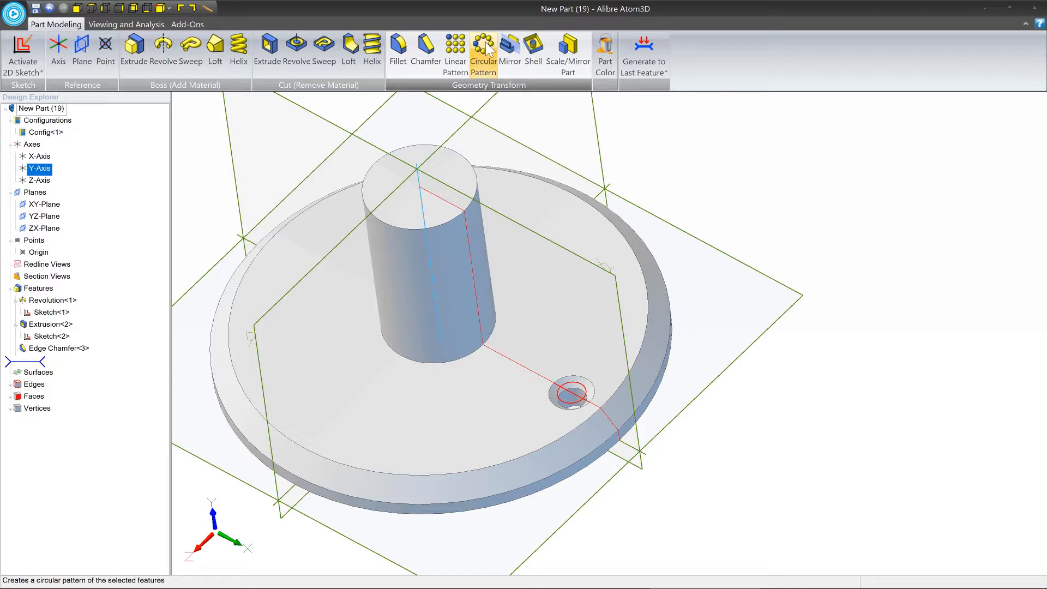
pyautogui.moveTo(488, 55)
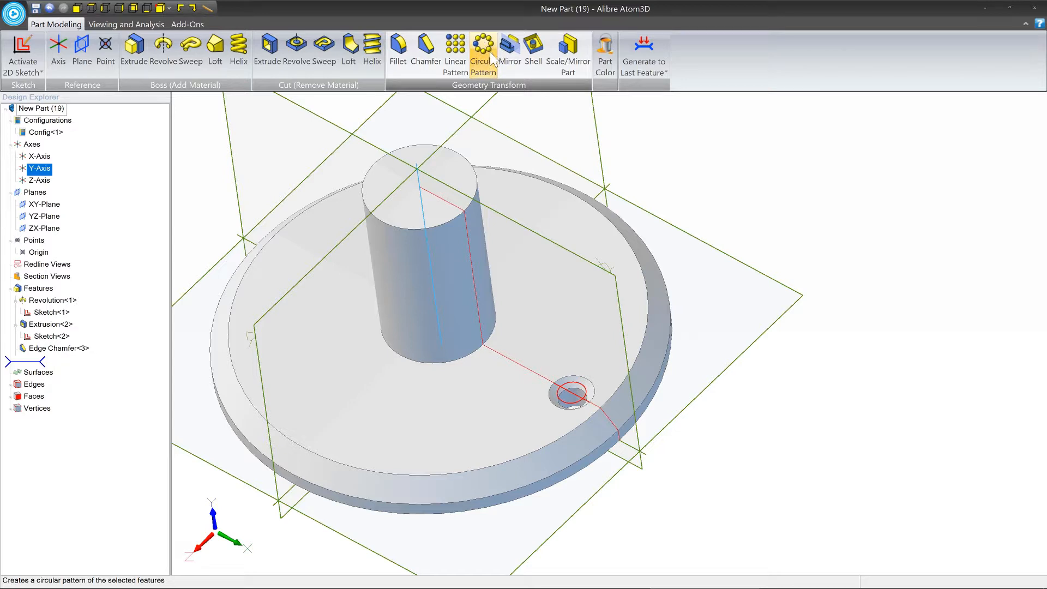
pyautogui.moveTo(491, 59)
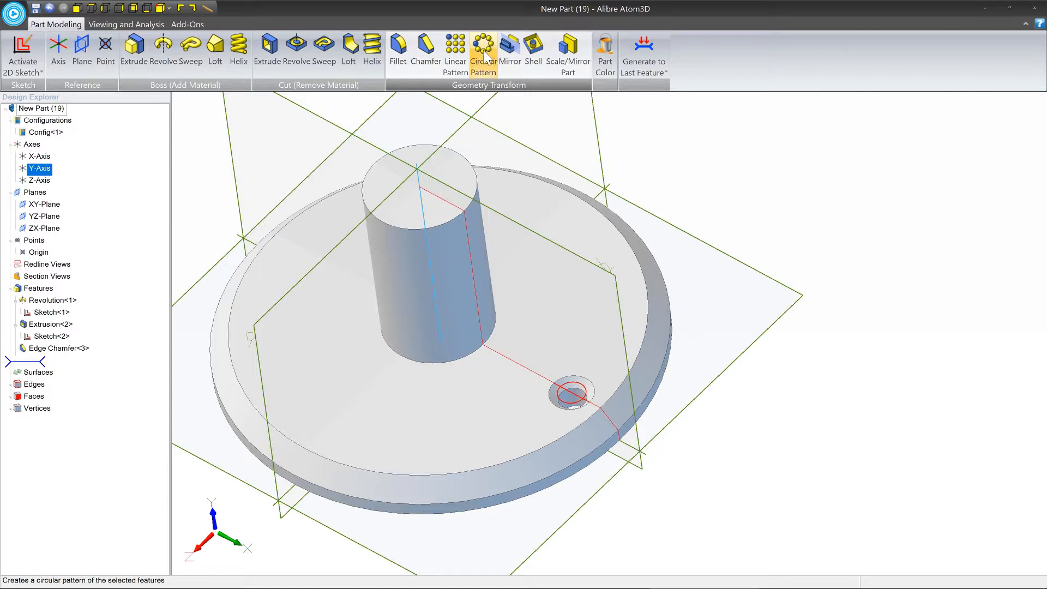
pyautogui.click(482, 51)
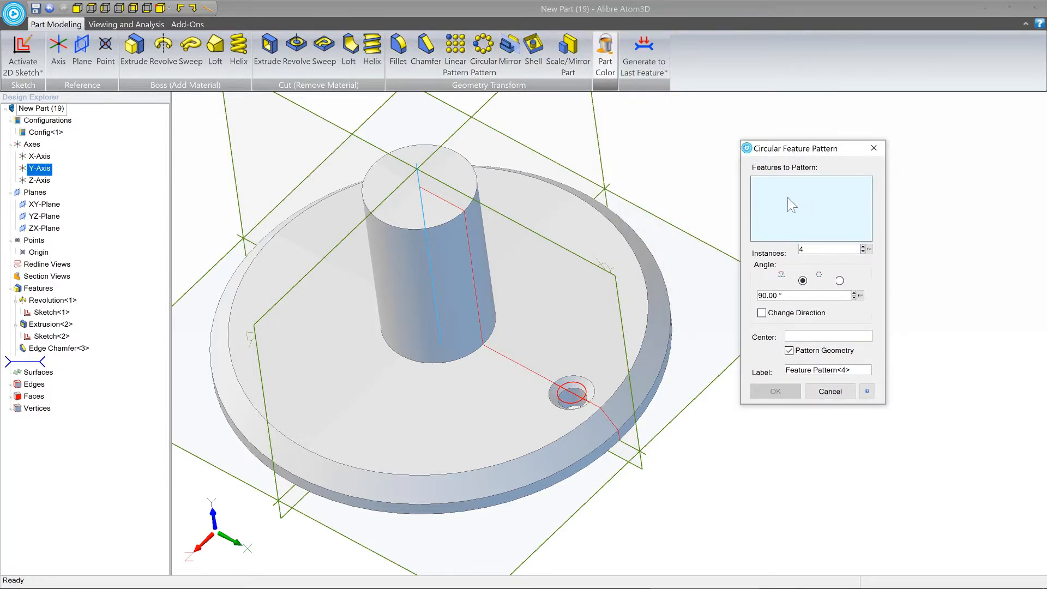
pyautogui.moveTo(801, 204)
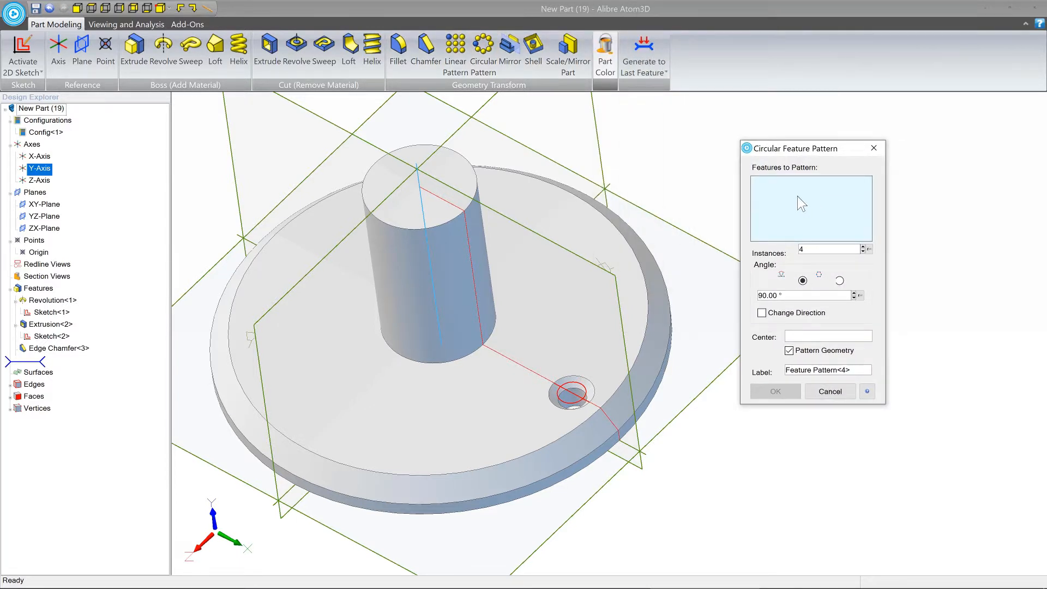
pyautogui.moveTo(791, 203)
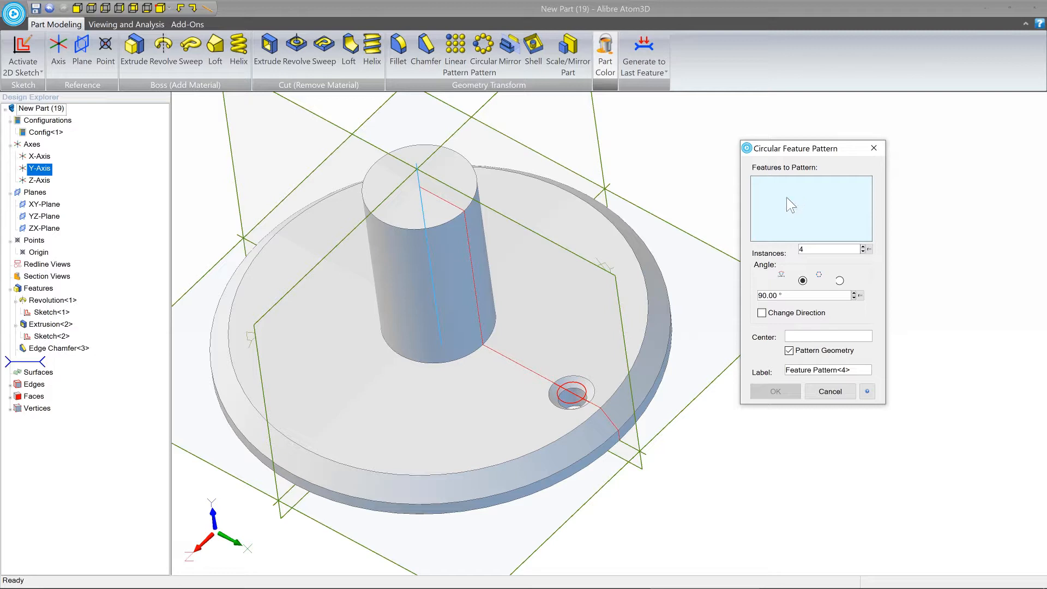
pyautogui.click(570, 392)
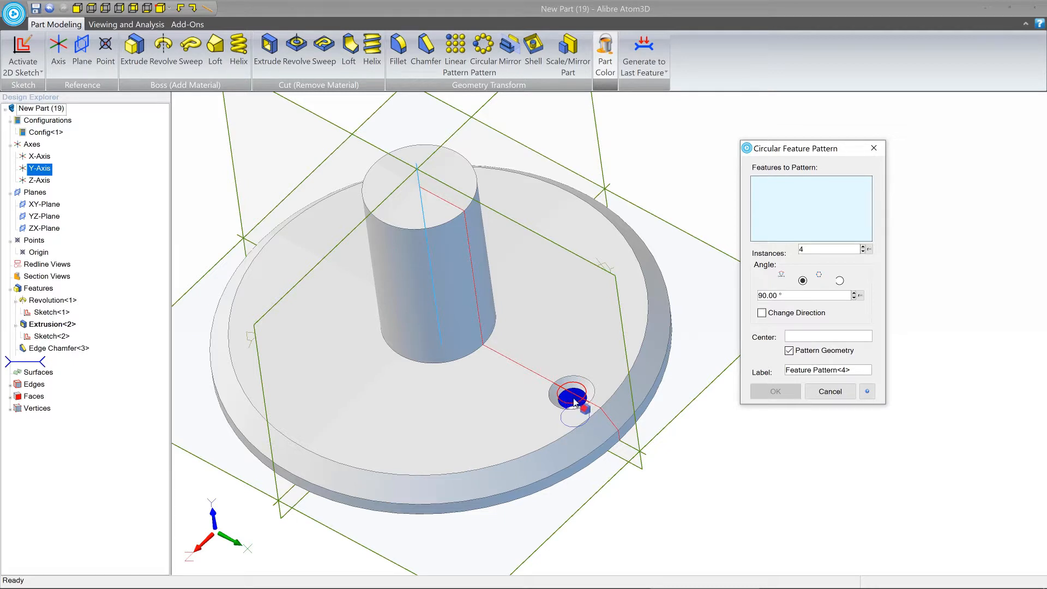
pyautogui.moveTo(576, 410)
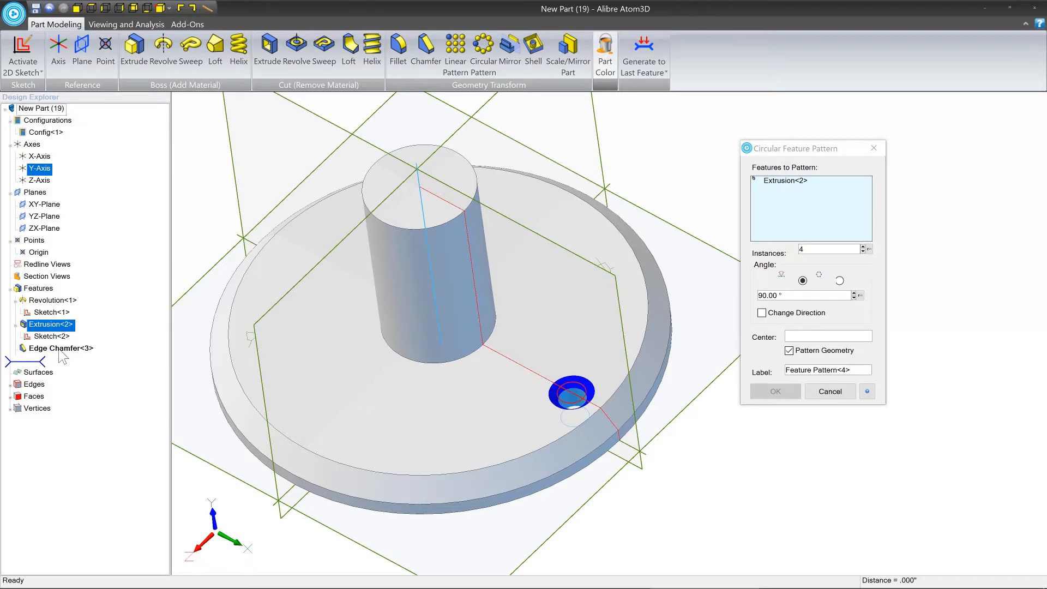
pyautogui.click(59, 348)
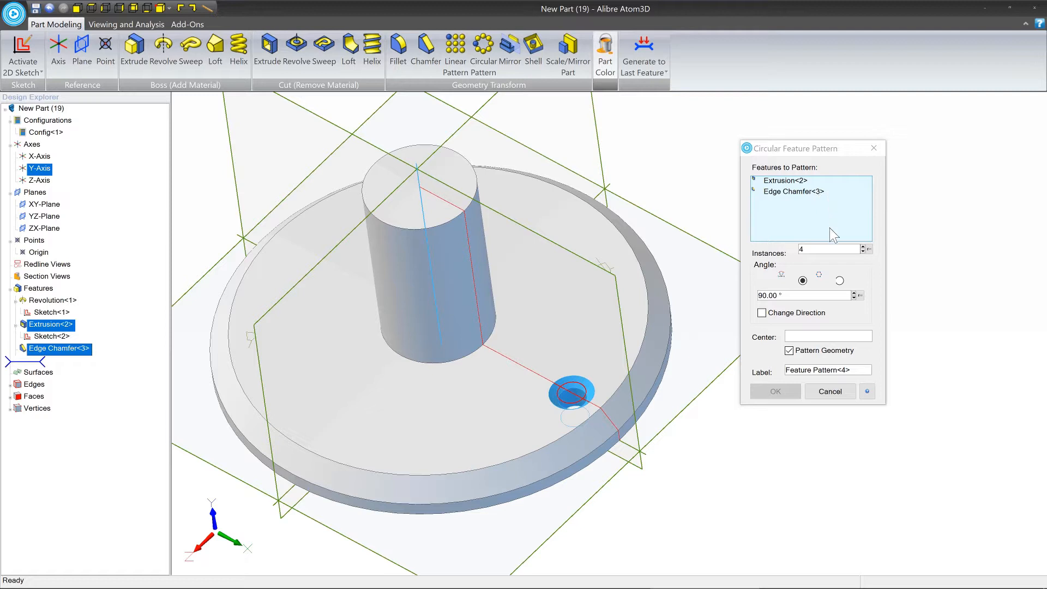
pyautogui.moveTo(867, 253)
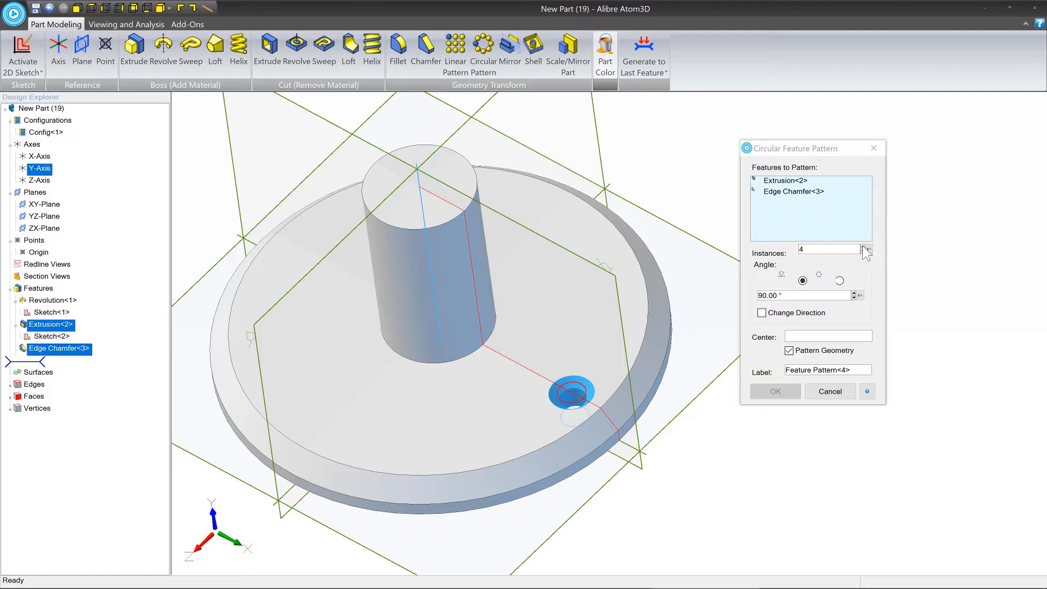
pyautogui.click(868, 246)
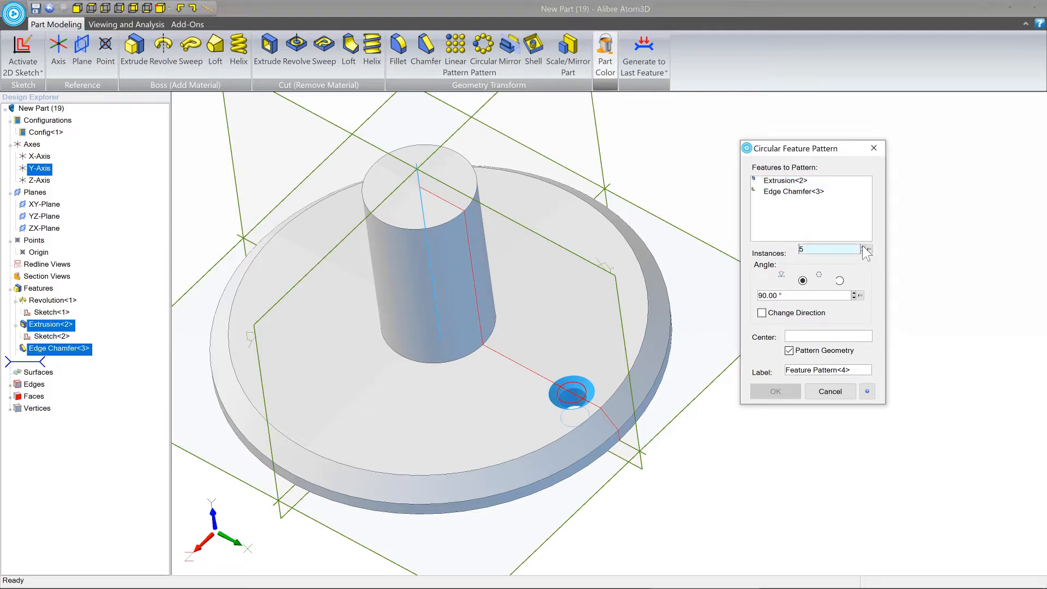
pyautogui.click(869, 247)
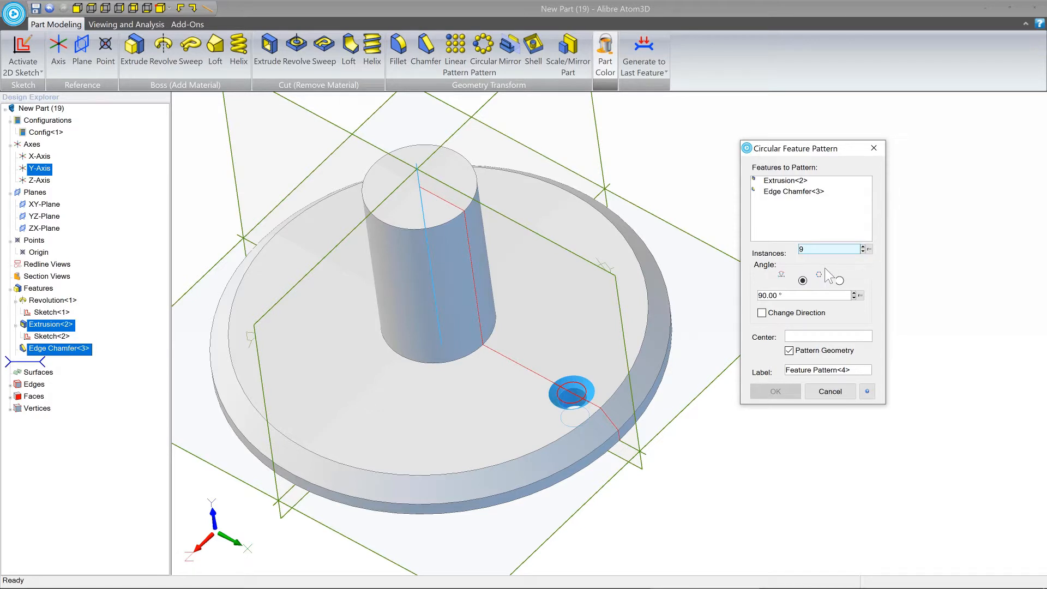
pyautogui.moveTo(775, 276)
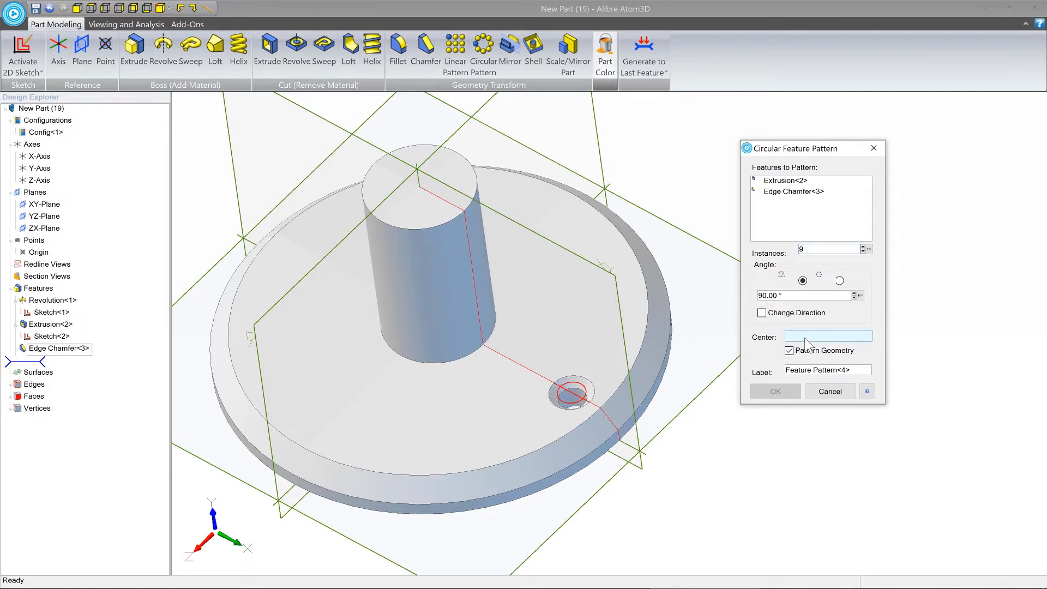
# Centre the pattern on the boss's Y-Axis and lower the spacing angle toward 57°
pyautogui.click(417, 184)
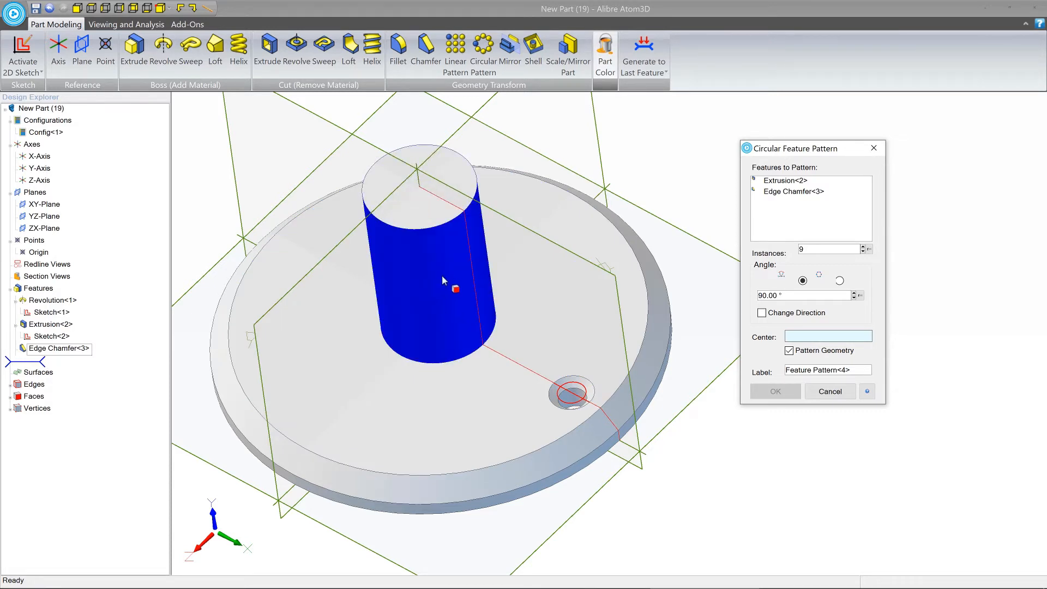
pyautogui.moveTo(427, 283)
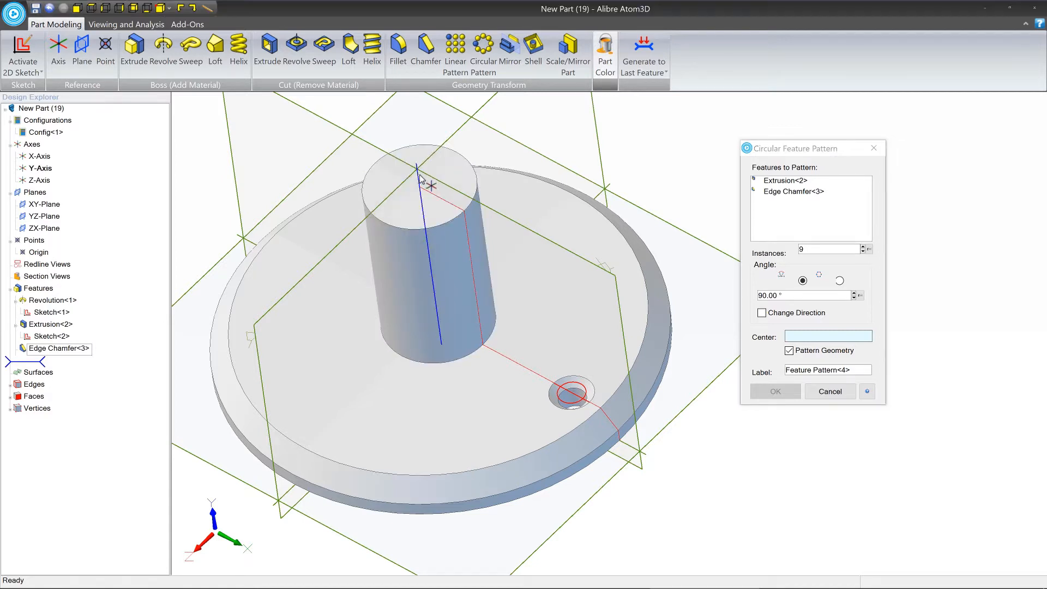
pyautogui.click(40, 168)
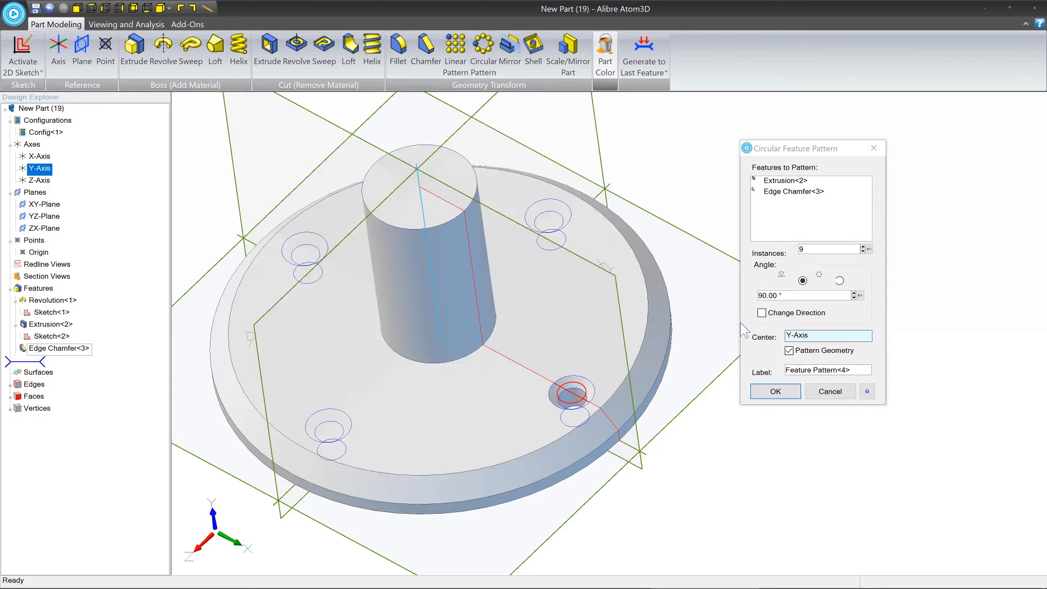
pyautogui.click(496, 214)
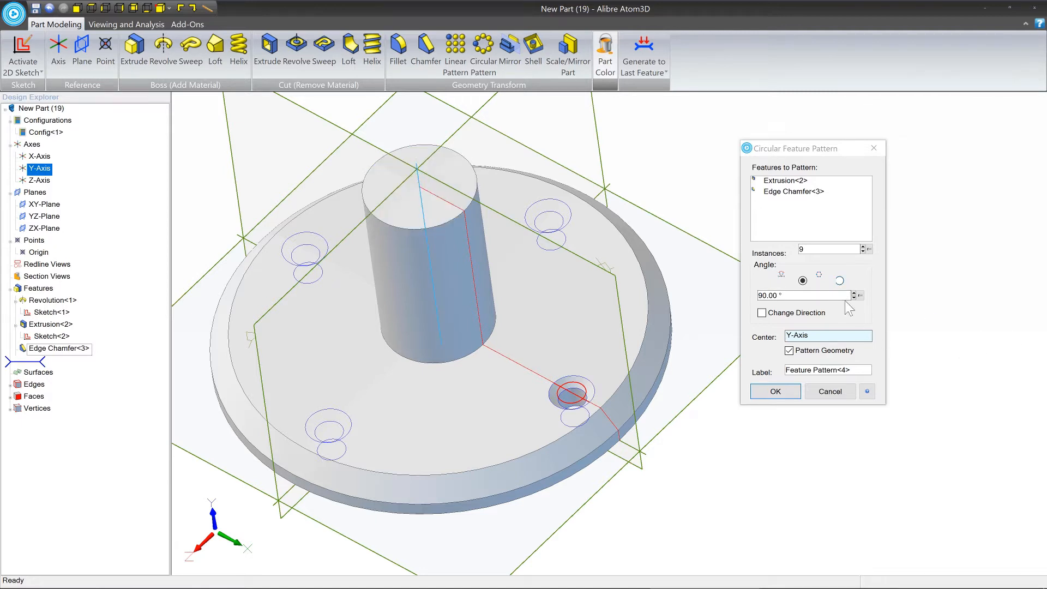
pyautogui.click(861, 298)
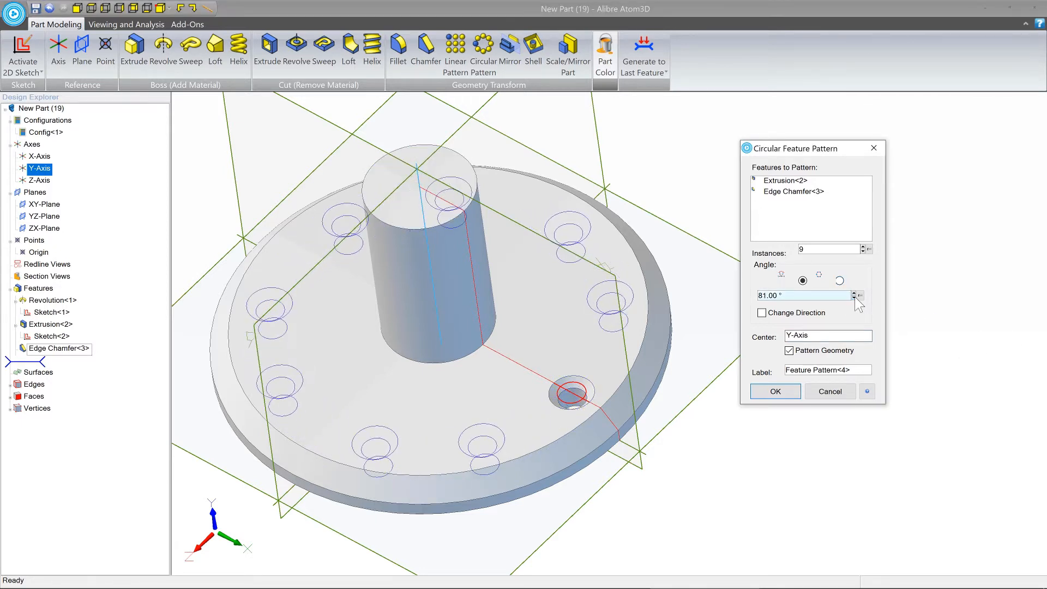
pyautogui.click(861, 299)
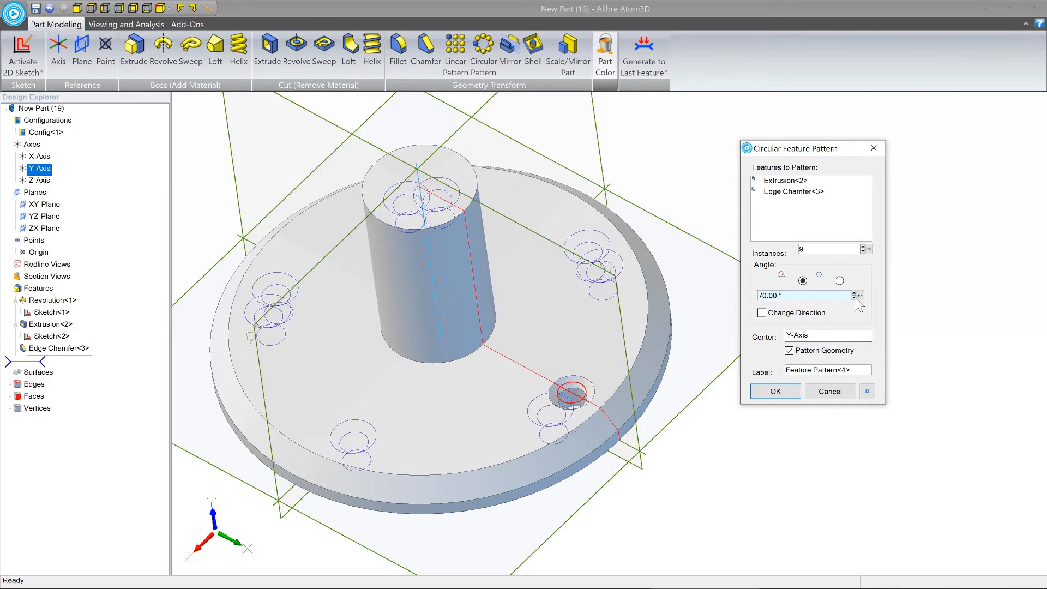
pyautogui.click(860, 298)
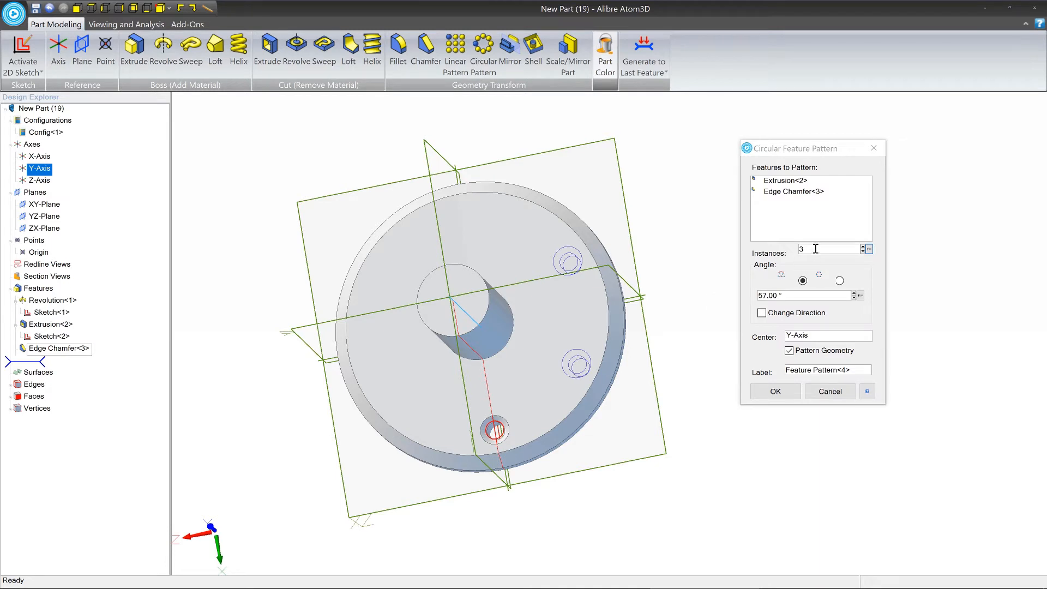
# Set pattern instances to 3 and nudge the spacing angle up
pyautogui.tripleClick(828, 248)
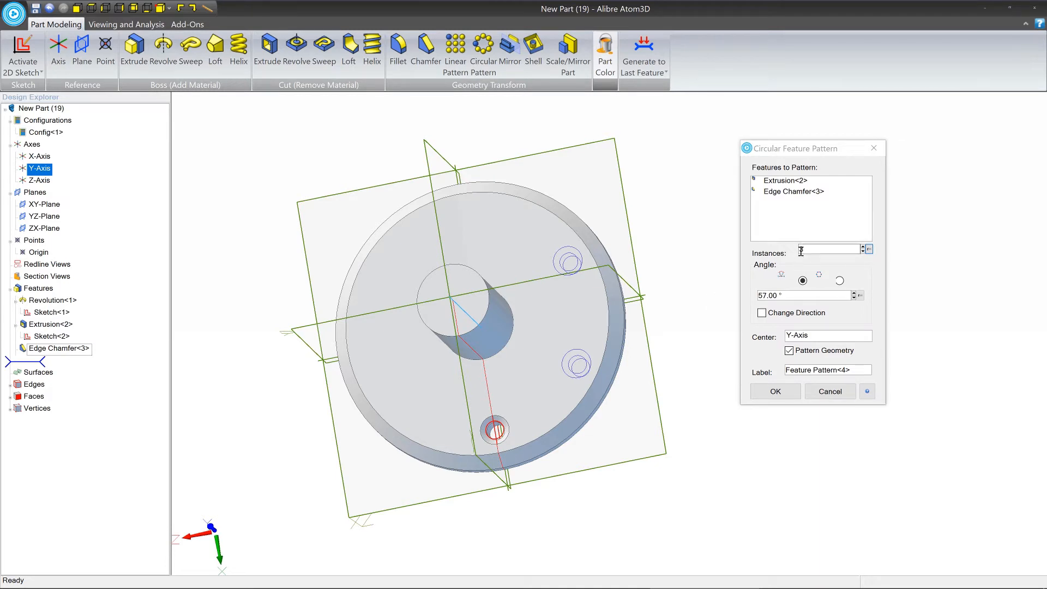
pyautogui.write('3')
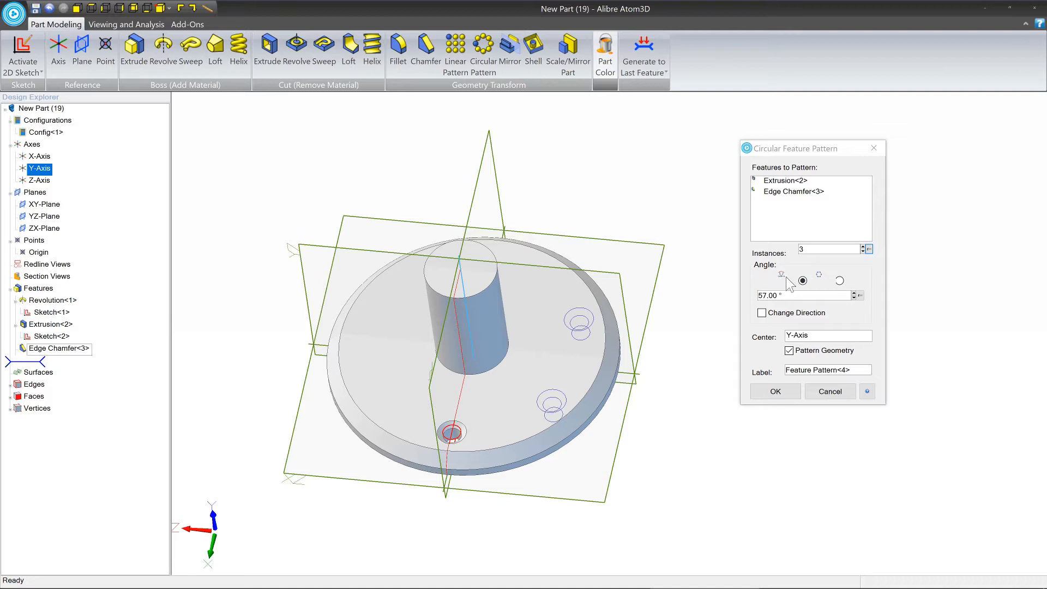
pyautogui.click(801, 295)
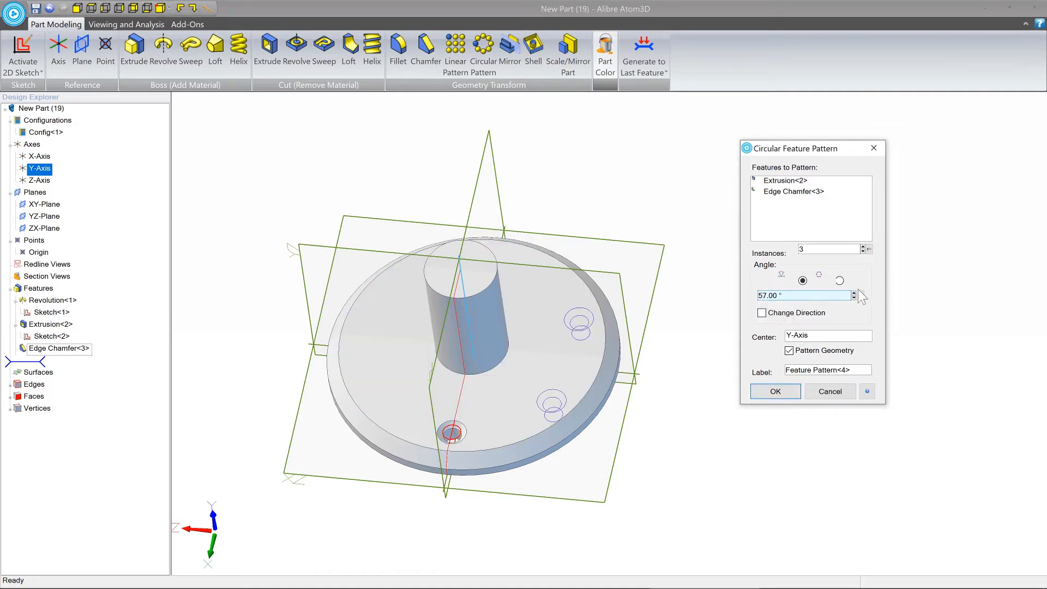
pyautogui.click(853, 292)
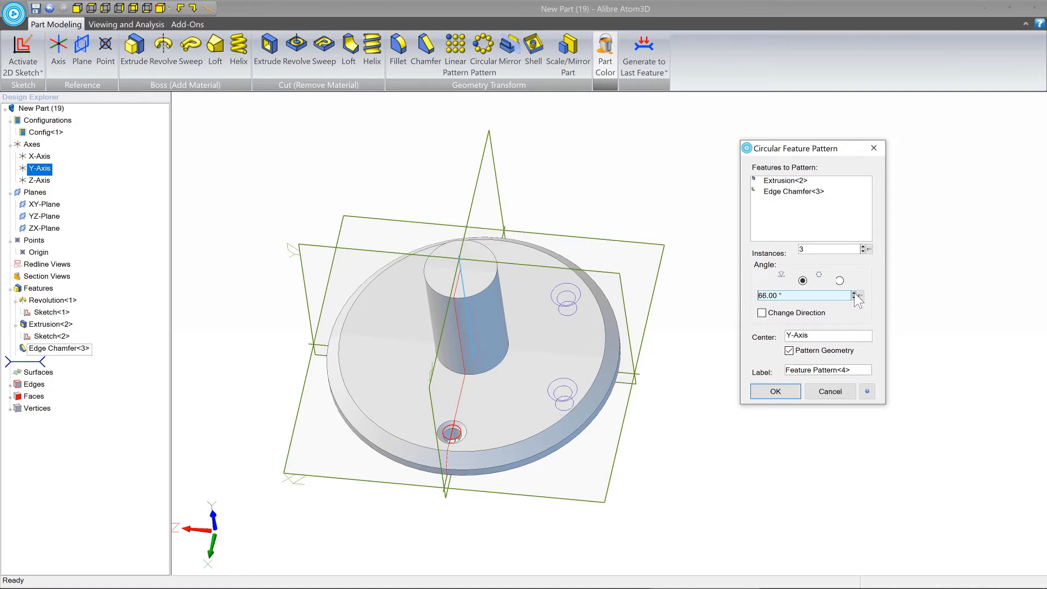
pyautogui.click(858, 292)
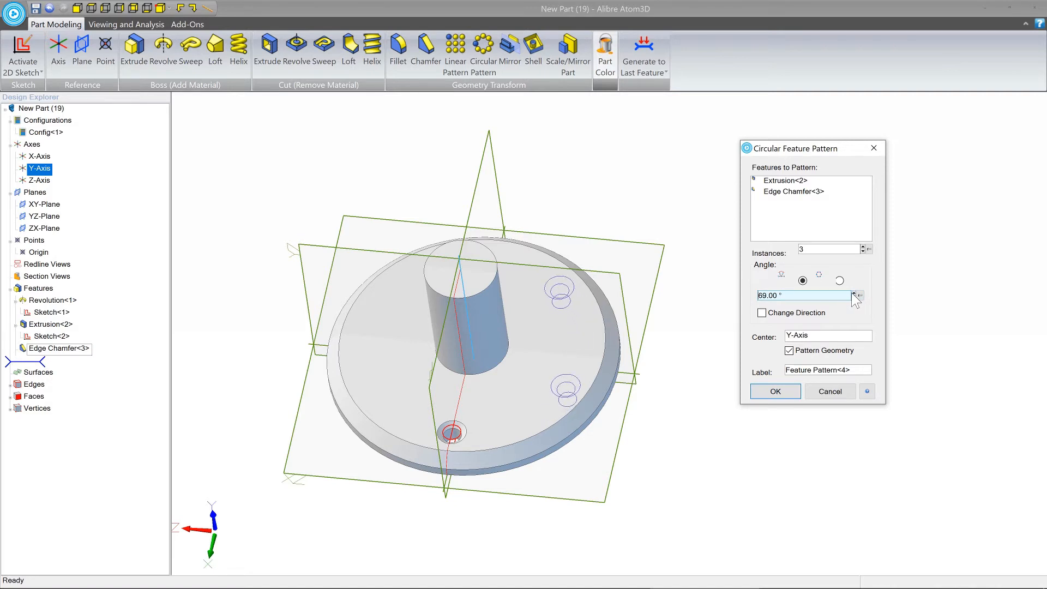
pyautogui.click(802, 295)
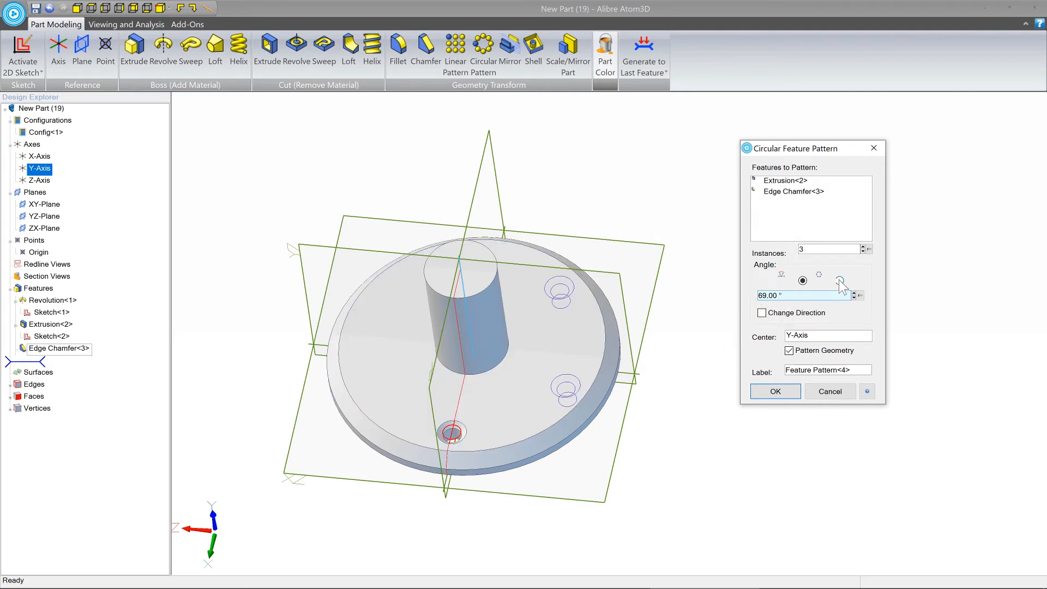
# Space copies equally around the full circle, raise to eight instances and confirm
pyautogui.click(839, 280)
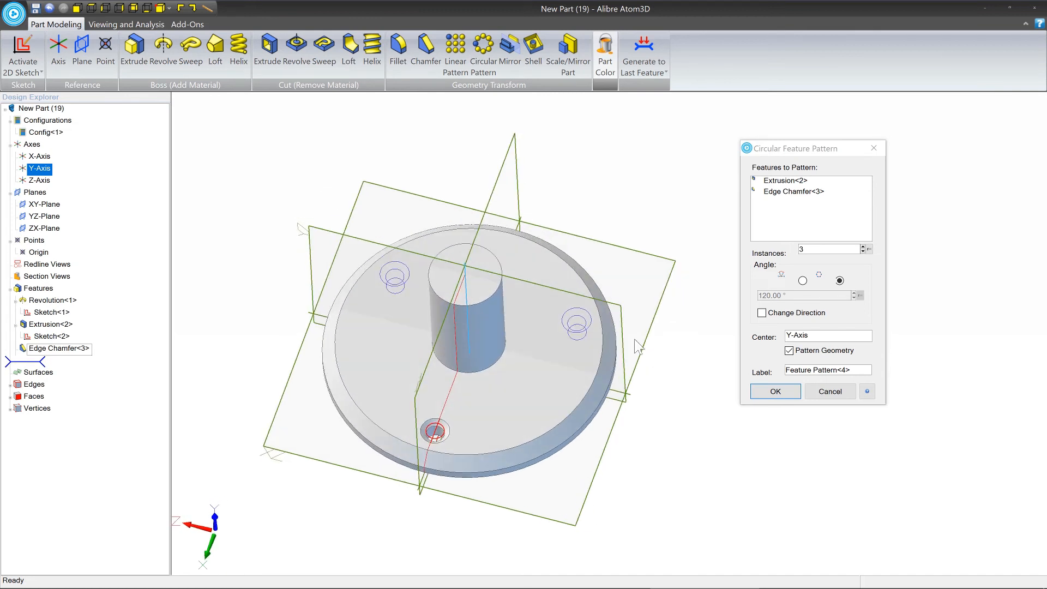
pyautogui.moveTo(687, 343)
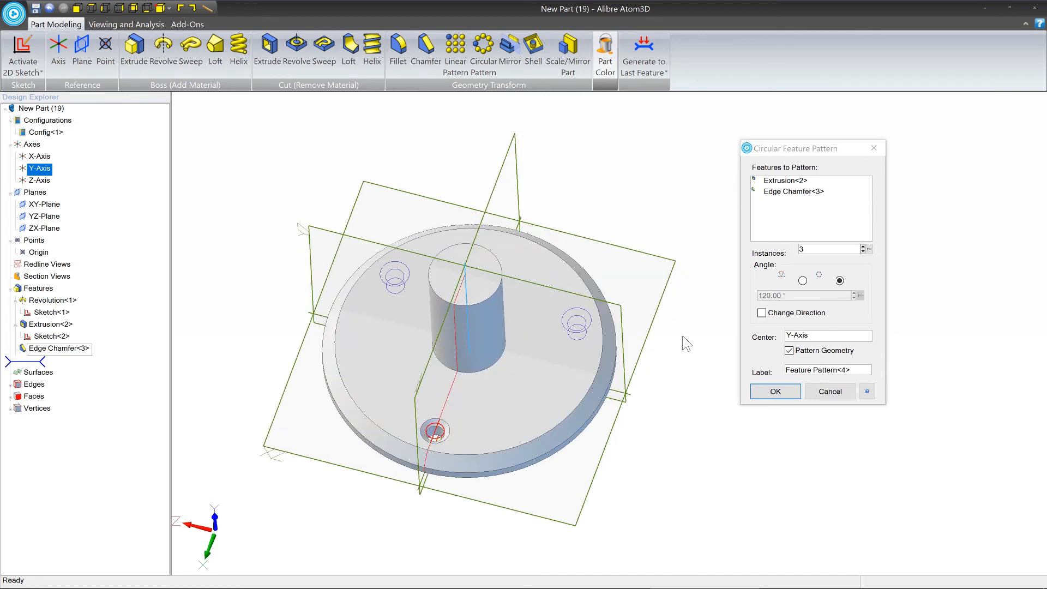
pyautogui.click(868, 246)
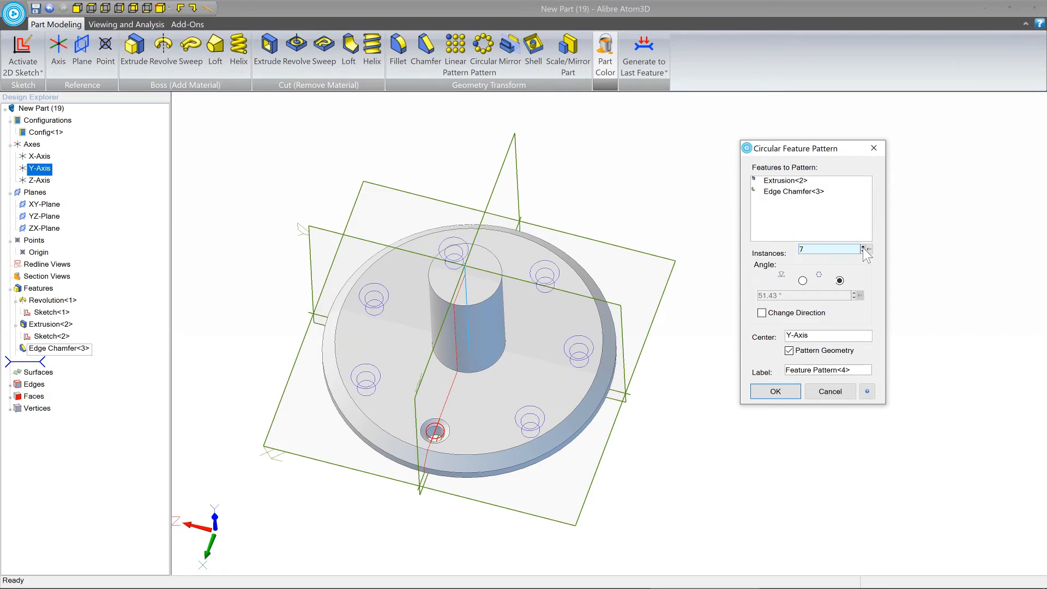
pyautogui.click(868, 247)
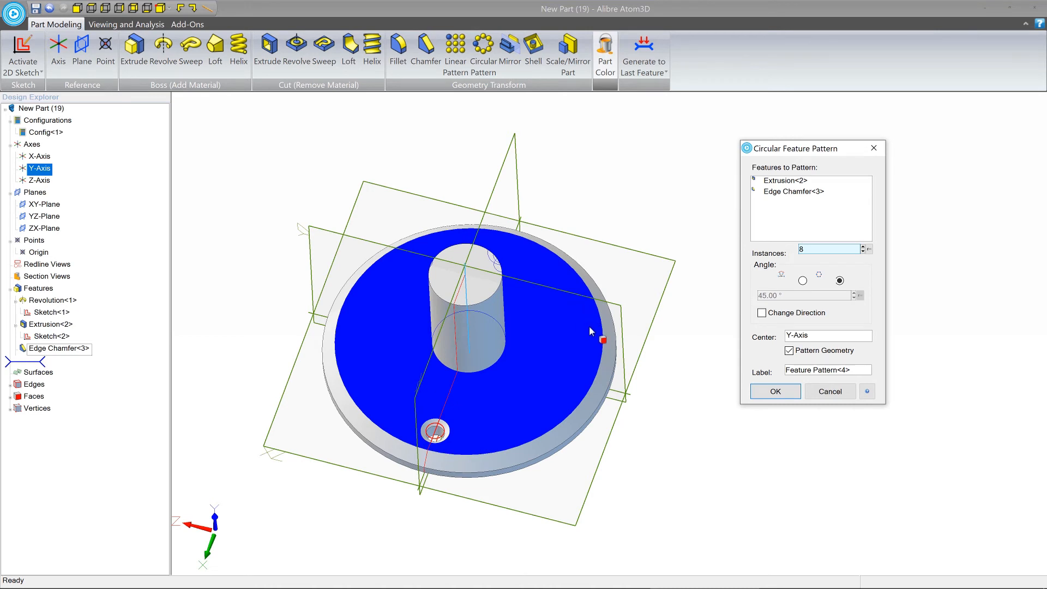
pyautogui.click(774, 392)
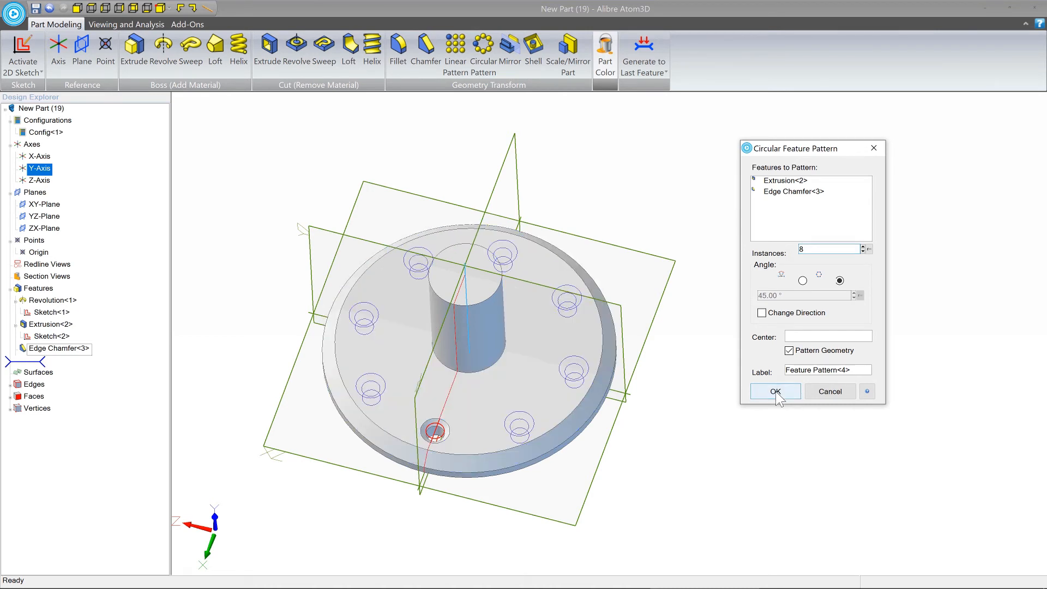
pyautogui.click(774, 392)
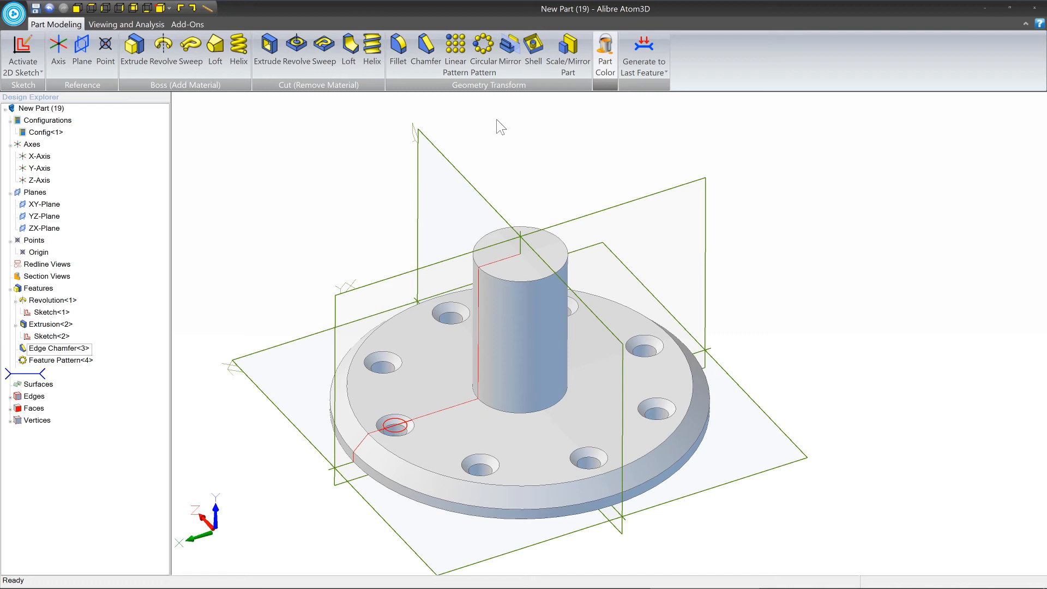
pyautogui.moveTo(474, 260)
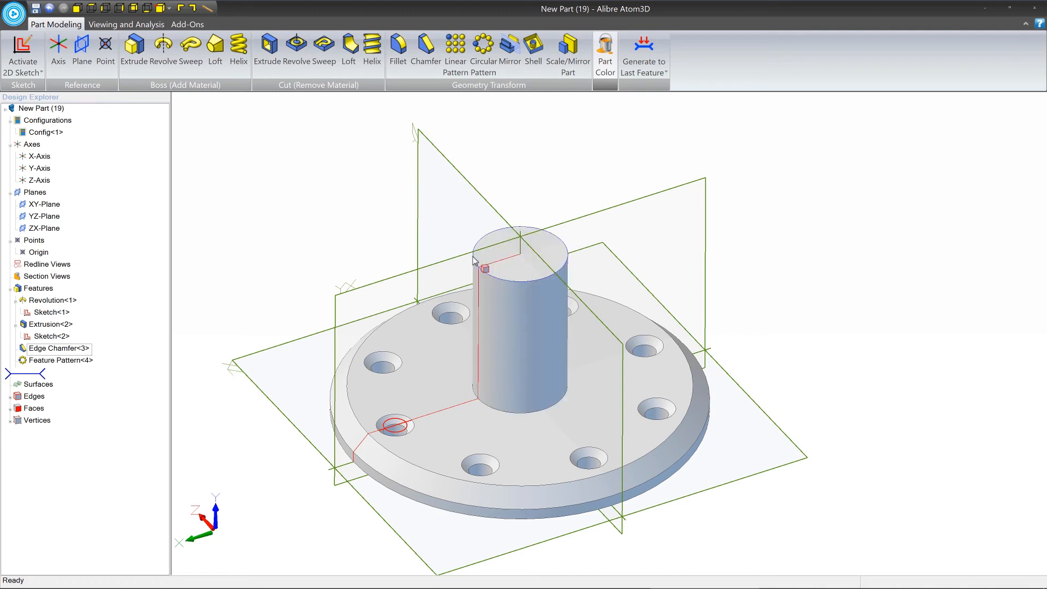
# Chamfer the boss's top rim edge, entering .25 as the distance
pyautogui.click(520, 320)
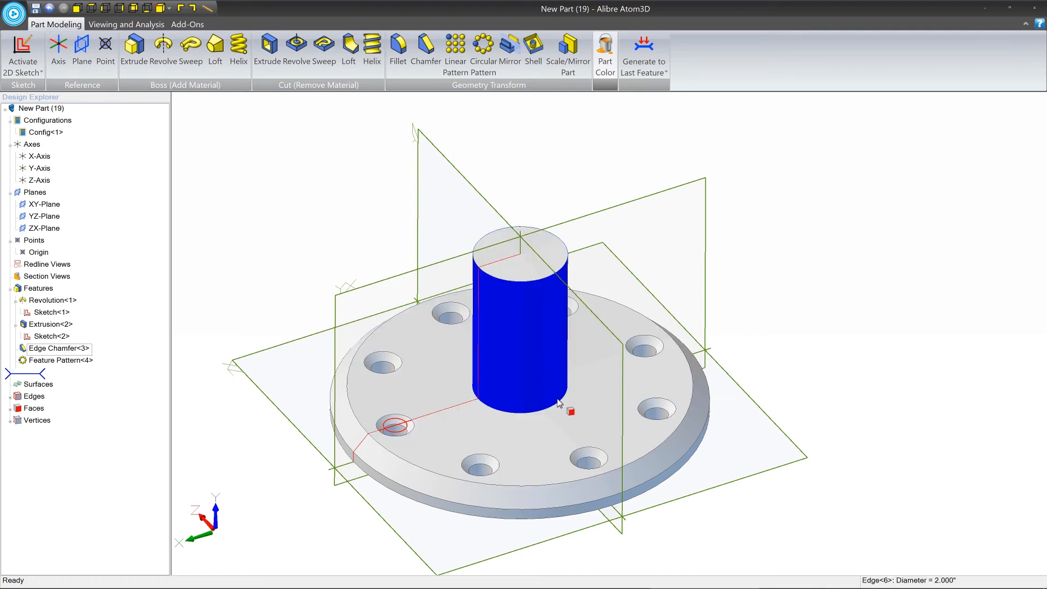
pyautogui.moveTo(550, 369)
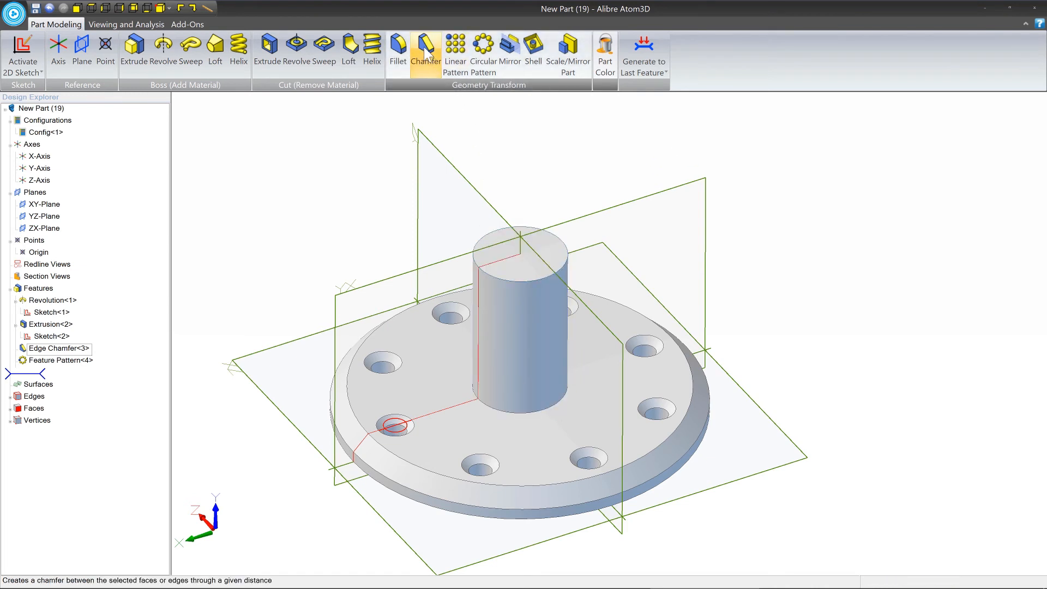
pyautogui.moveTo(426, 51)
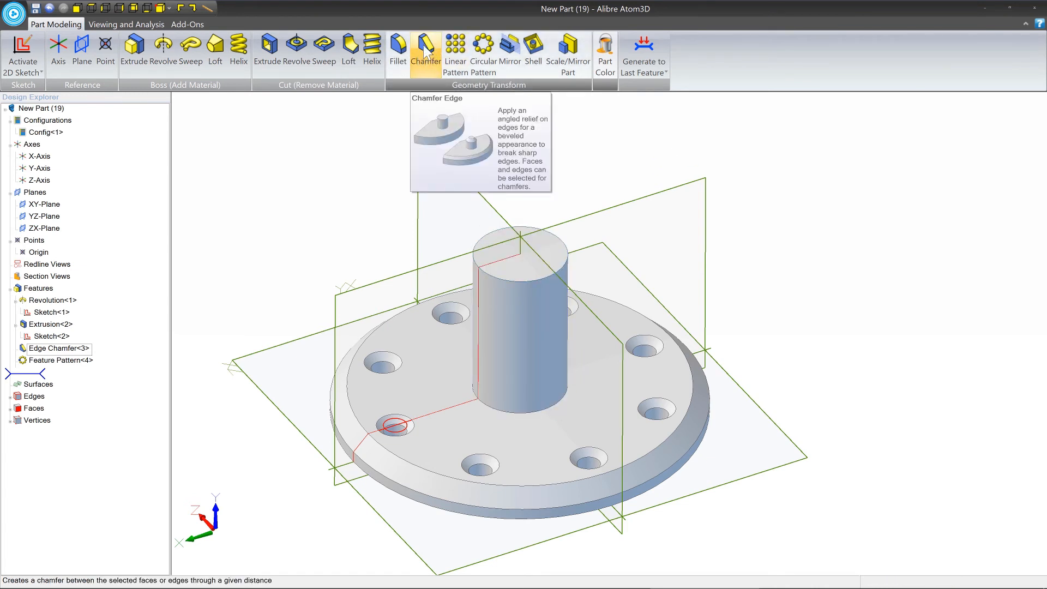
pyautogui.click(425, 43)
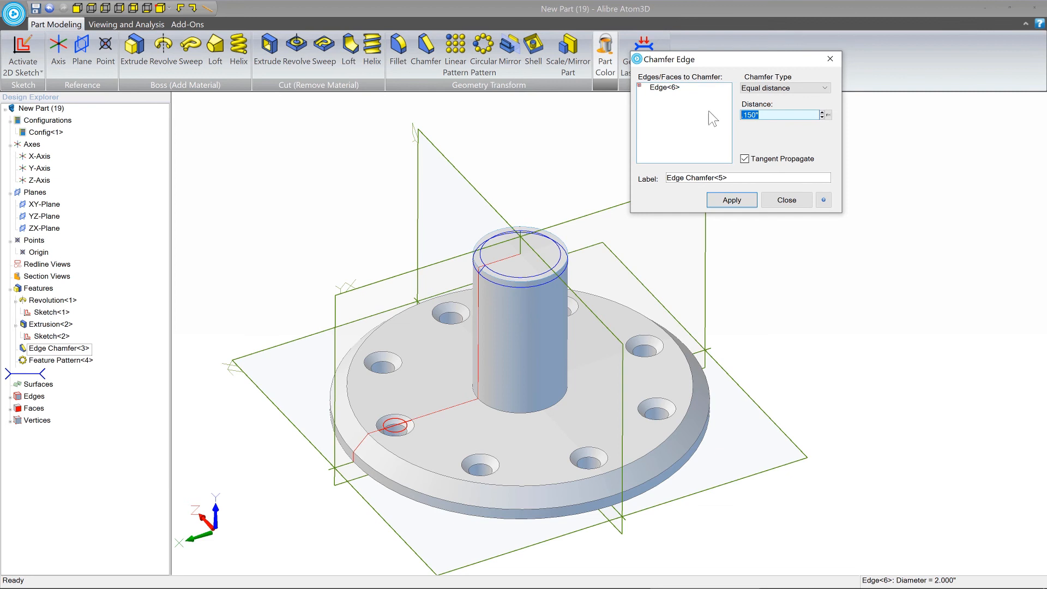
pyautogui.write('.25')
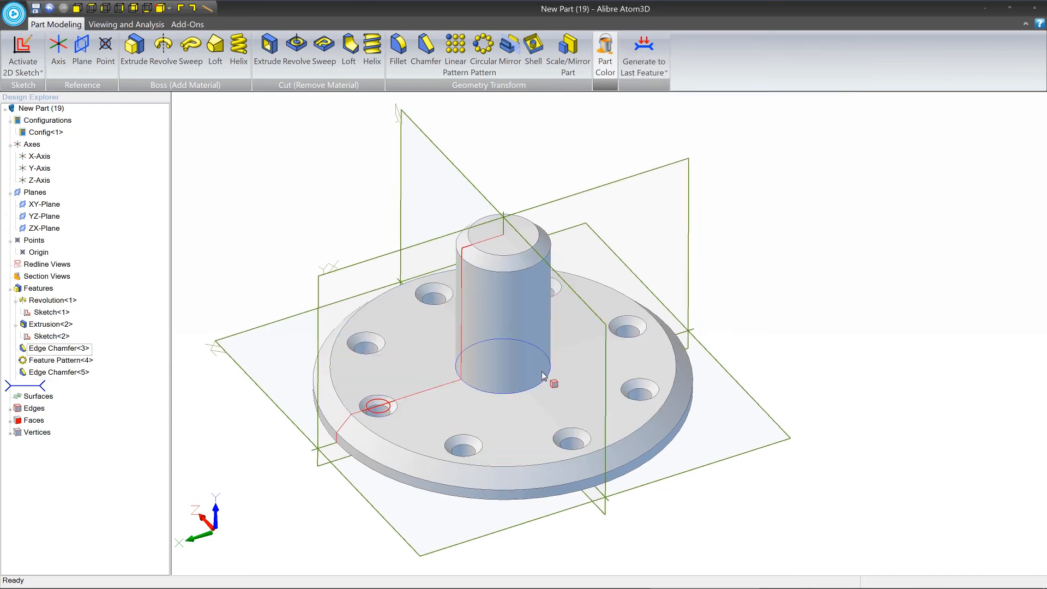
# Round the boss's base edge where it meets the flange with a .500 fillet
pyautogui.click(397, 50)
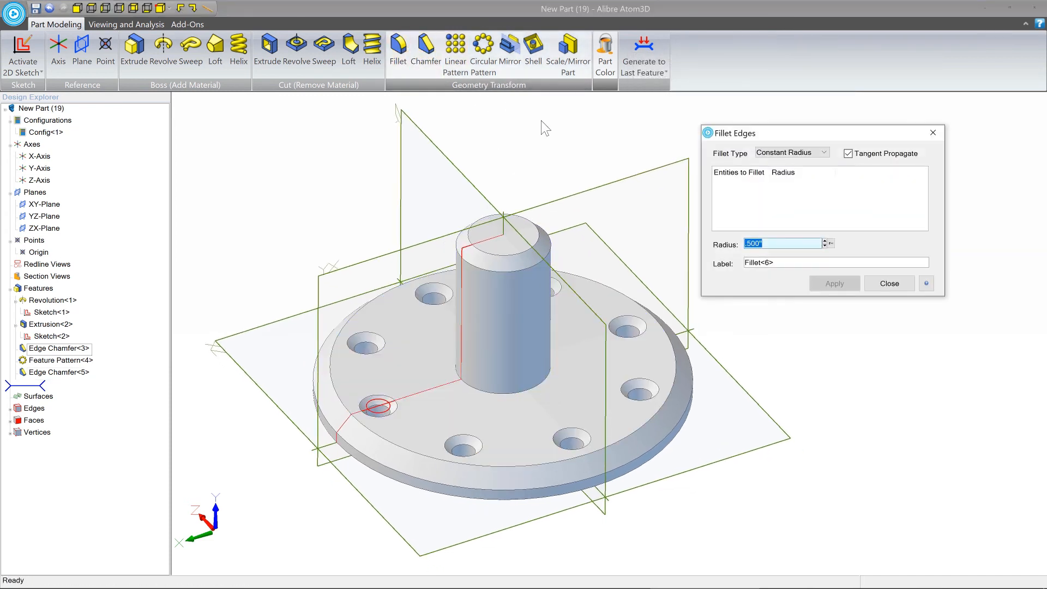
pyautogui.click(548, 381)
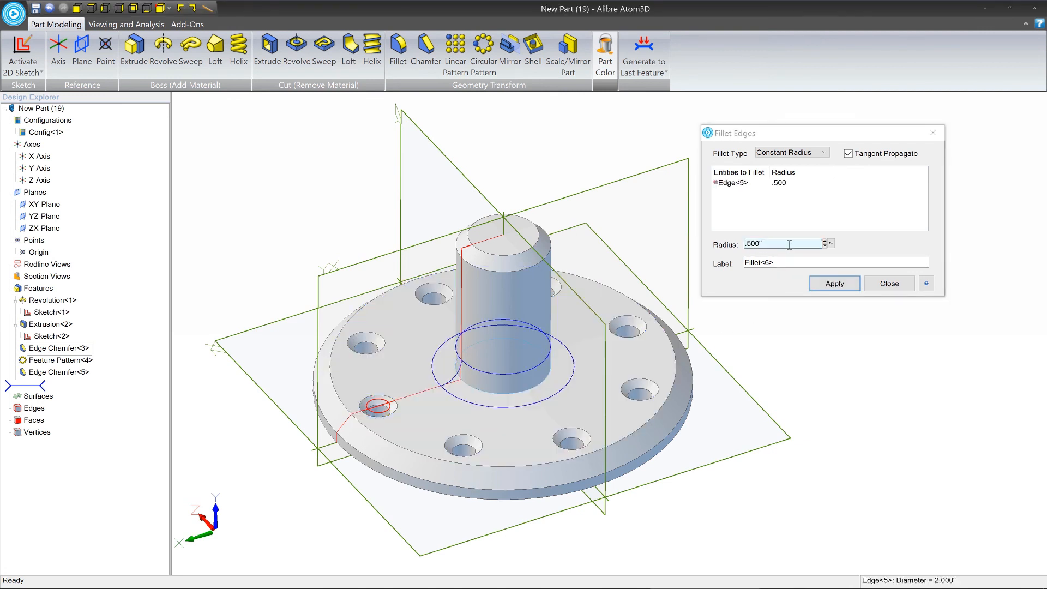
pyautogui.click(833, 283)
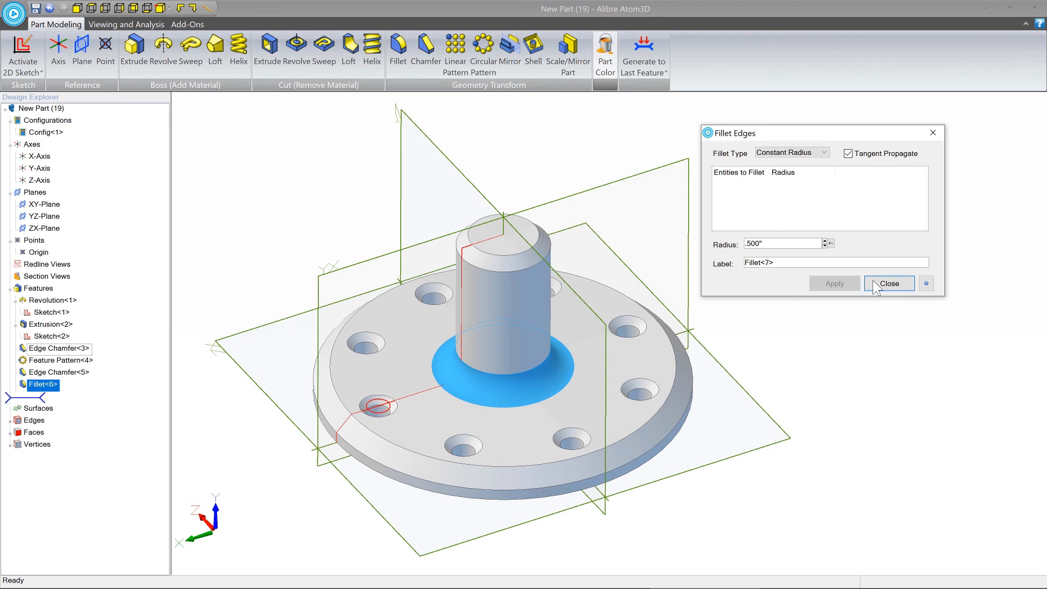
pyautogui.click(889, 283)
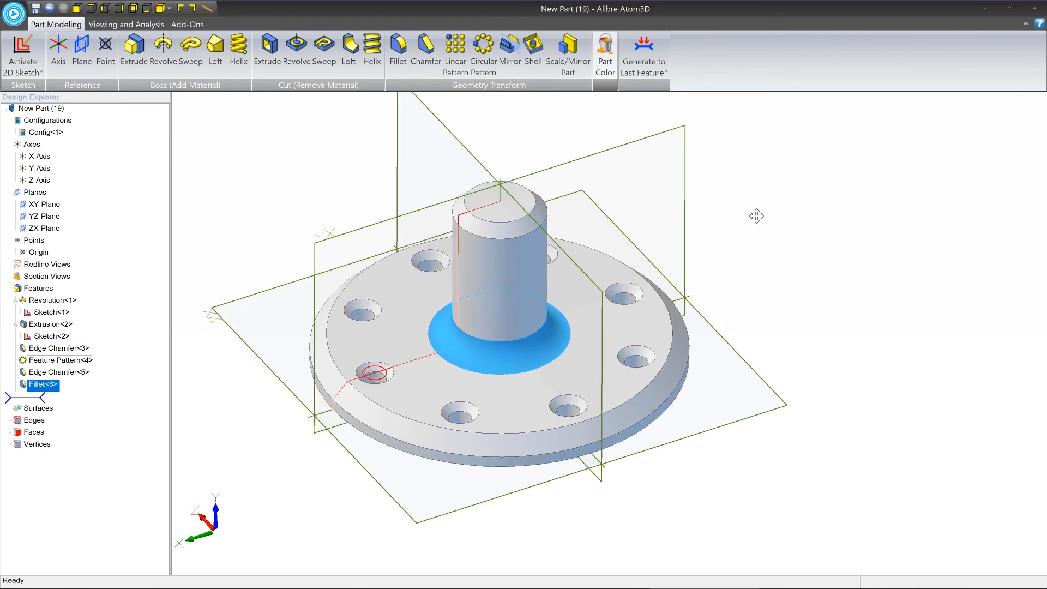